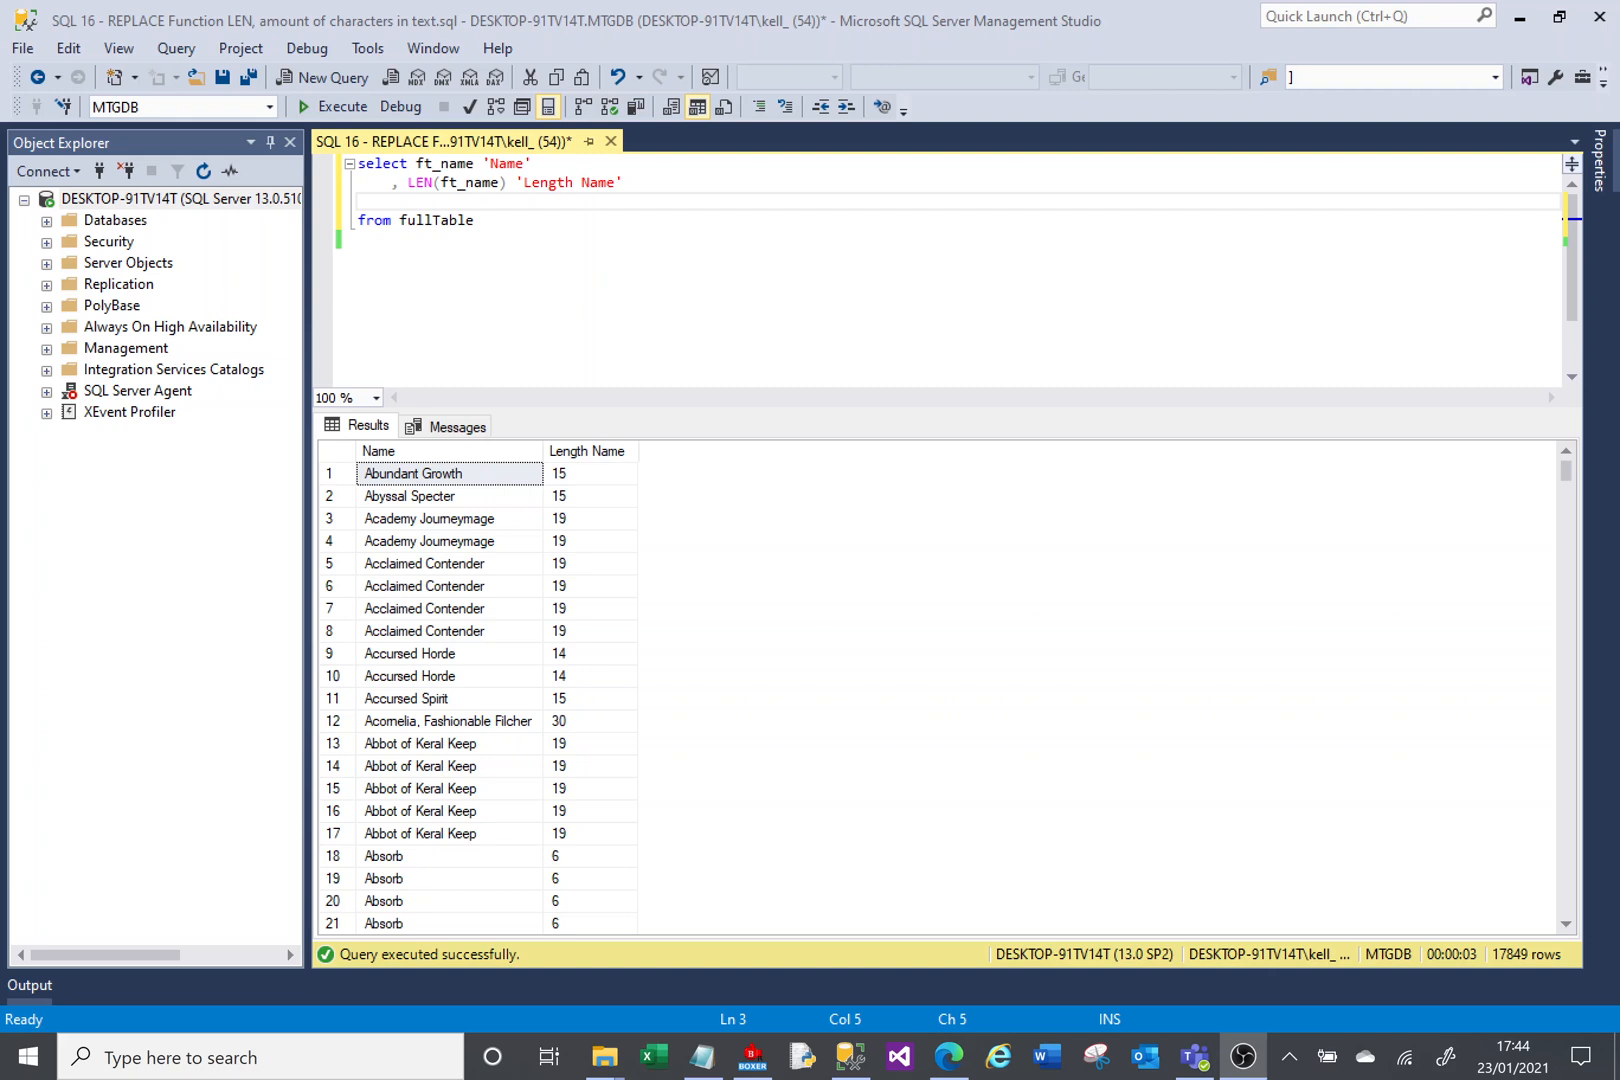
mouse_move(902, 56)
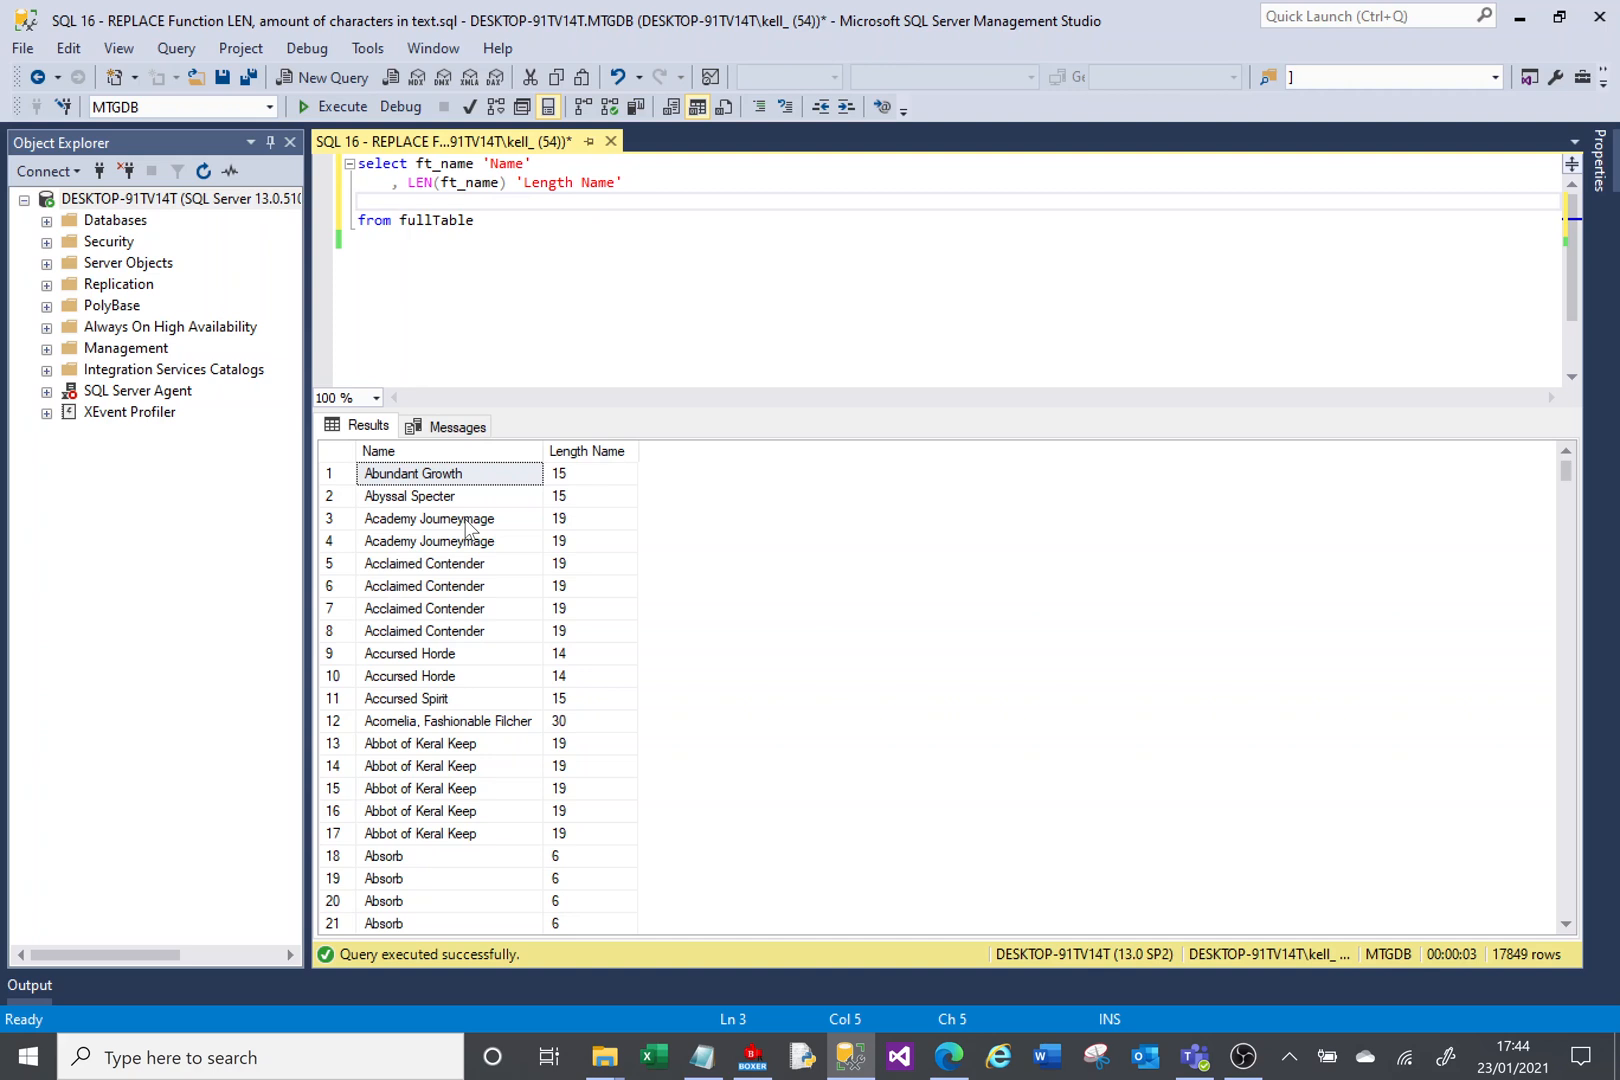
mouse_move(455, 434)
text(, REPLACE()
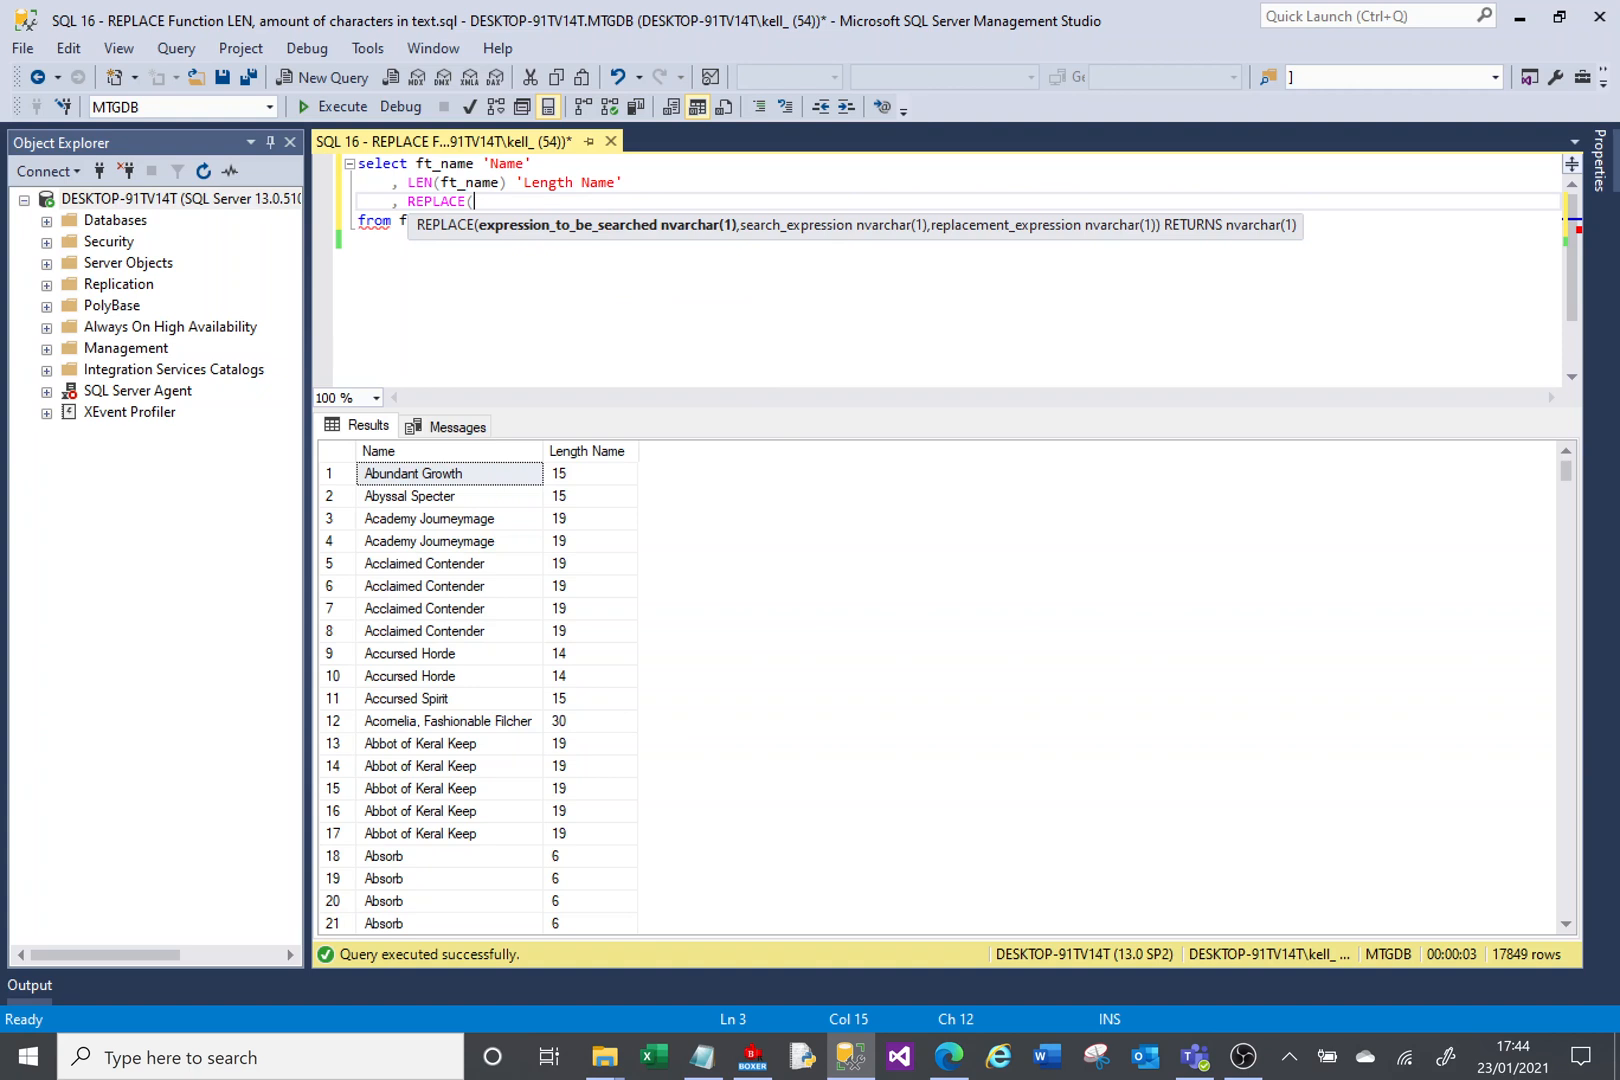
- Add REPLACE(ft_name, 'end', 'start') to the select list and run the query
text(f)
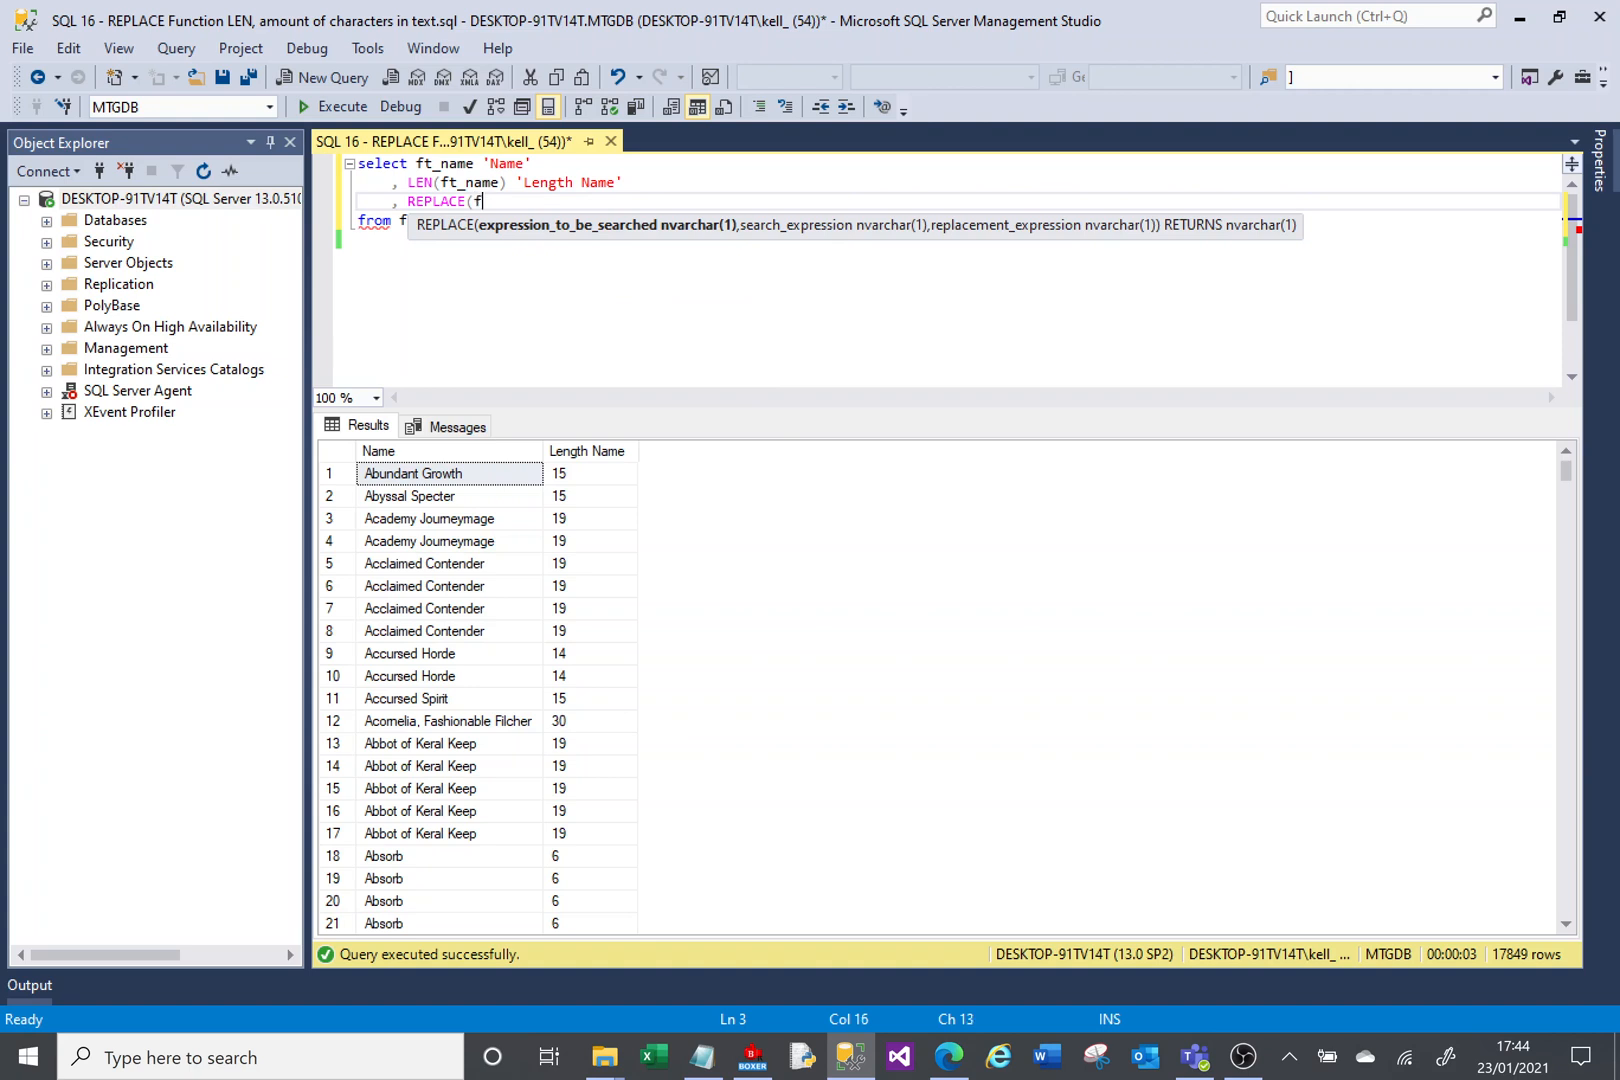
text(t_nam)
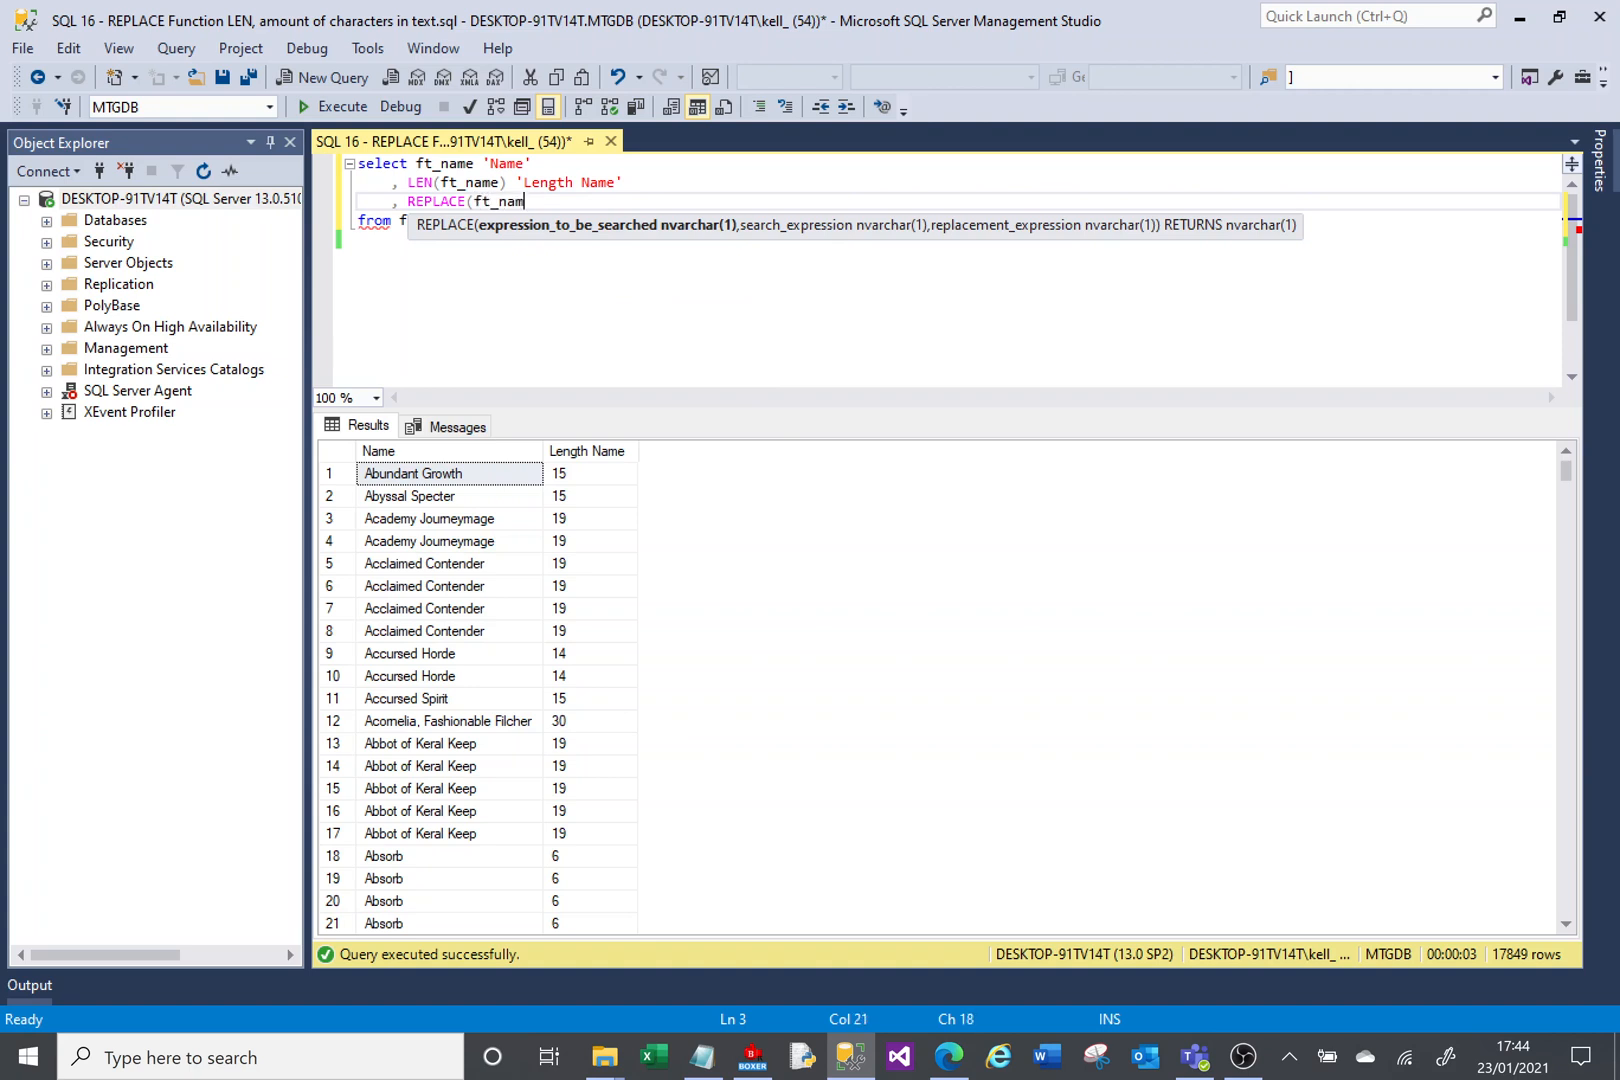
text(e,)
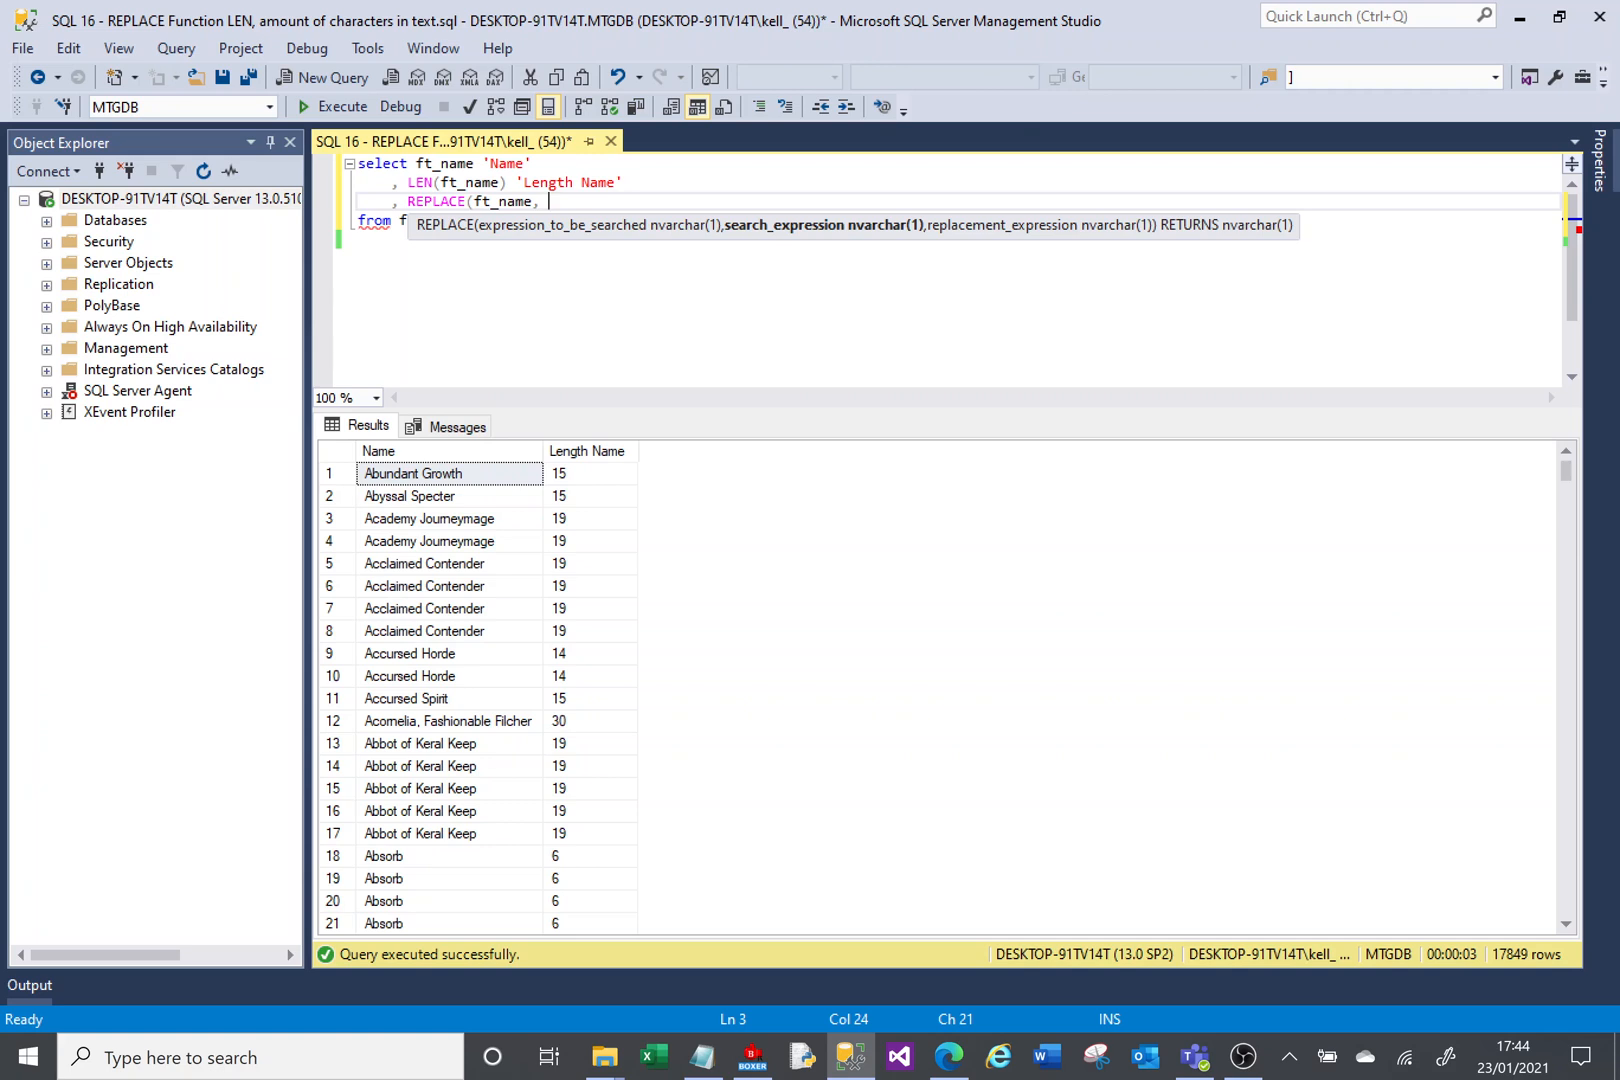
text(')
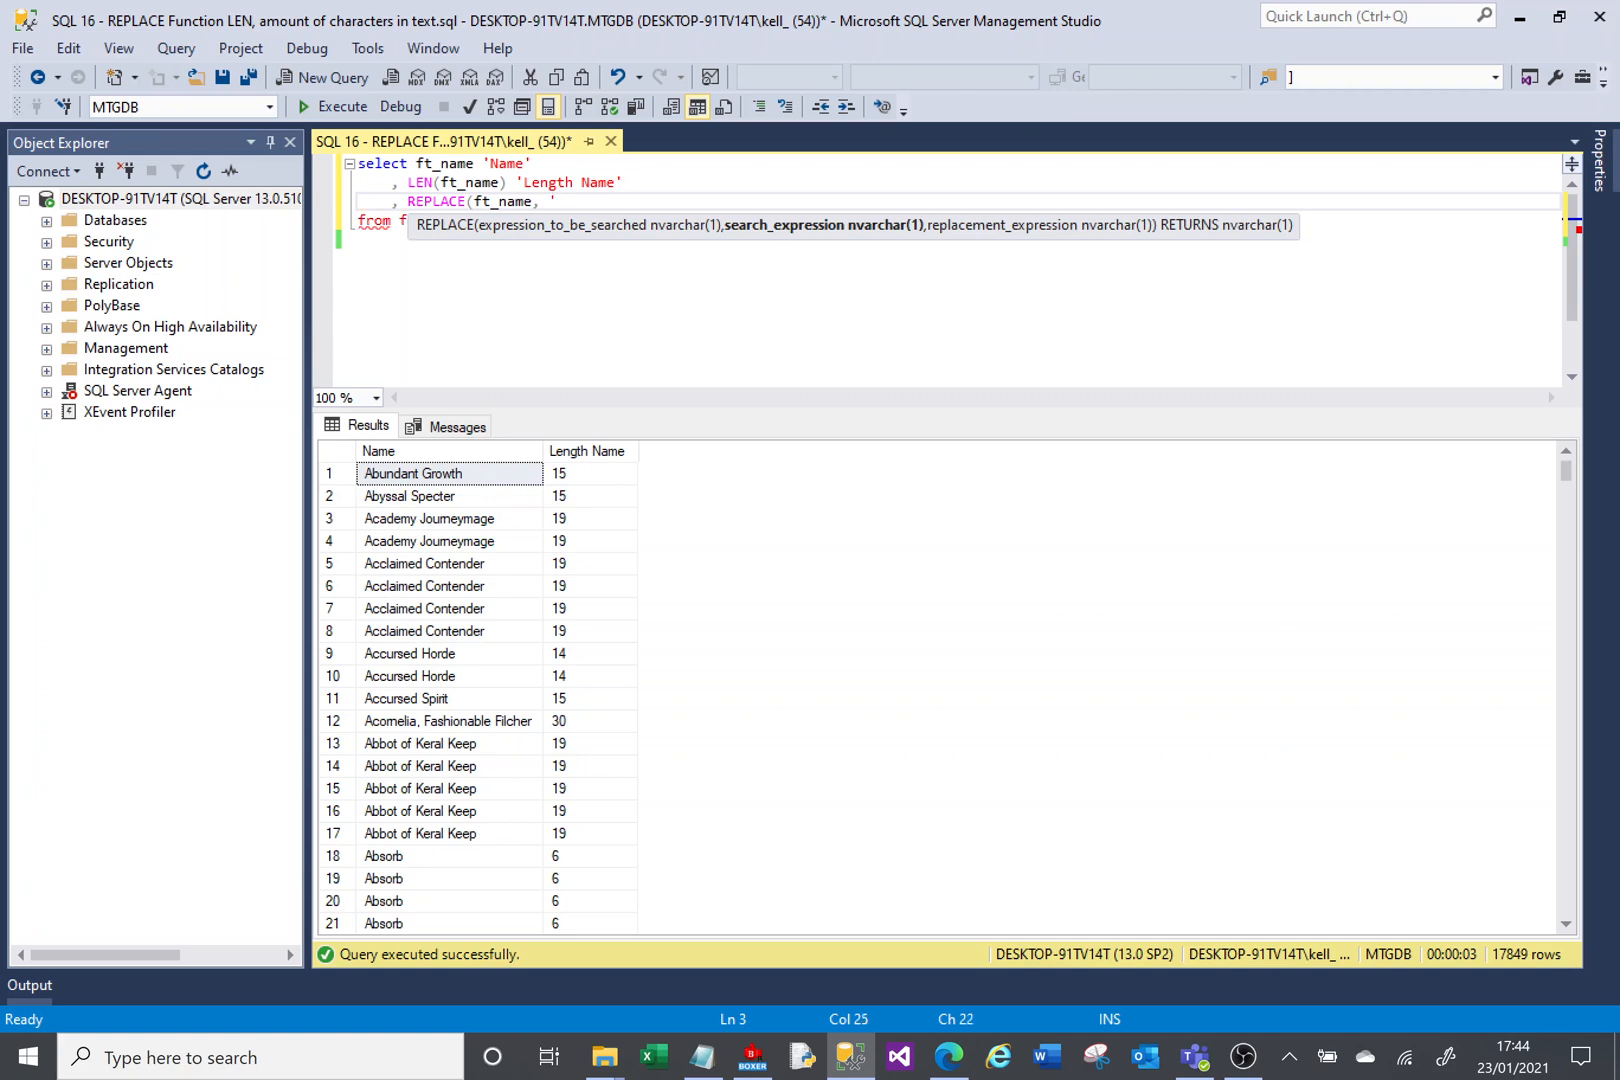
text(end')
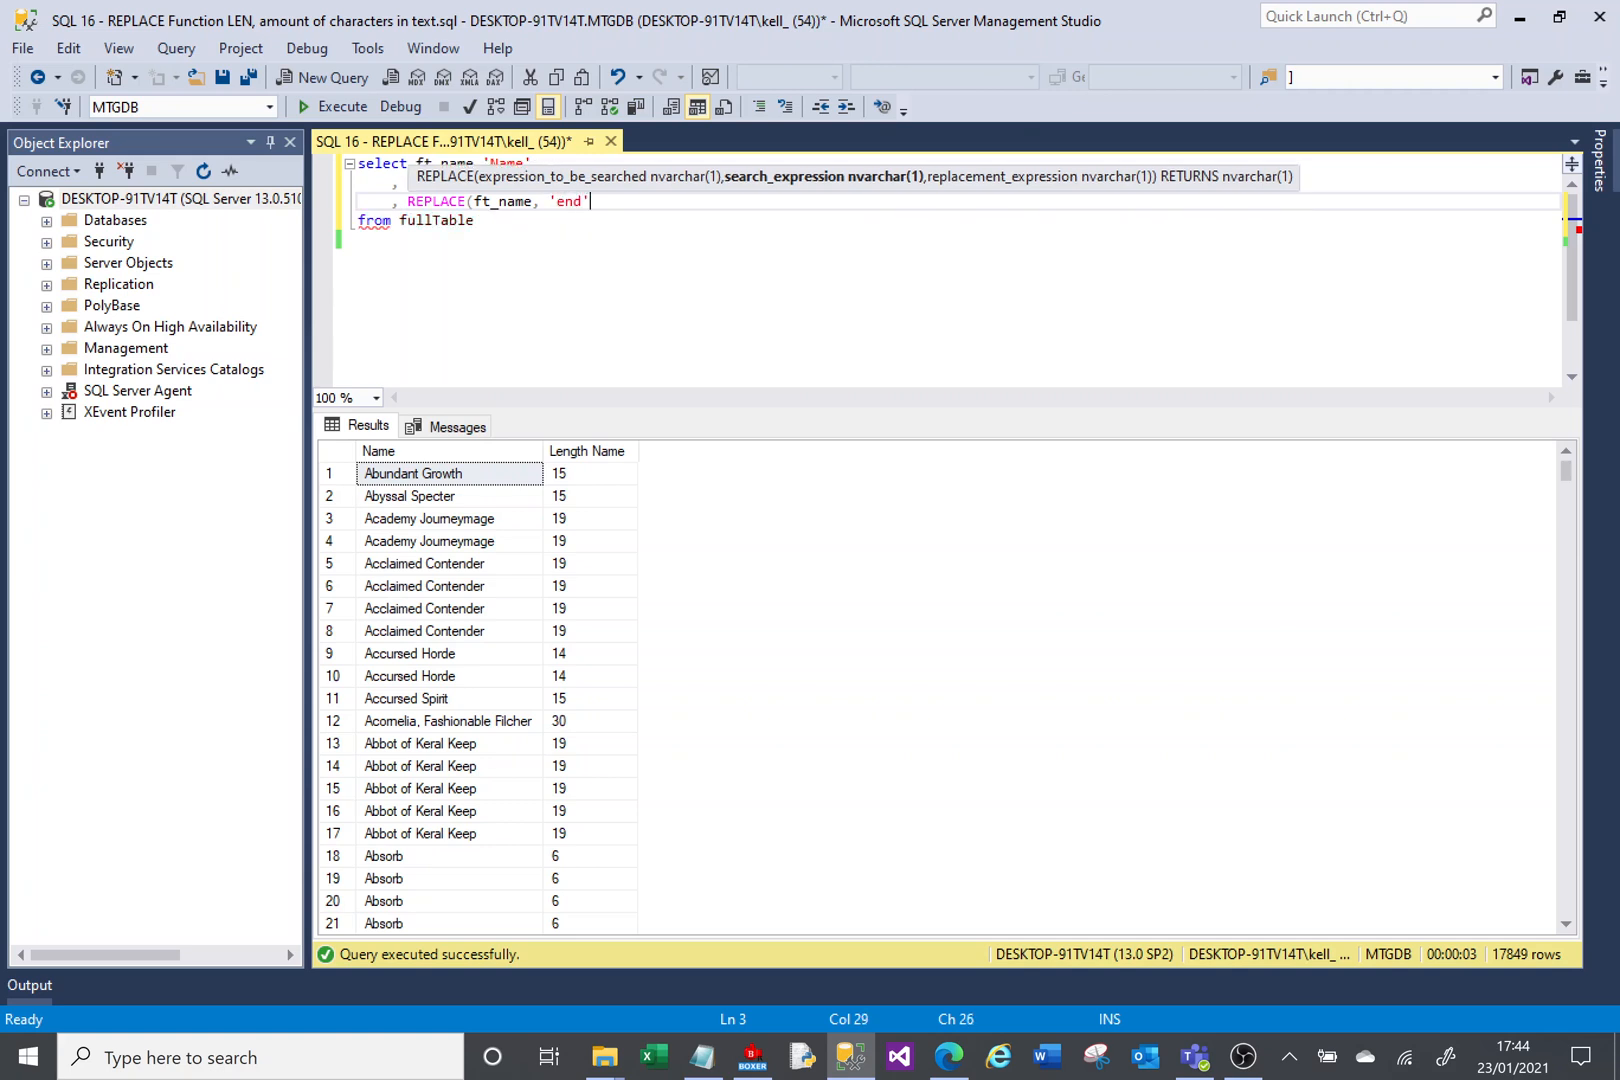
text(, 'st)
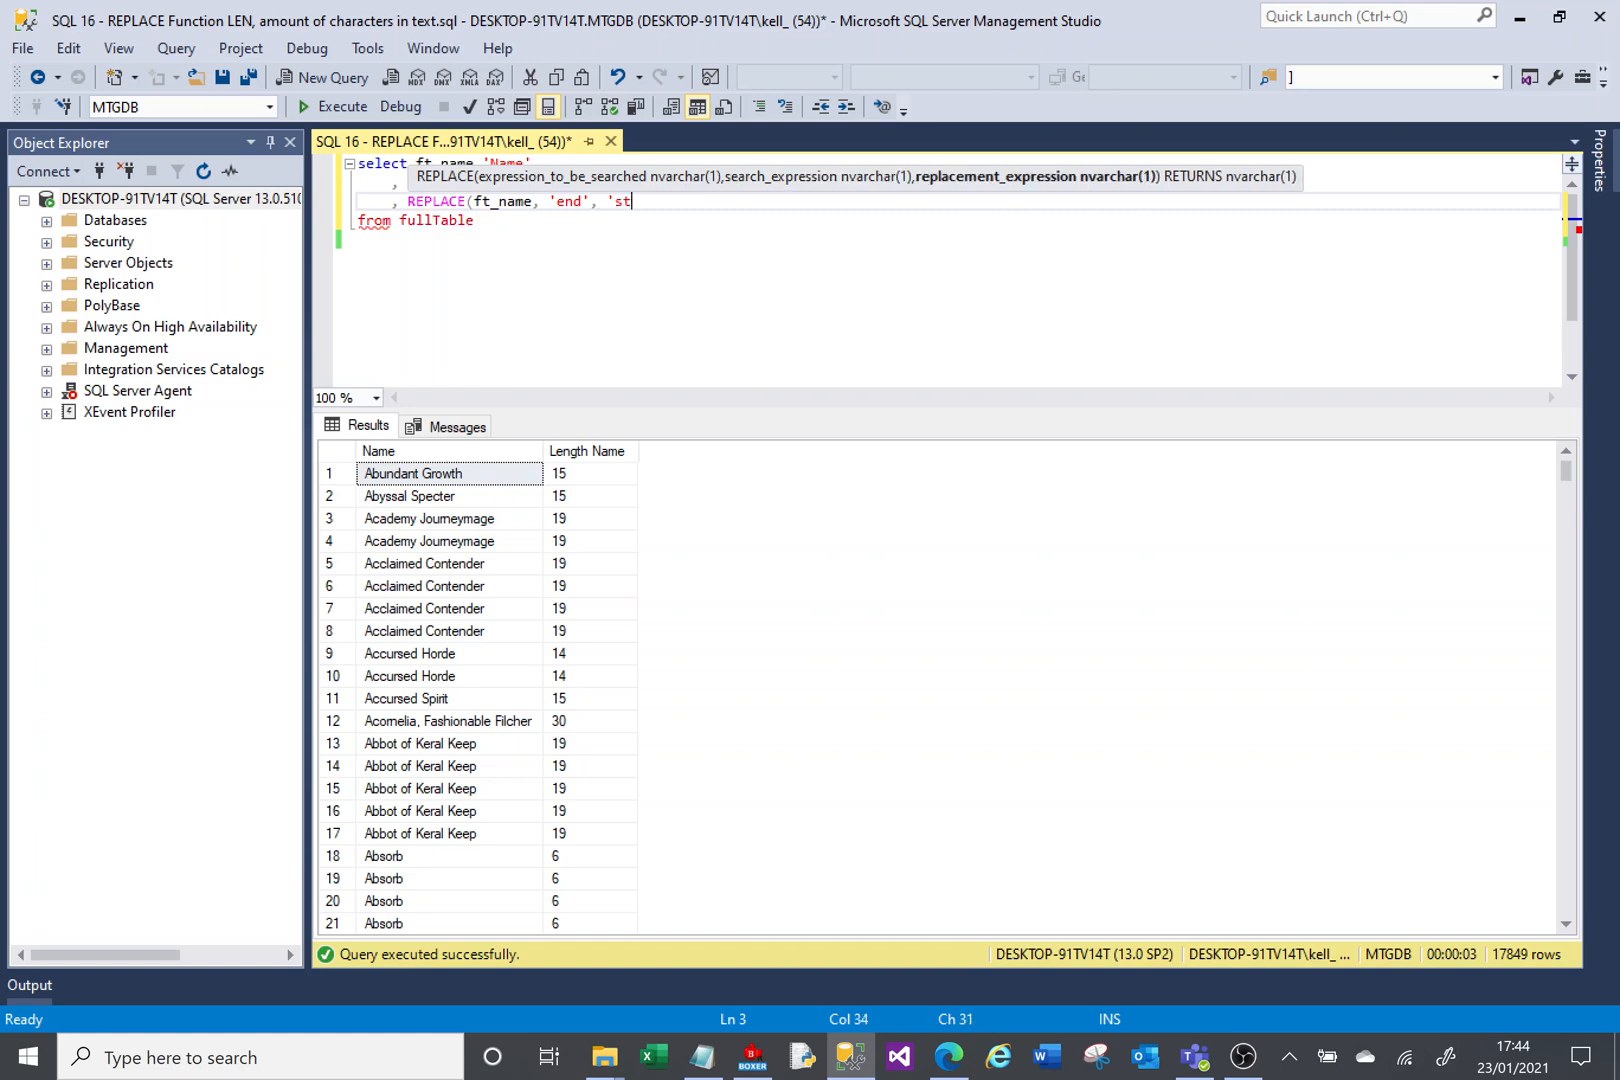
text(art'))
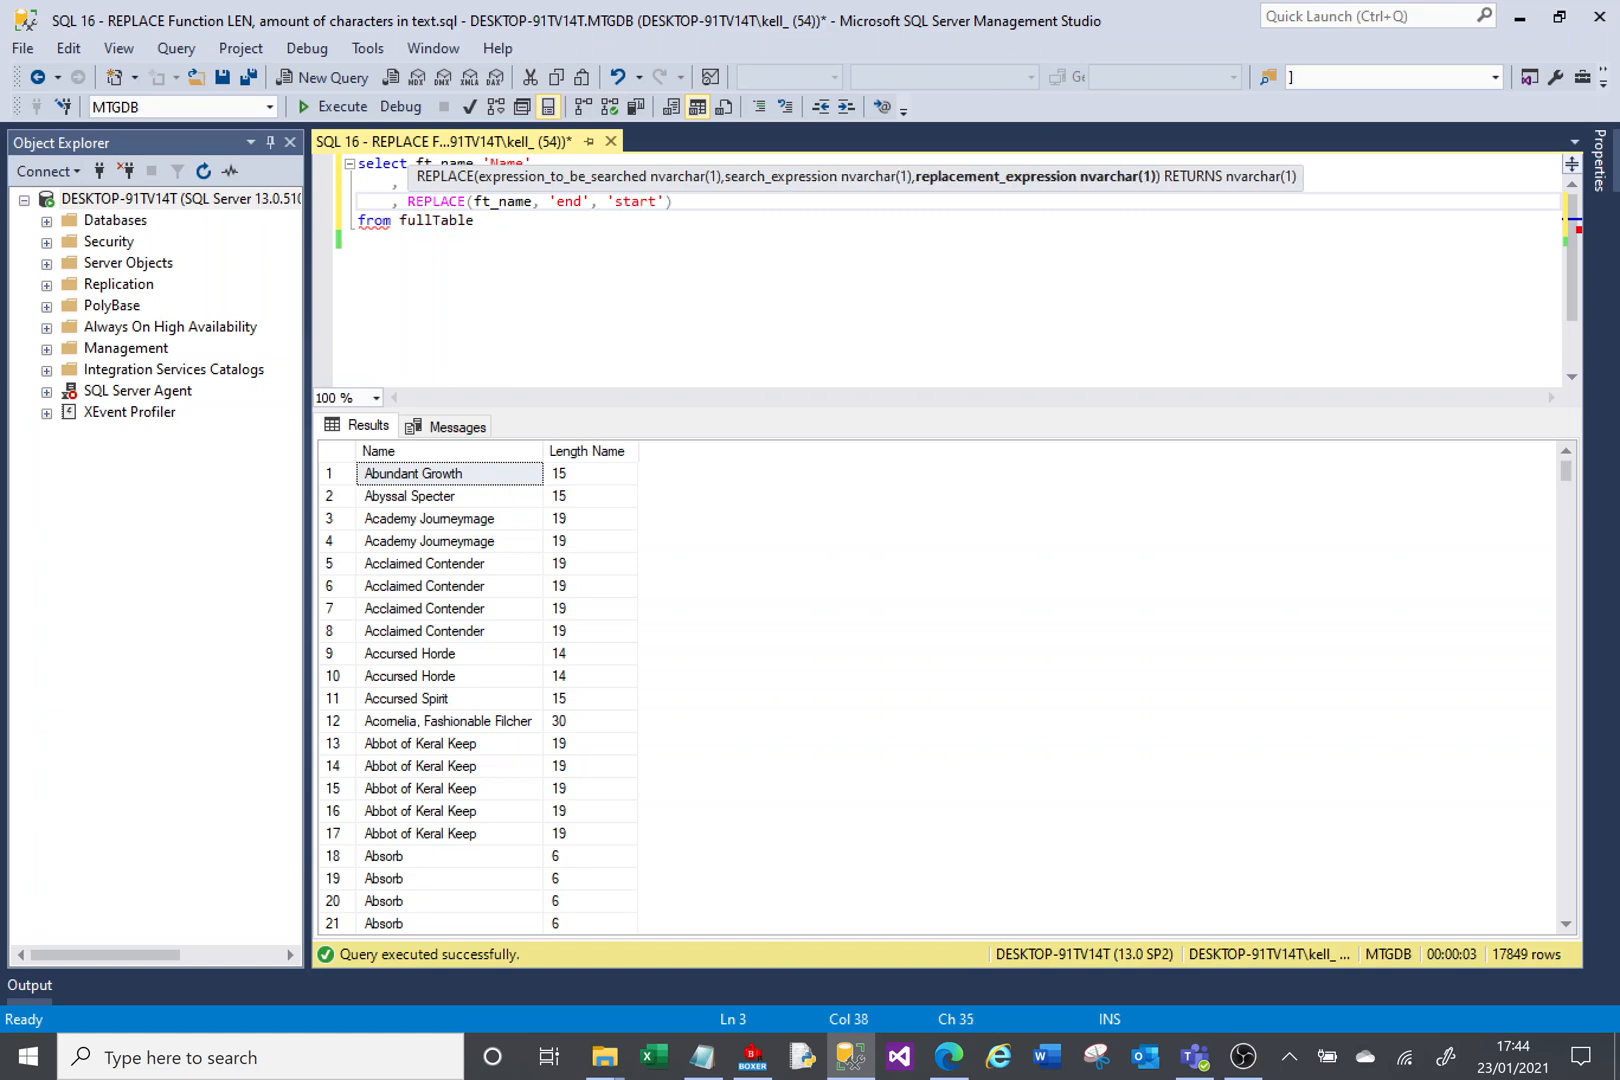
click(343, 106)
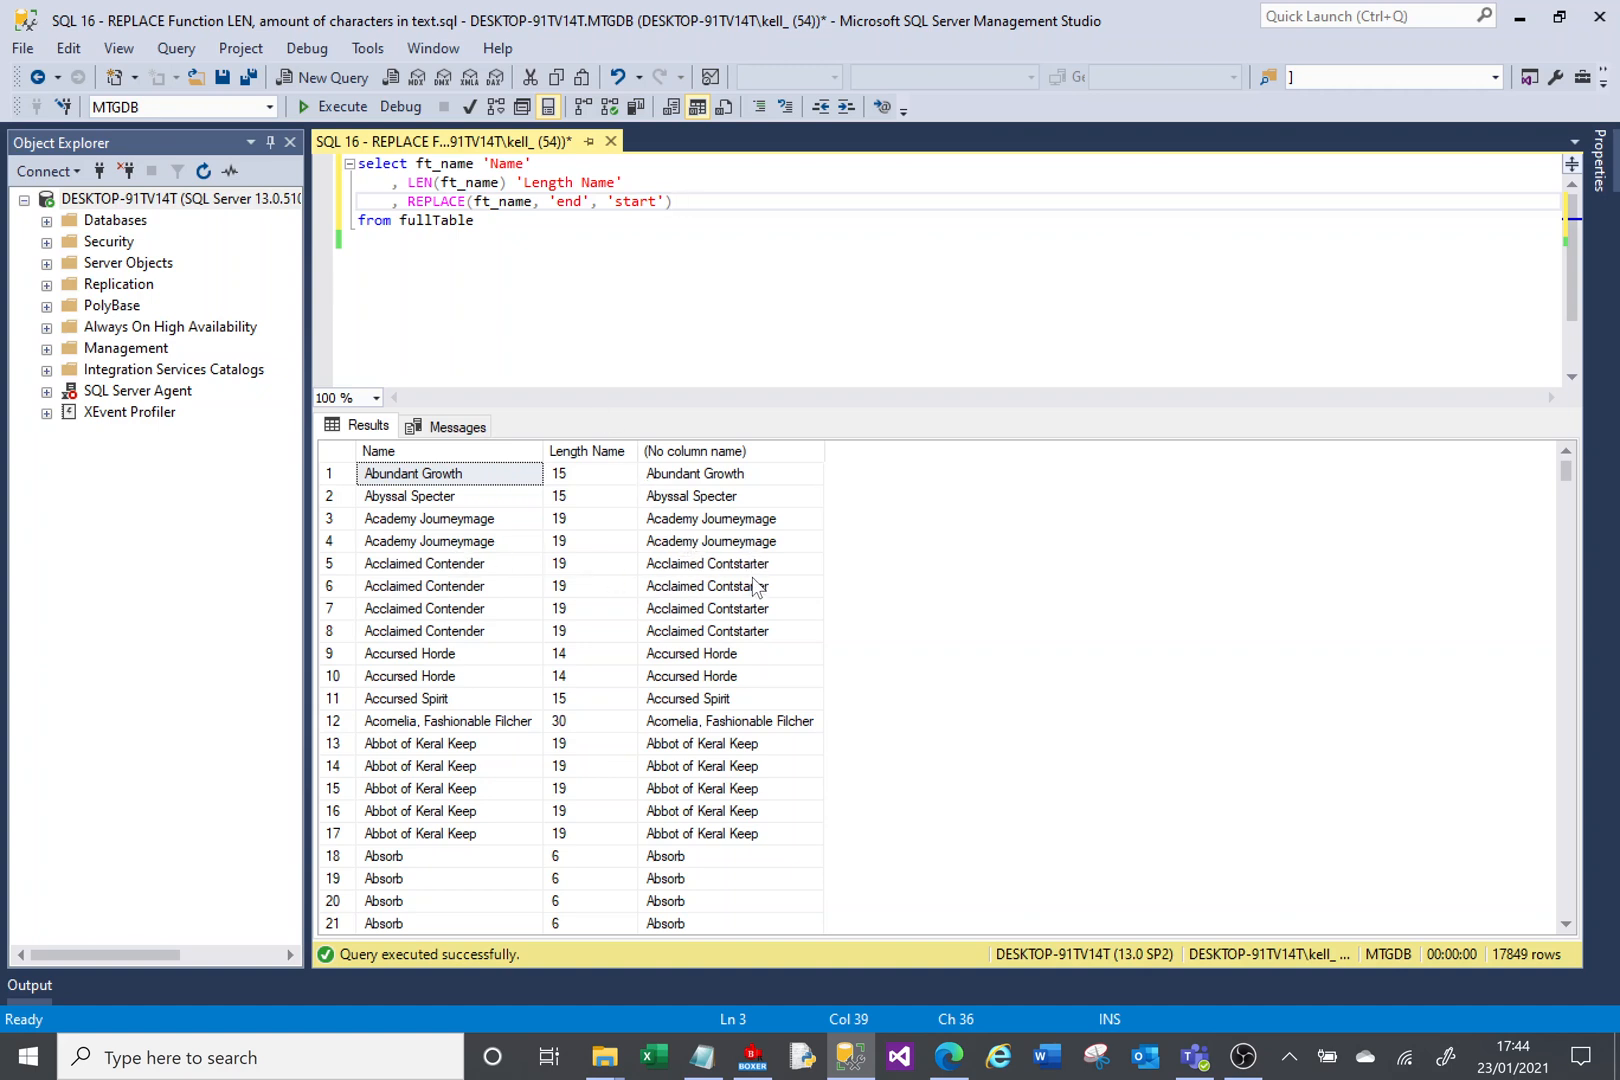
click(728, 563)
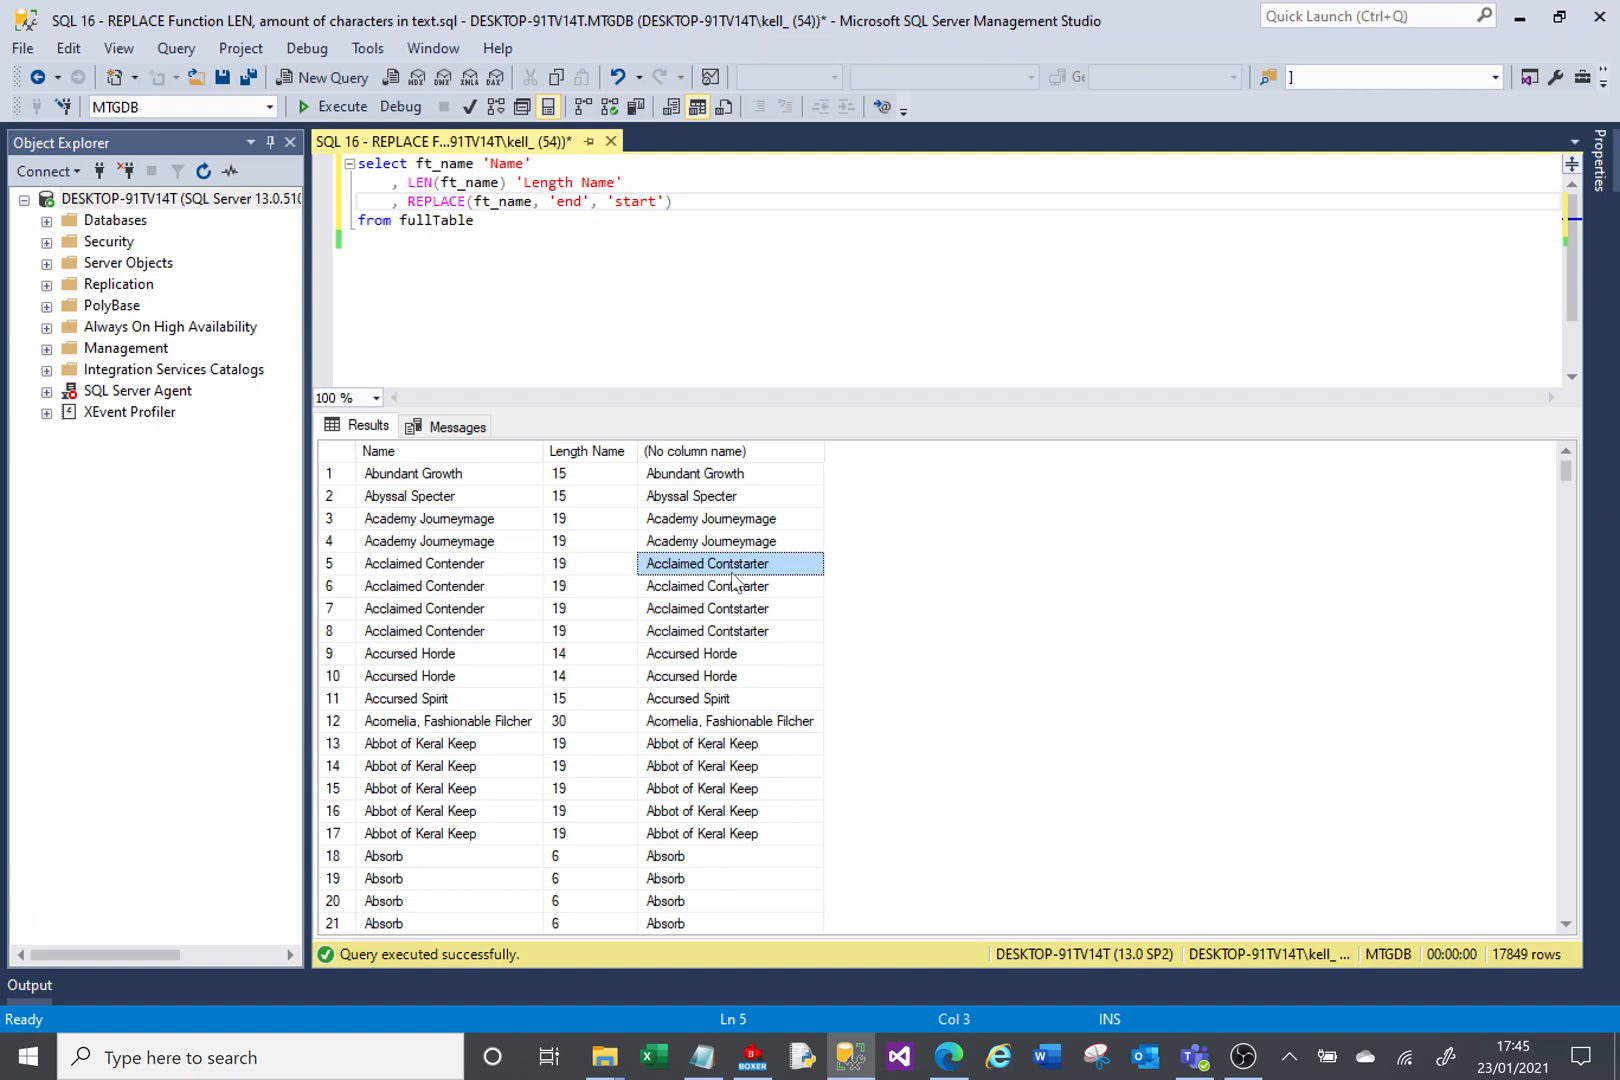
mouse_move(770, 581)
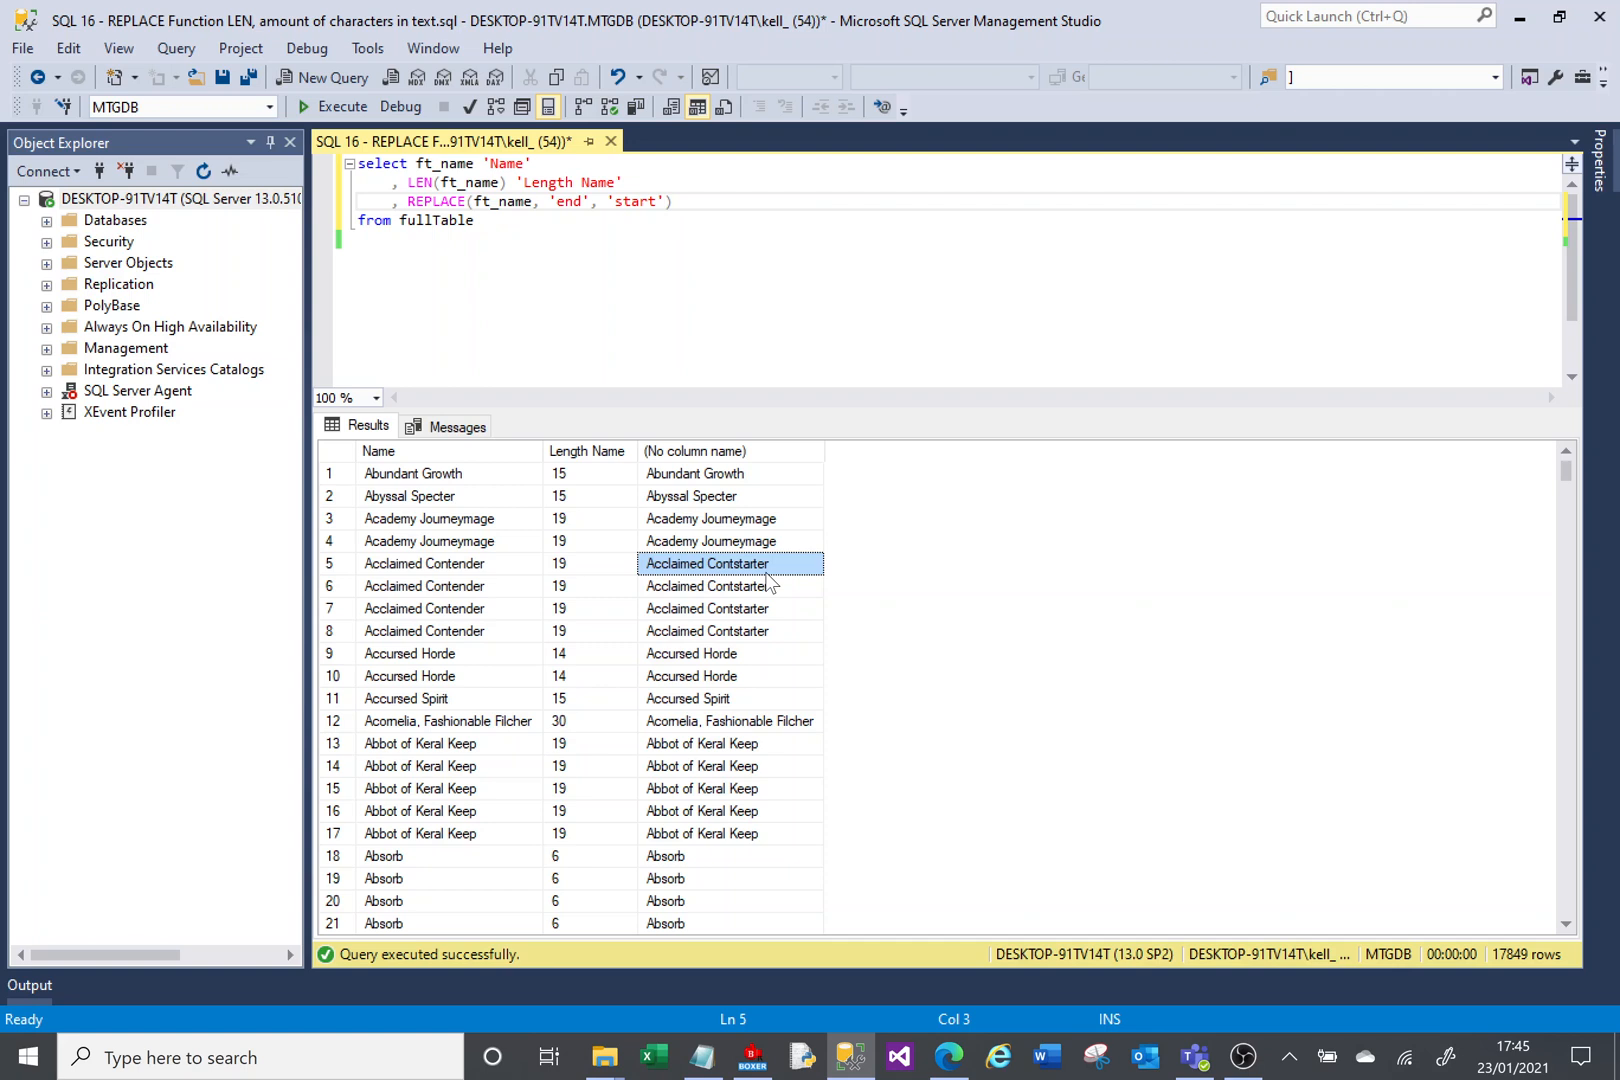
mouse_move(352, 556)
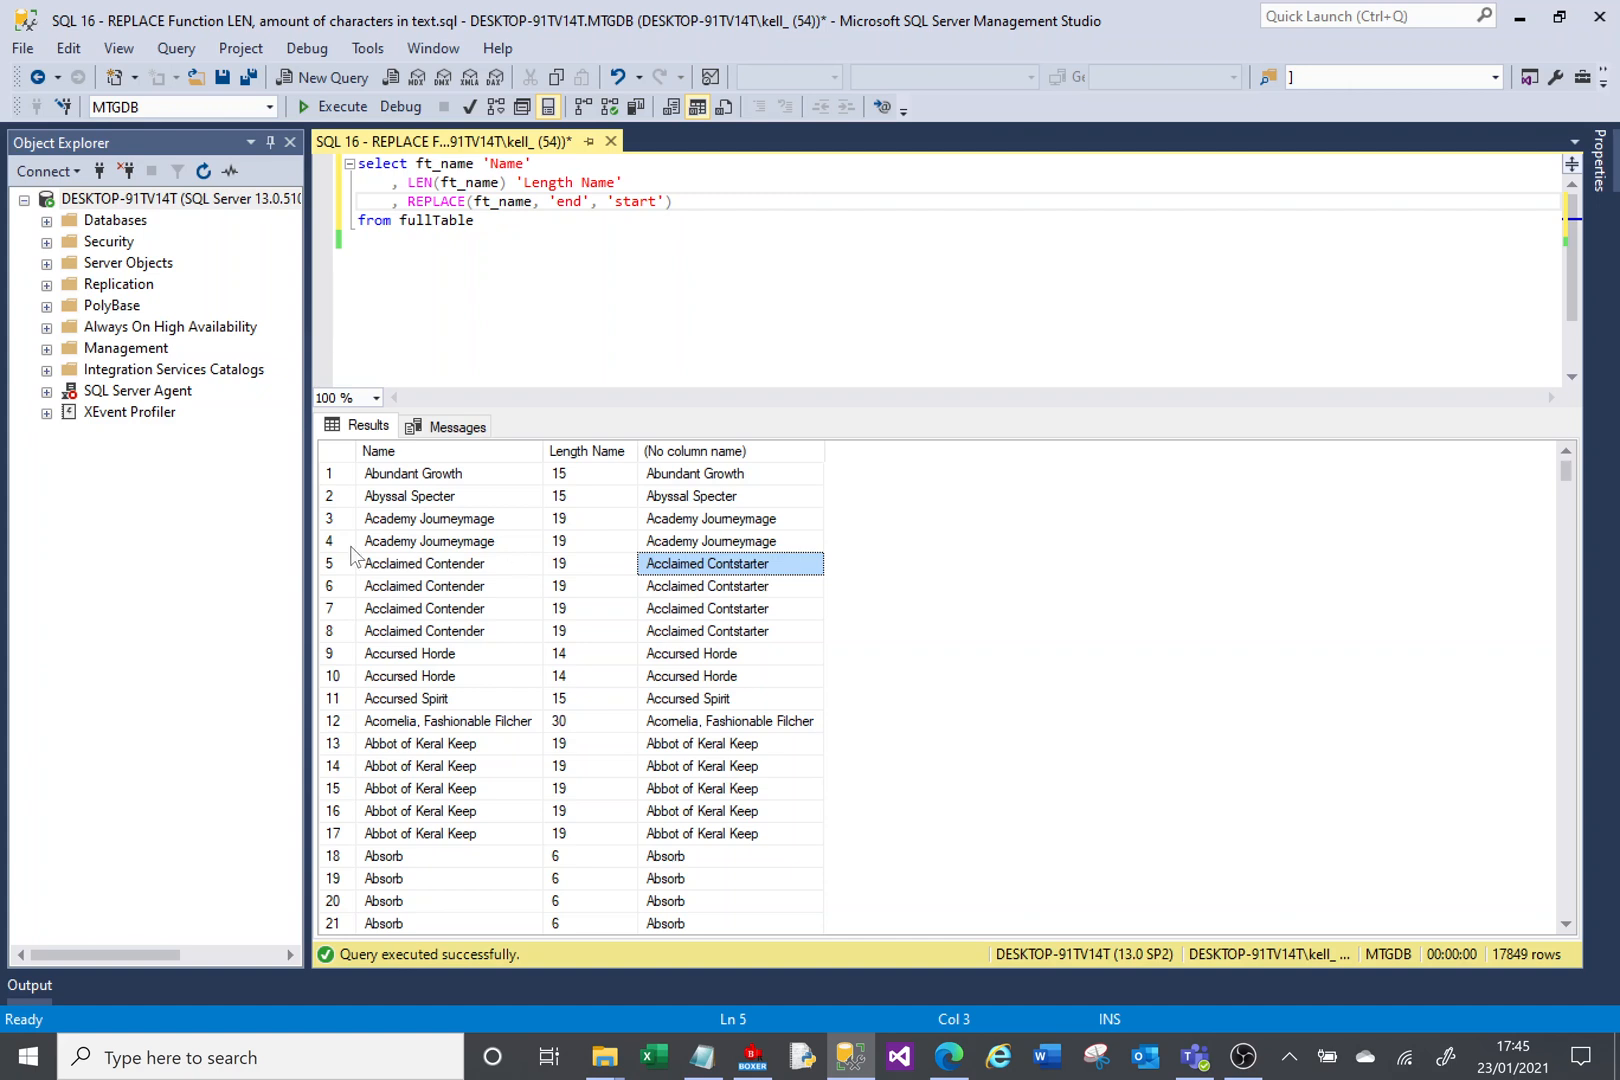
mouse_move(490, 546)
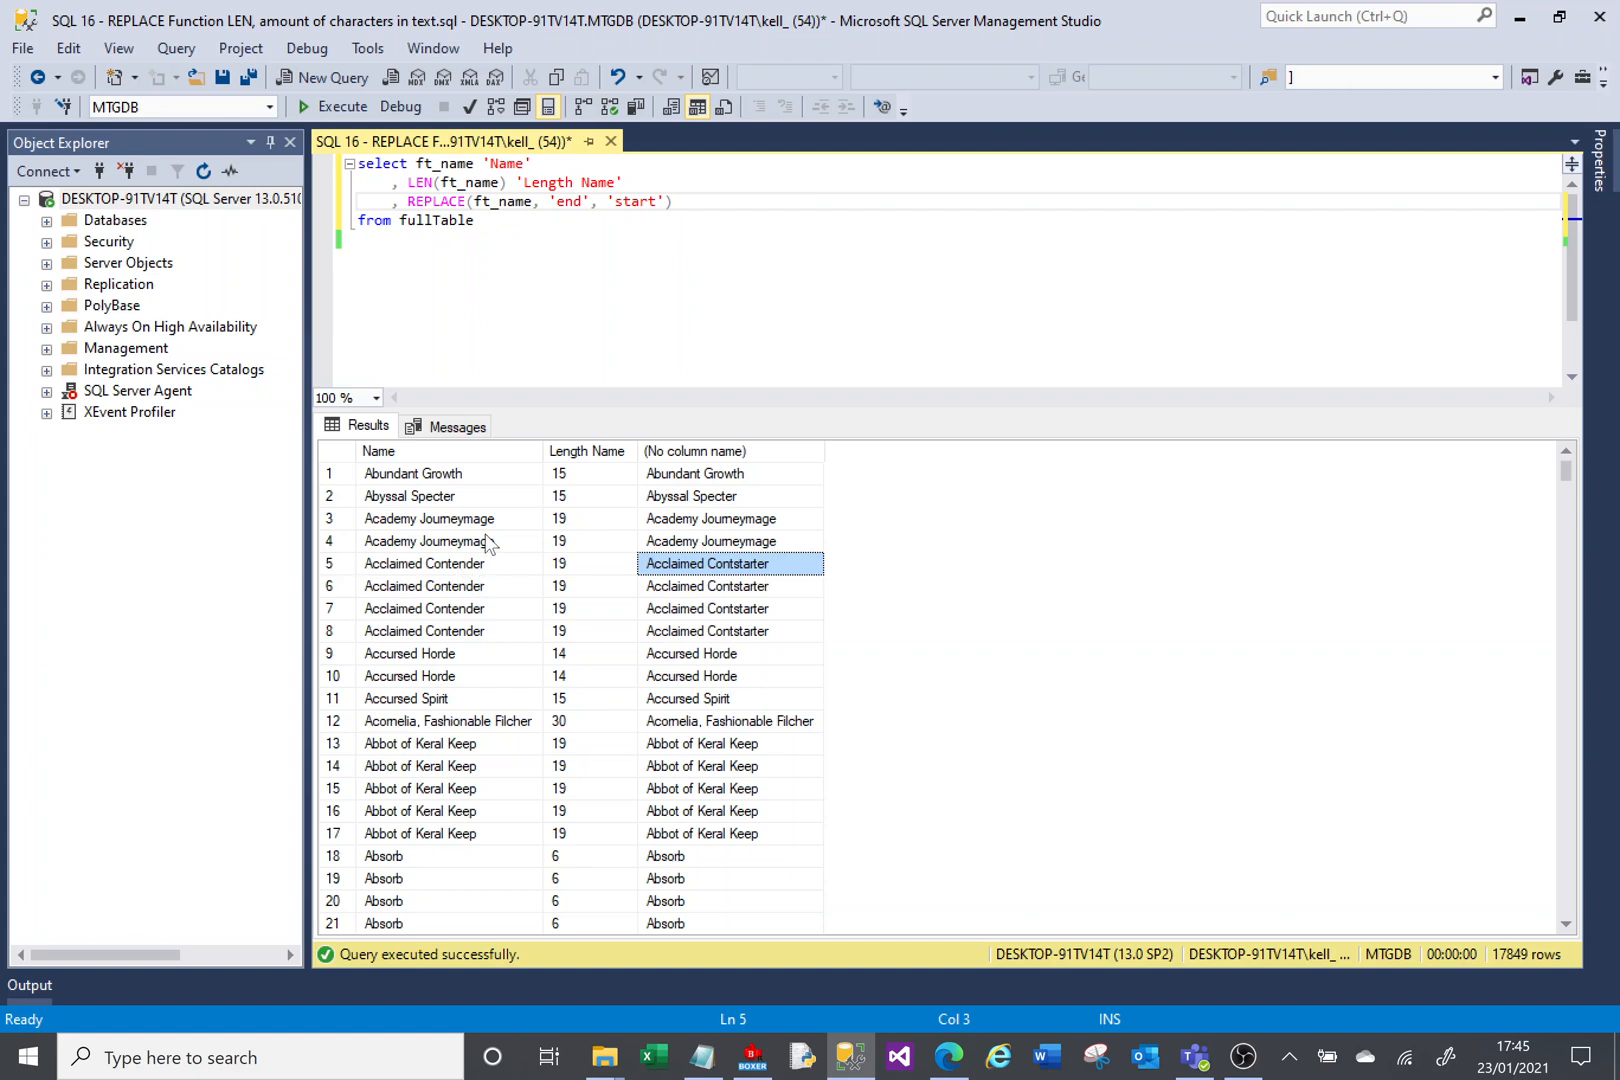
click(674, 202)
text(, REPLACE(ft_name)
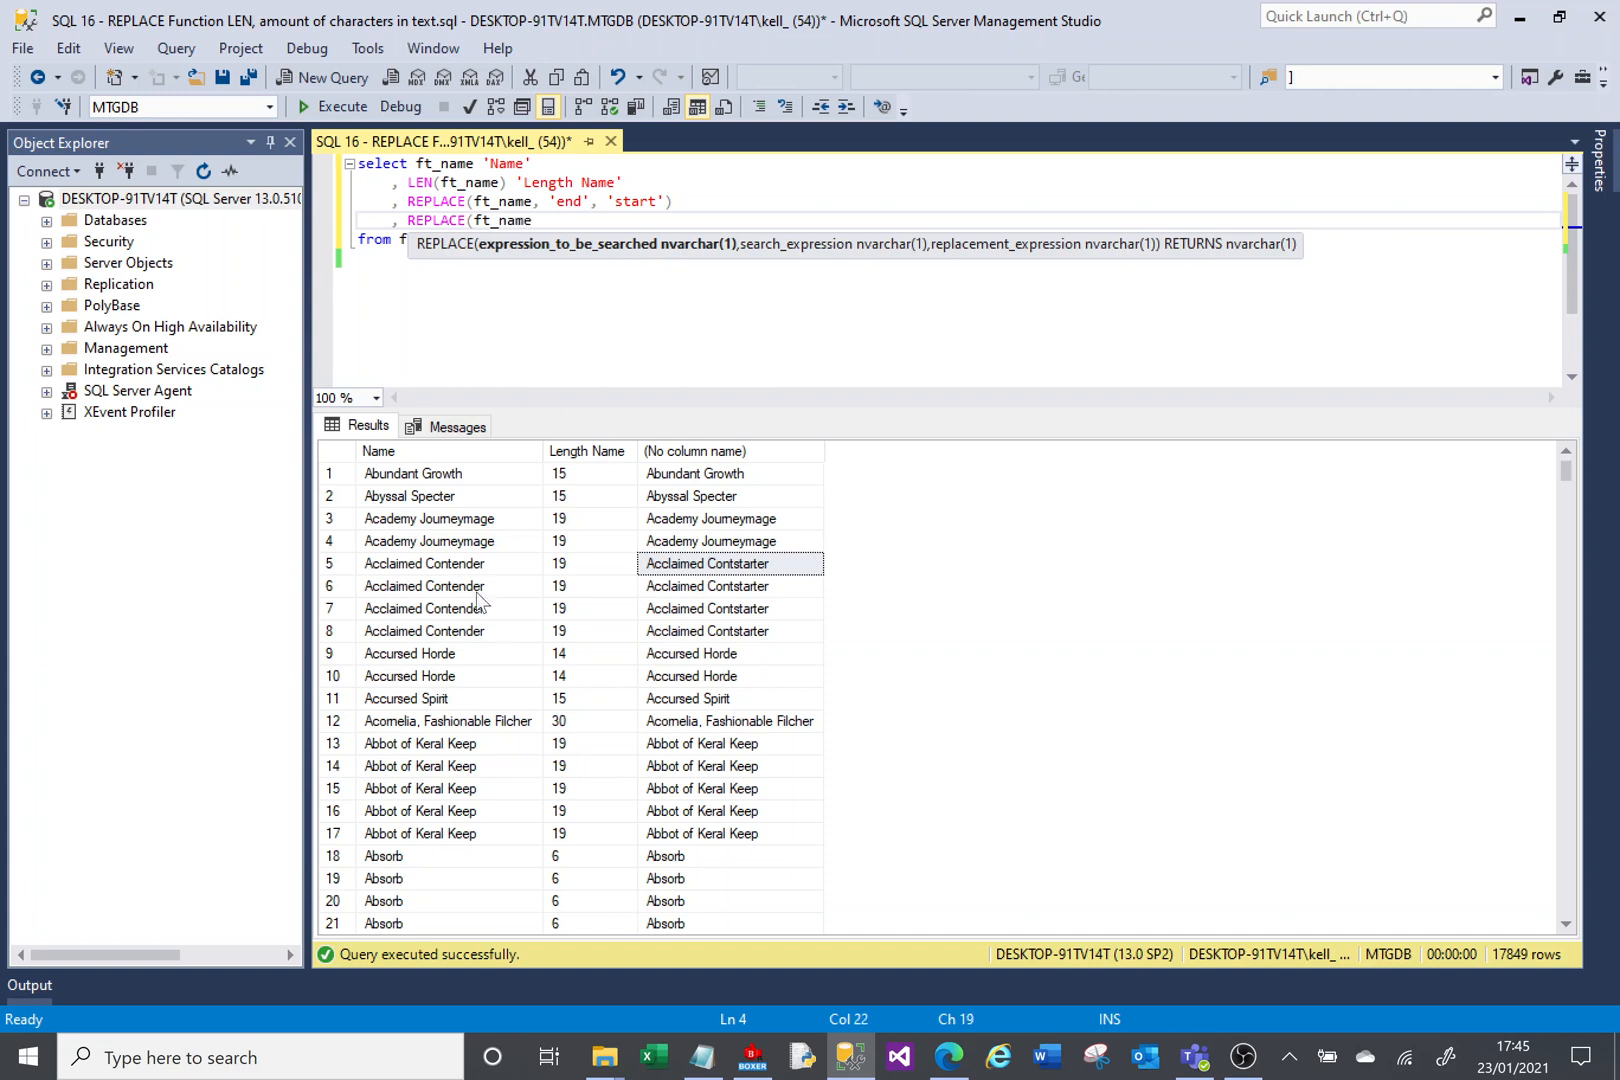
mouse_move(440, 668)
text(, ' ',)
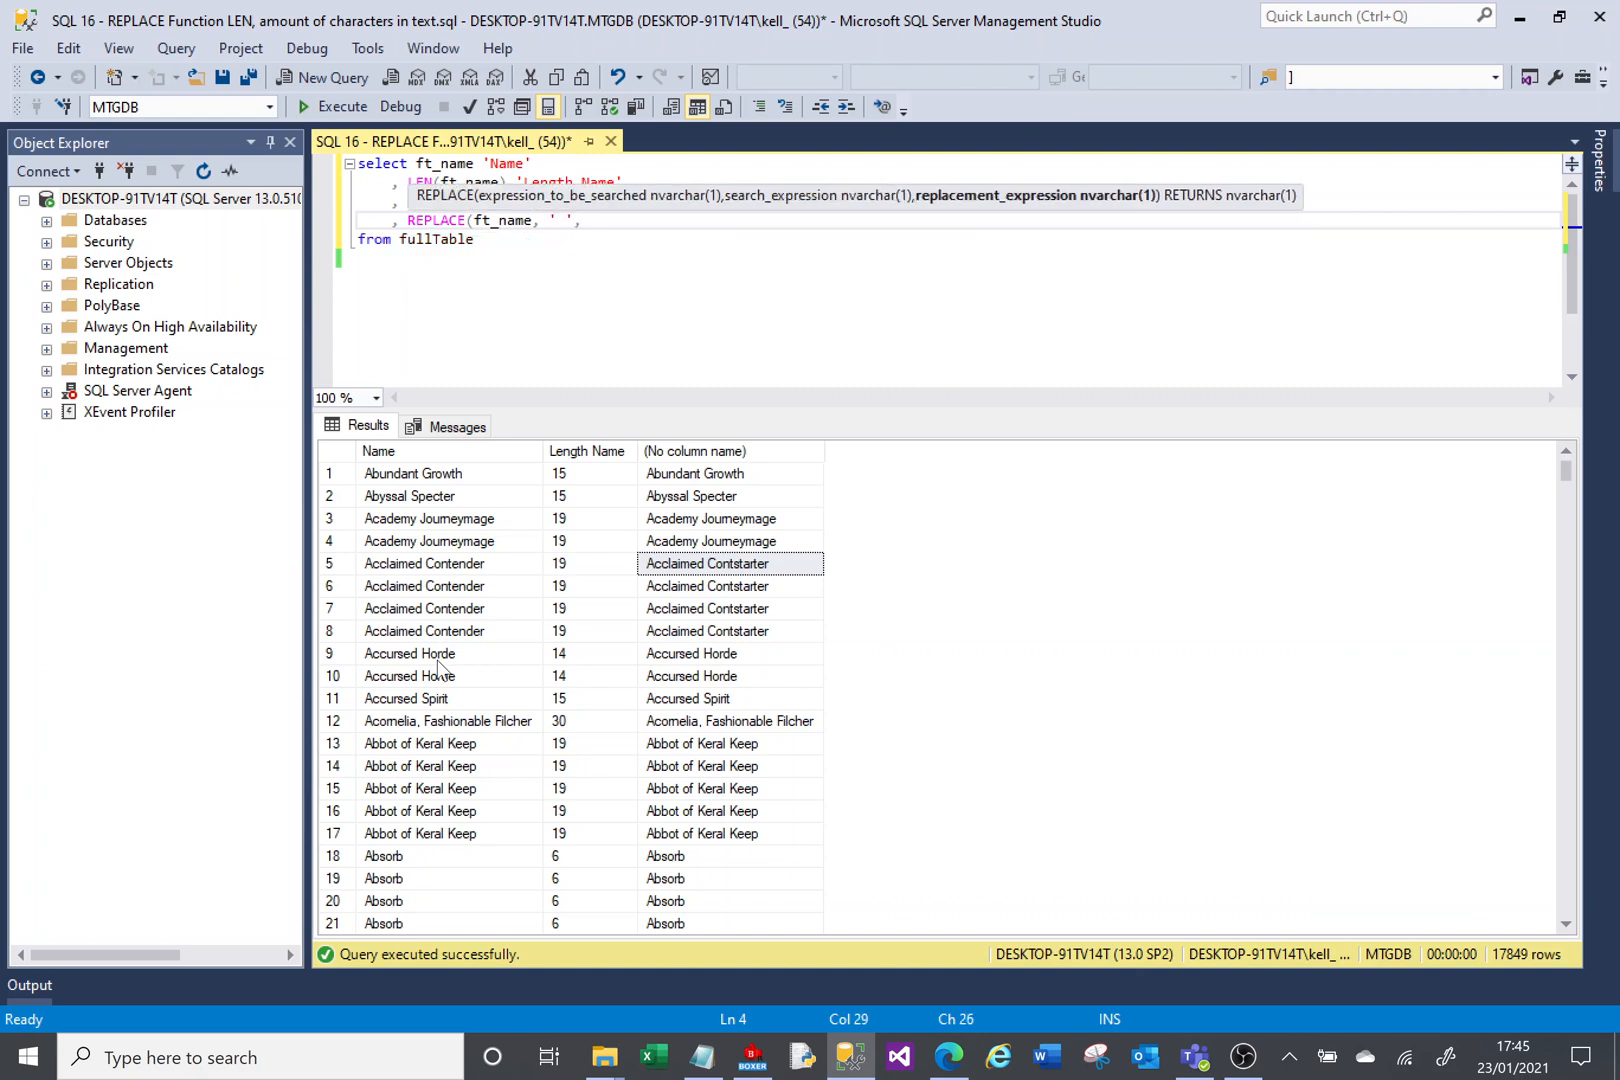
- Complete the REPLACE(ft_name, ' ', '') column and run the query
text(''))
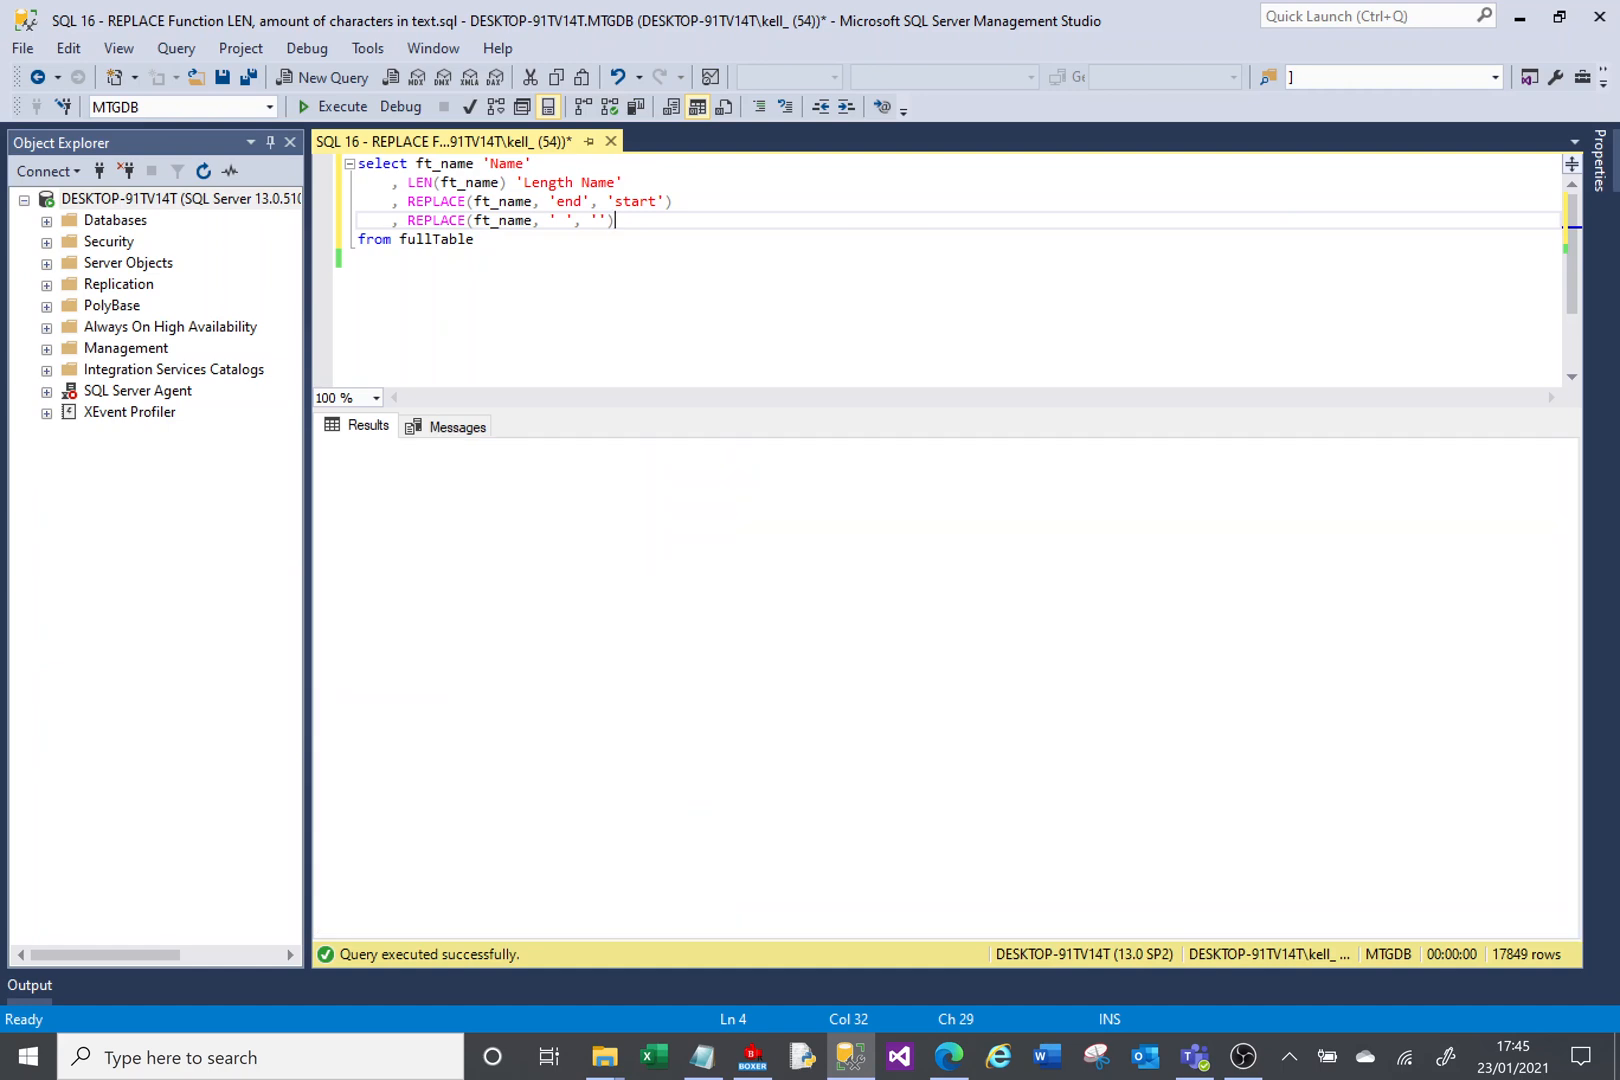
click(303, 106)
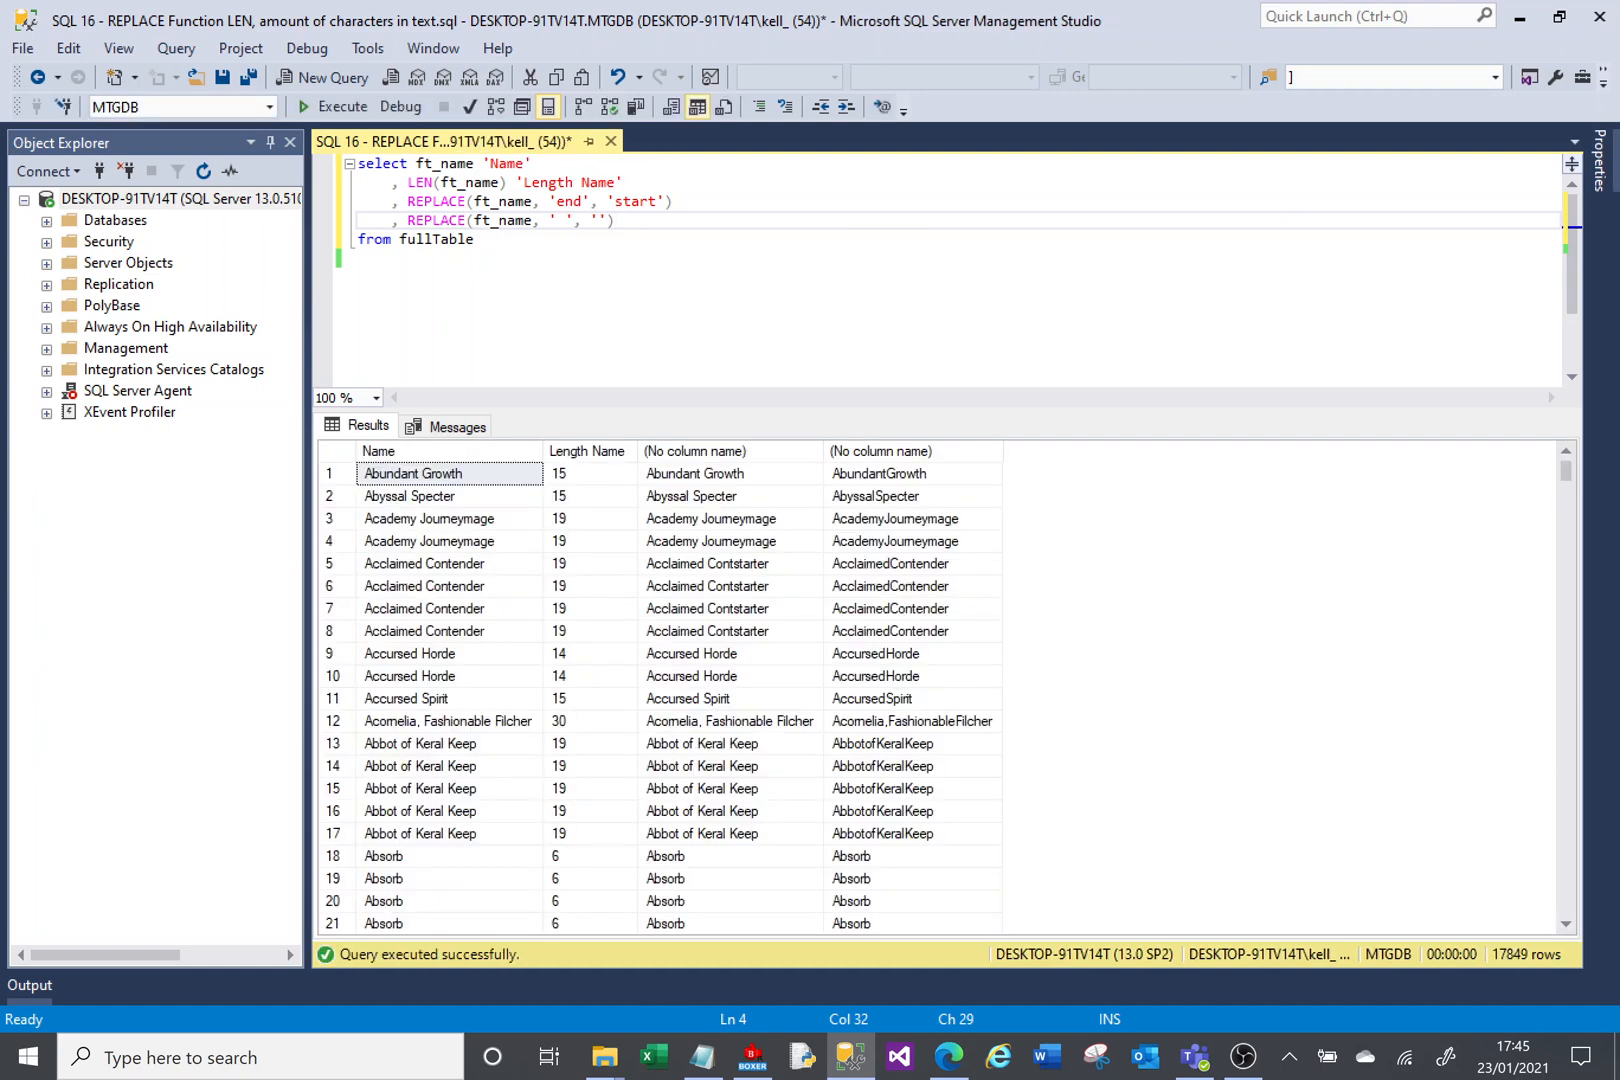
mouse_move(773, 488)
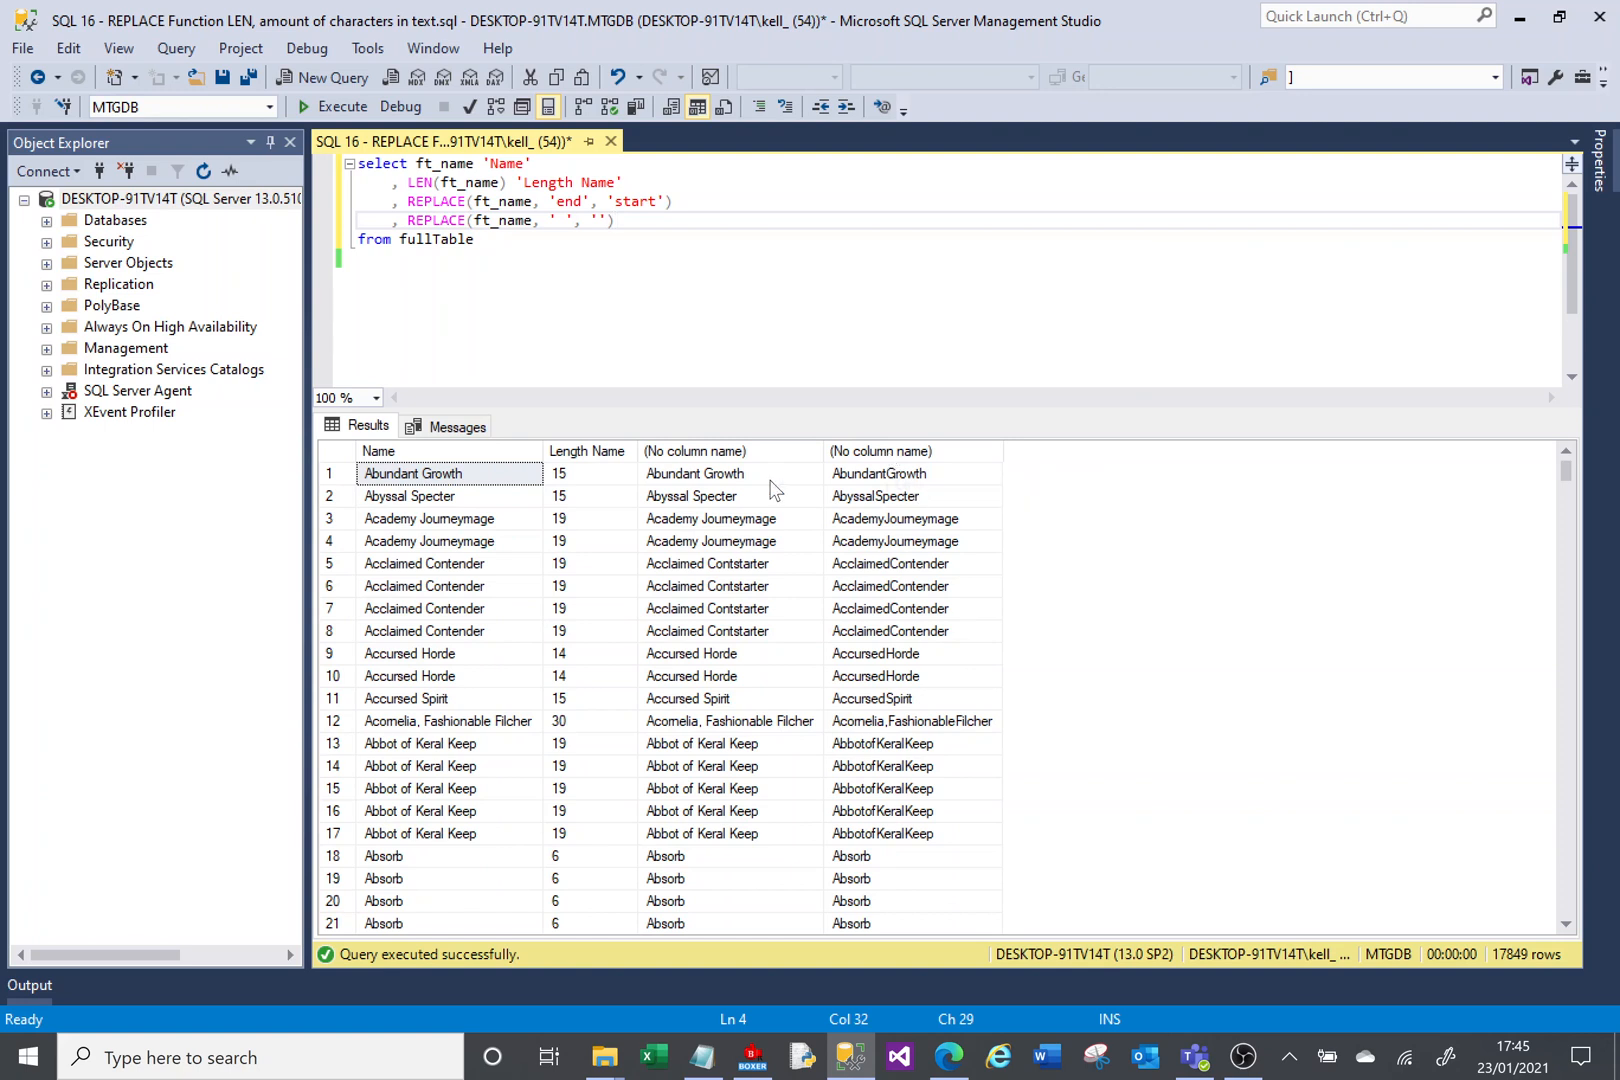
mouse_move(897, 856)
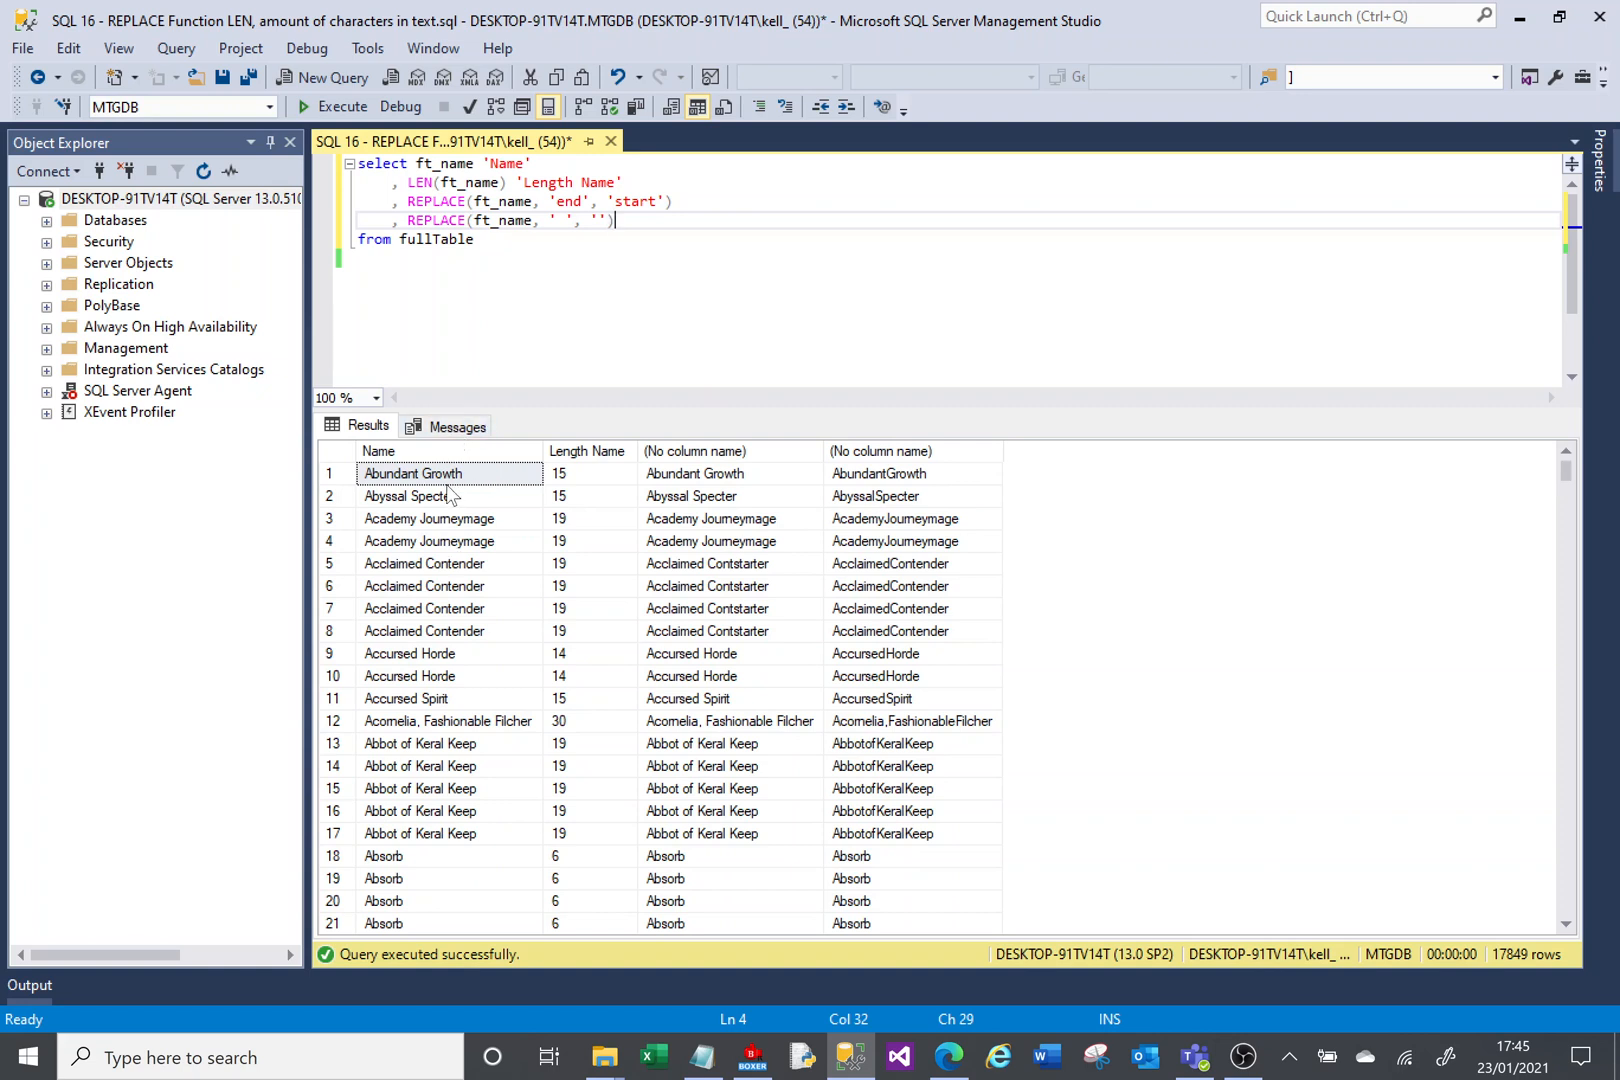
mouse_move(451, 496)
text(, LEN(REPLACE(ft_name, ' ', '')))
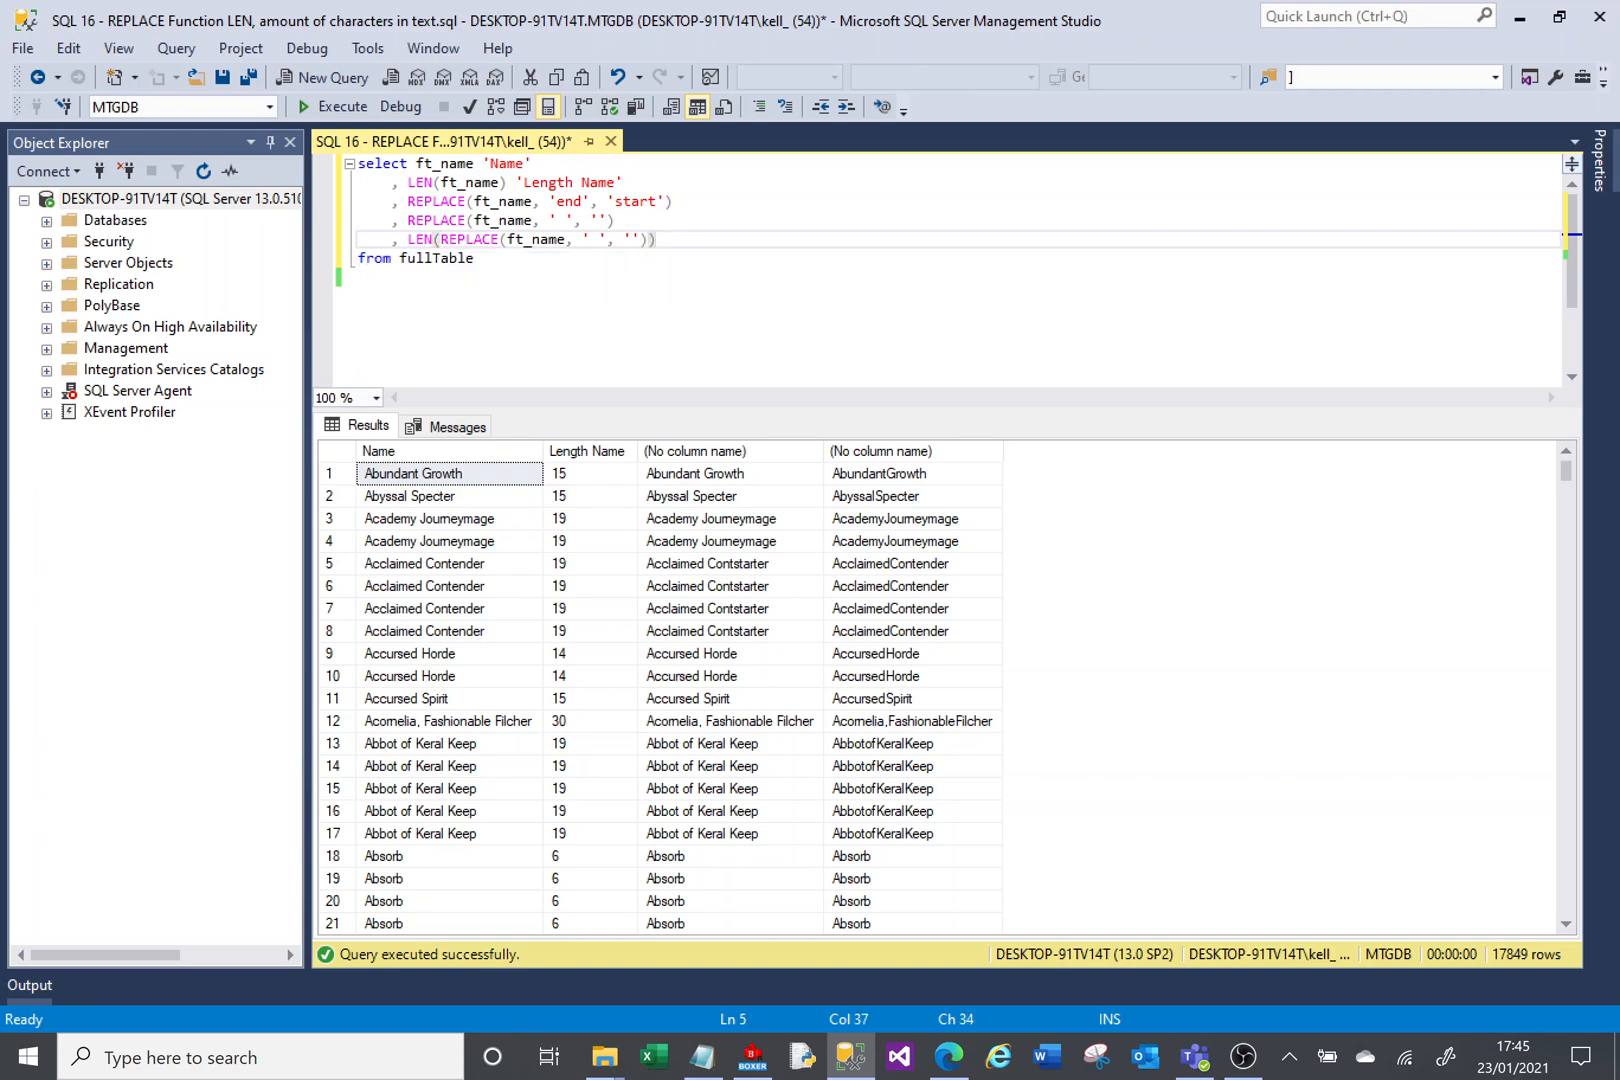
- Run the query and compare full versus space-free lengths for Abundant Growth and Abbot of Keral Keep
click(343, 106)
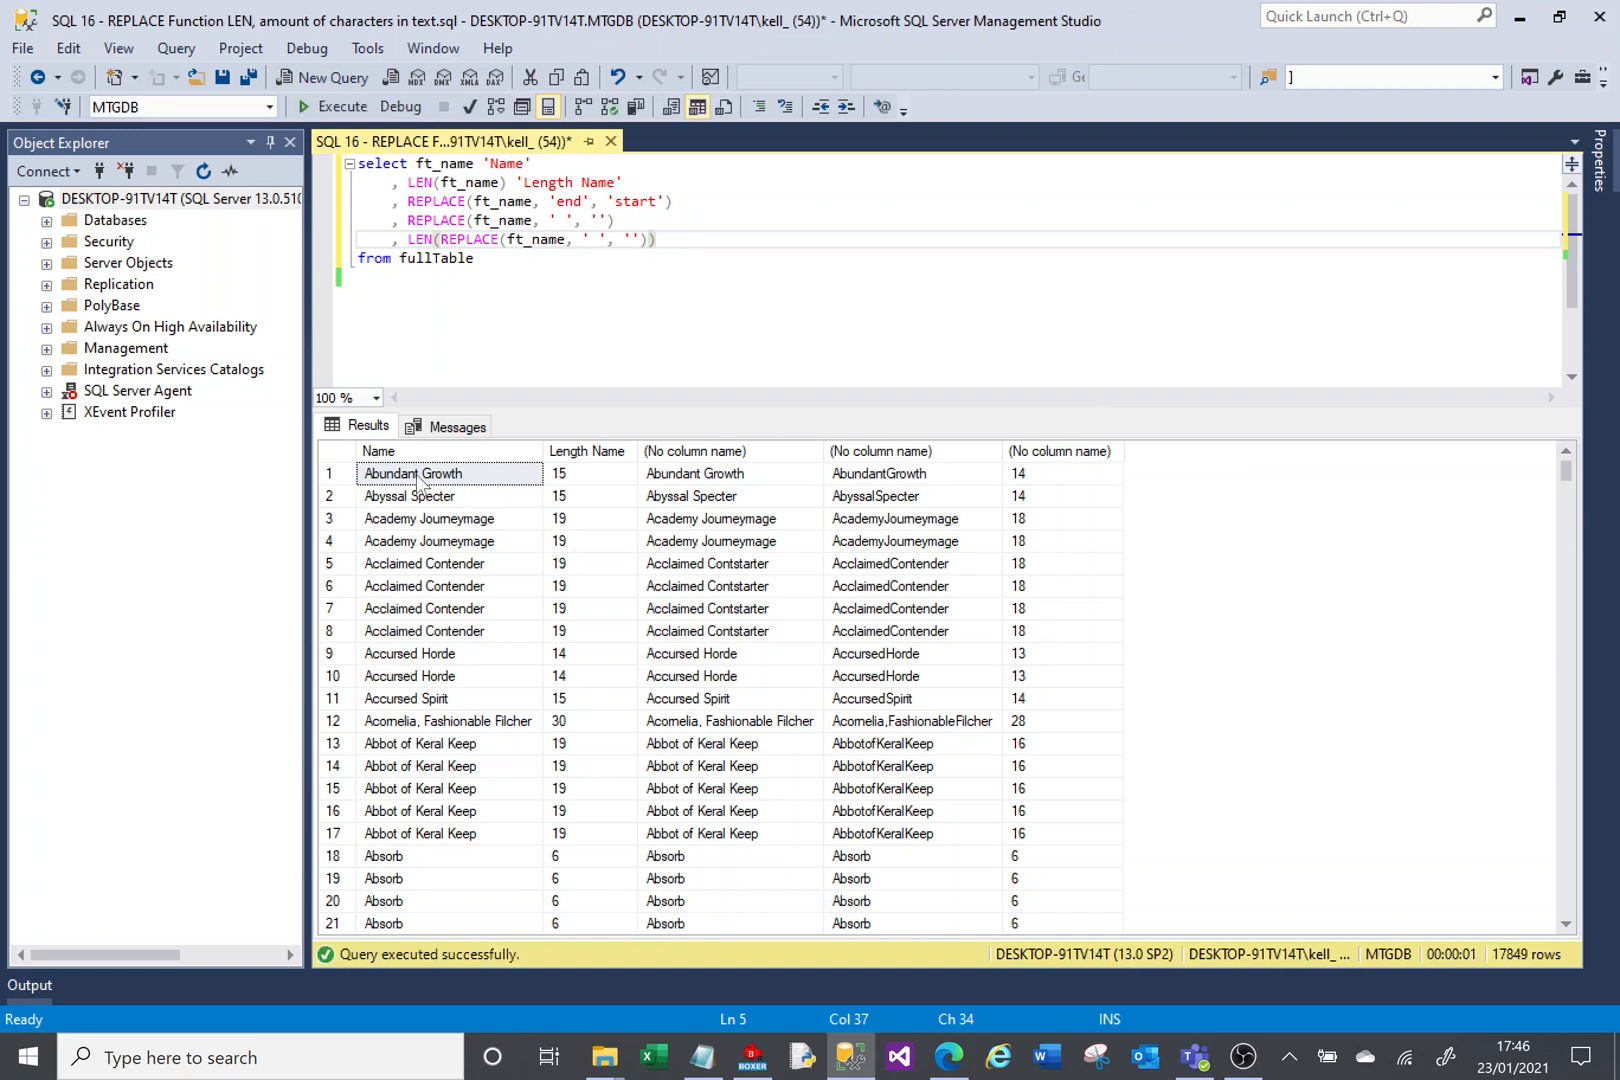
click(590, 473)
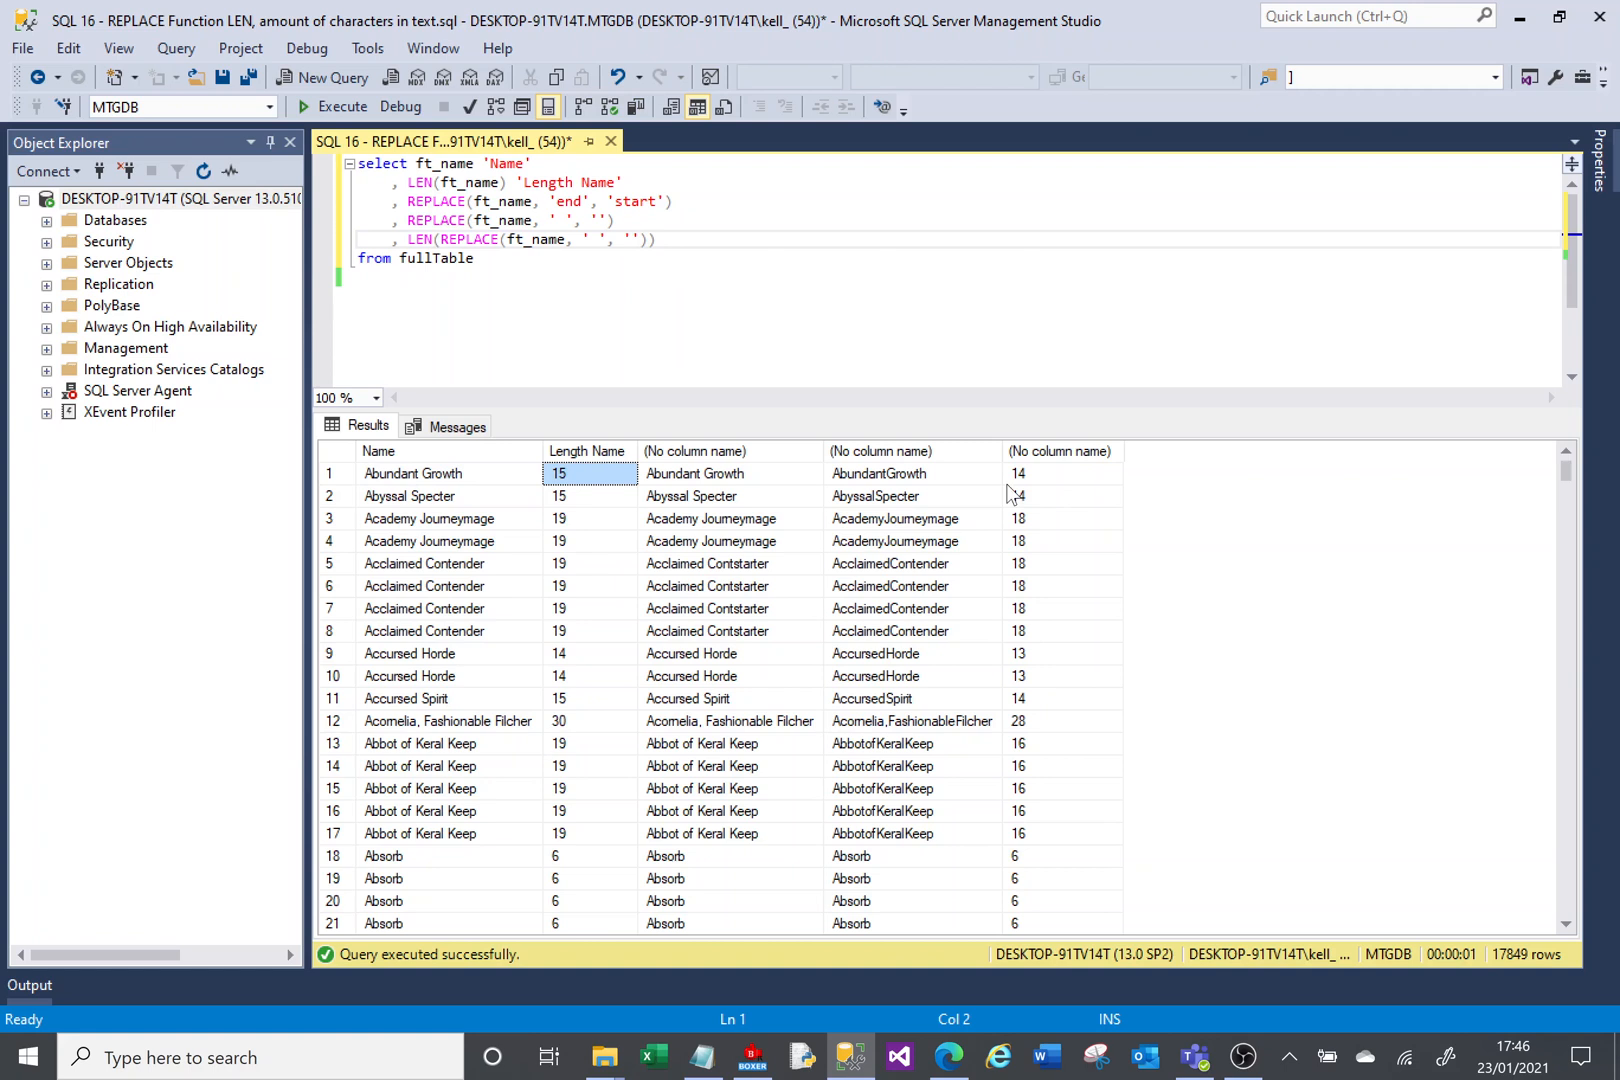
click(1061, 473)
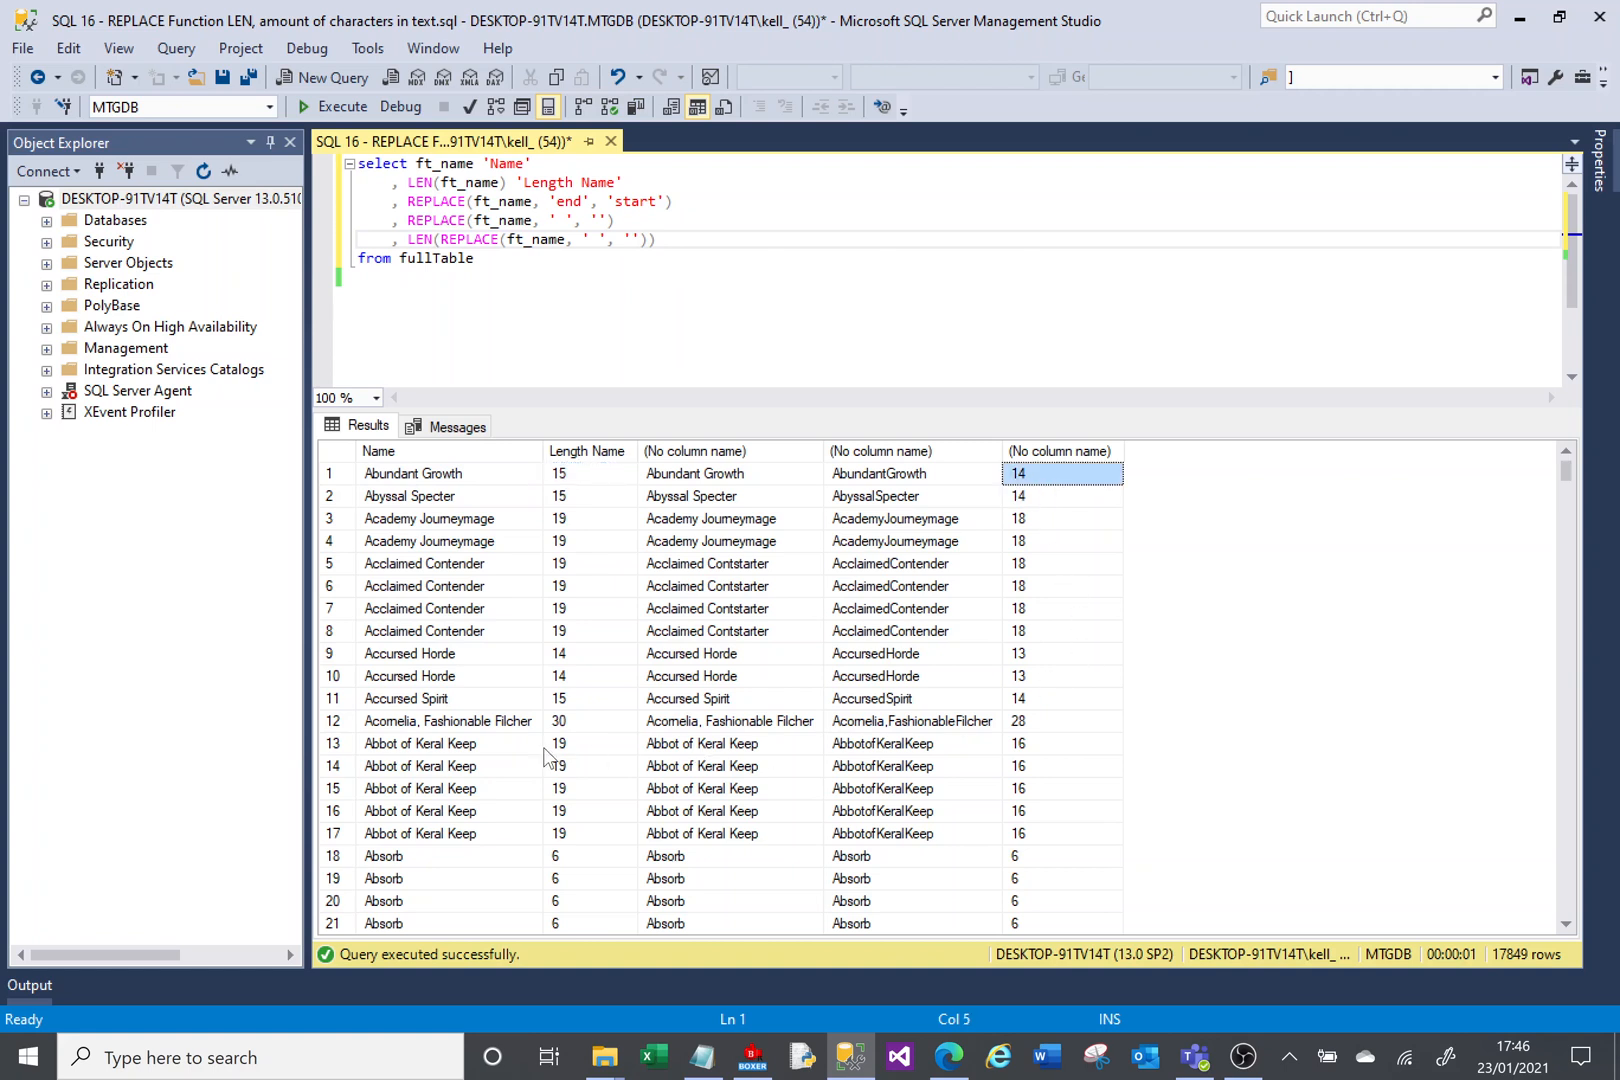
click(590, 743)
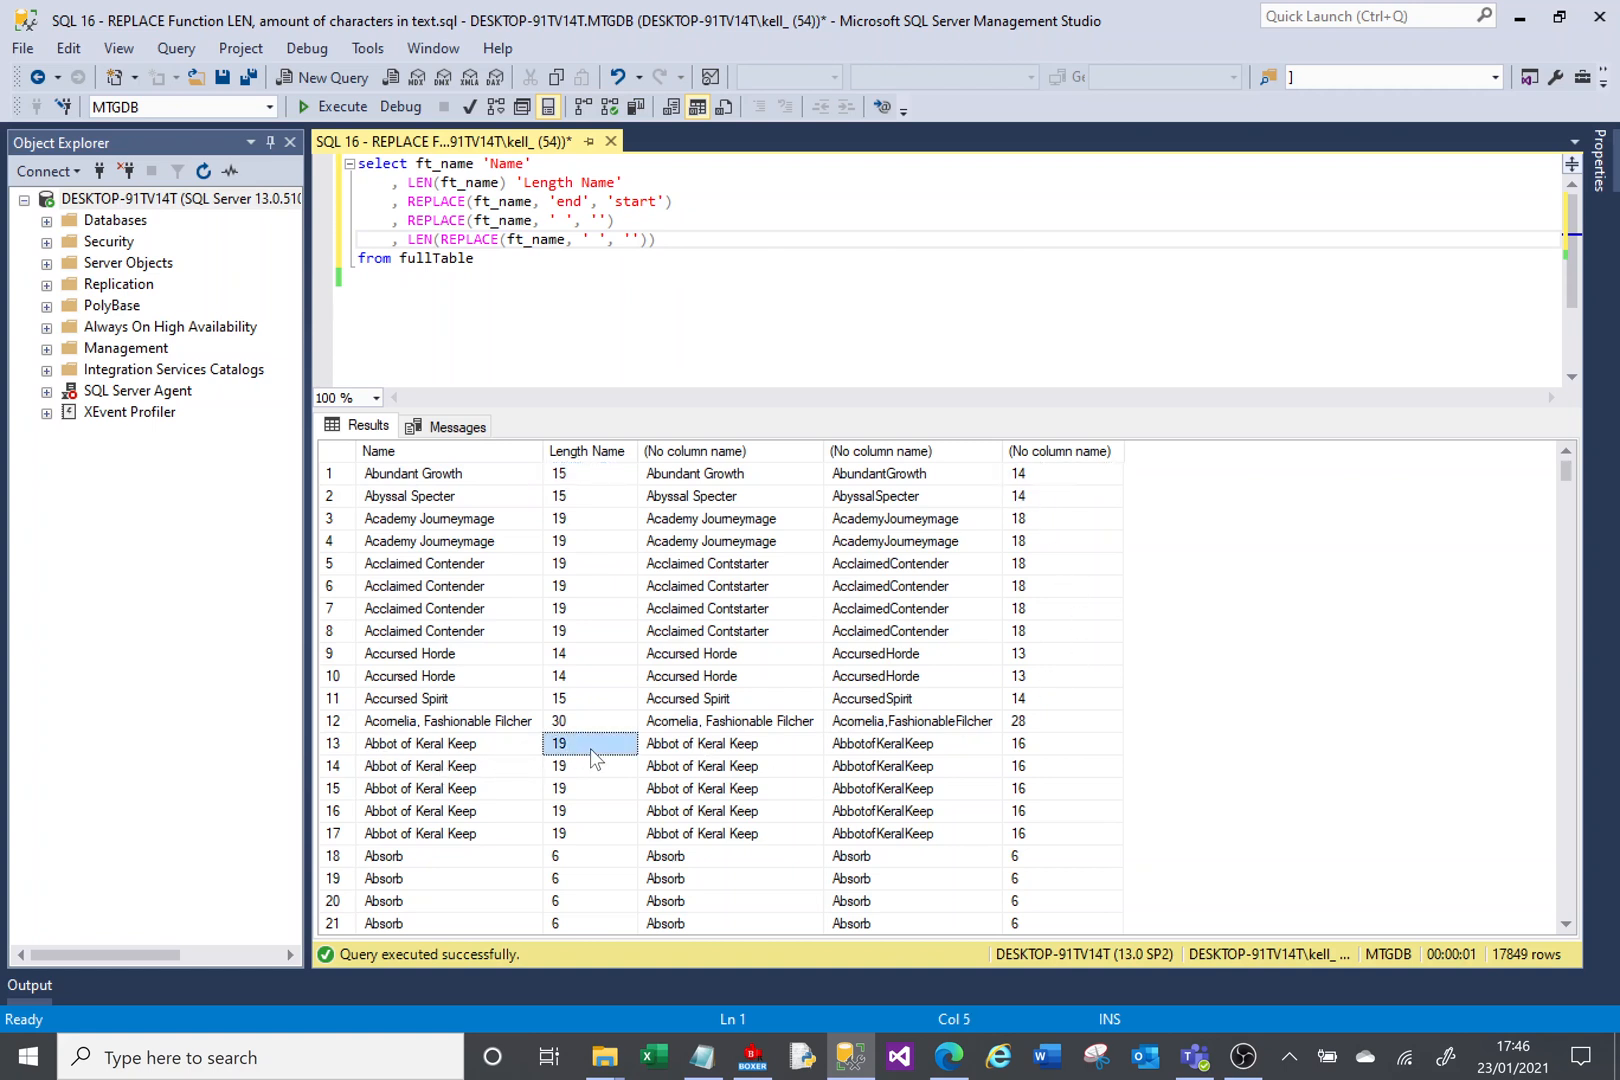
click(1059, 743)
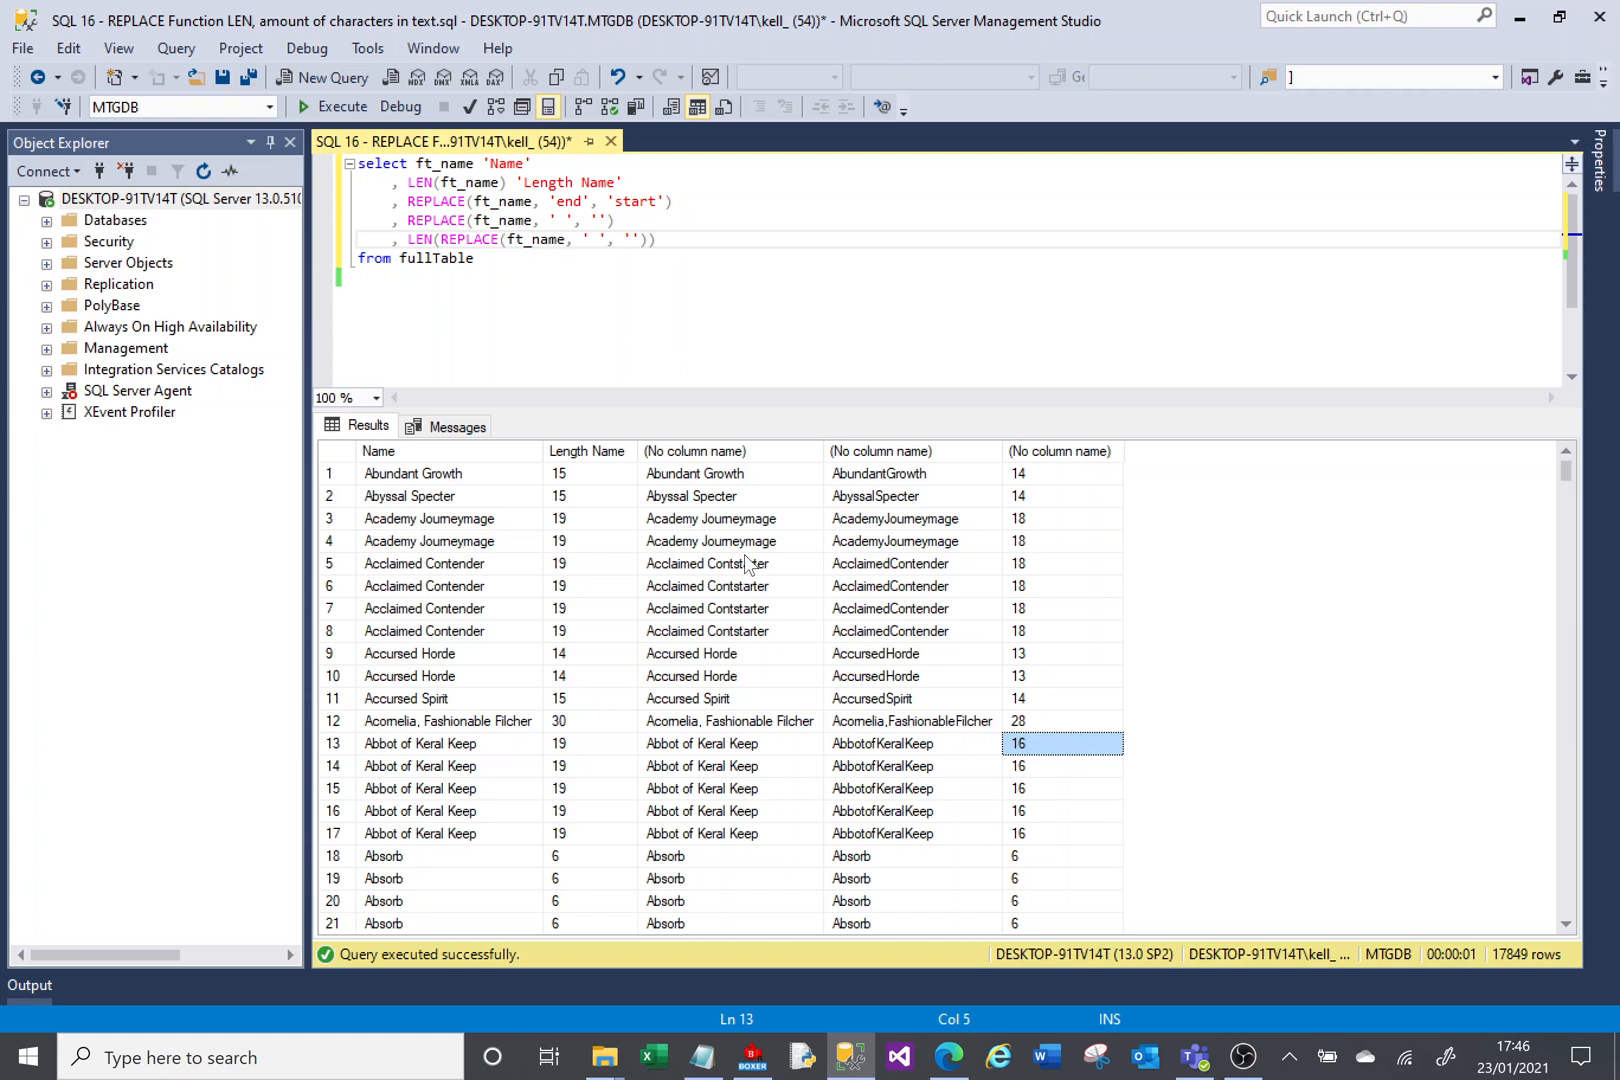
mouse_move(565, 826)
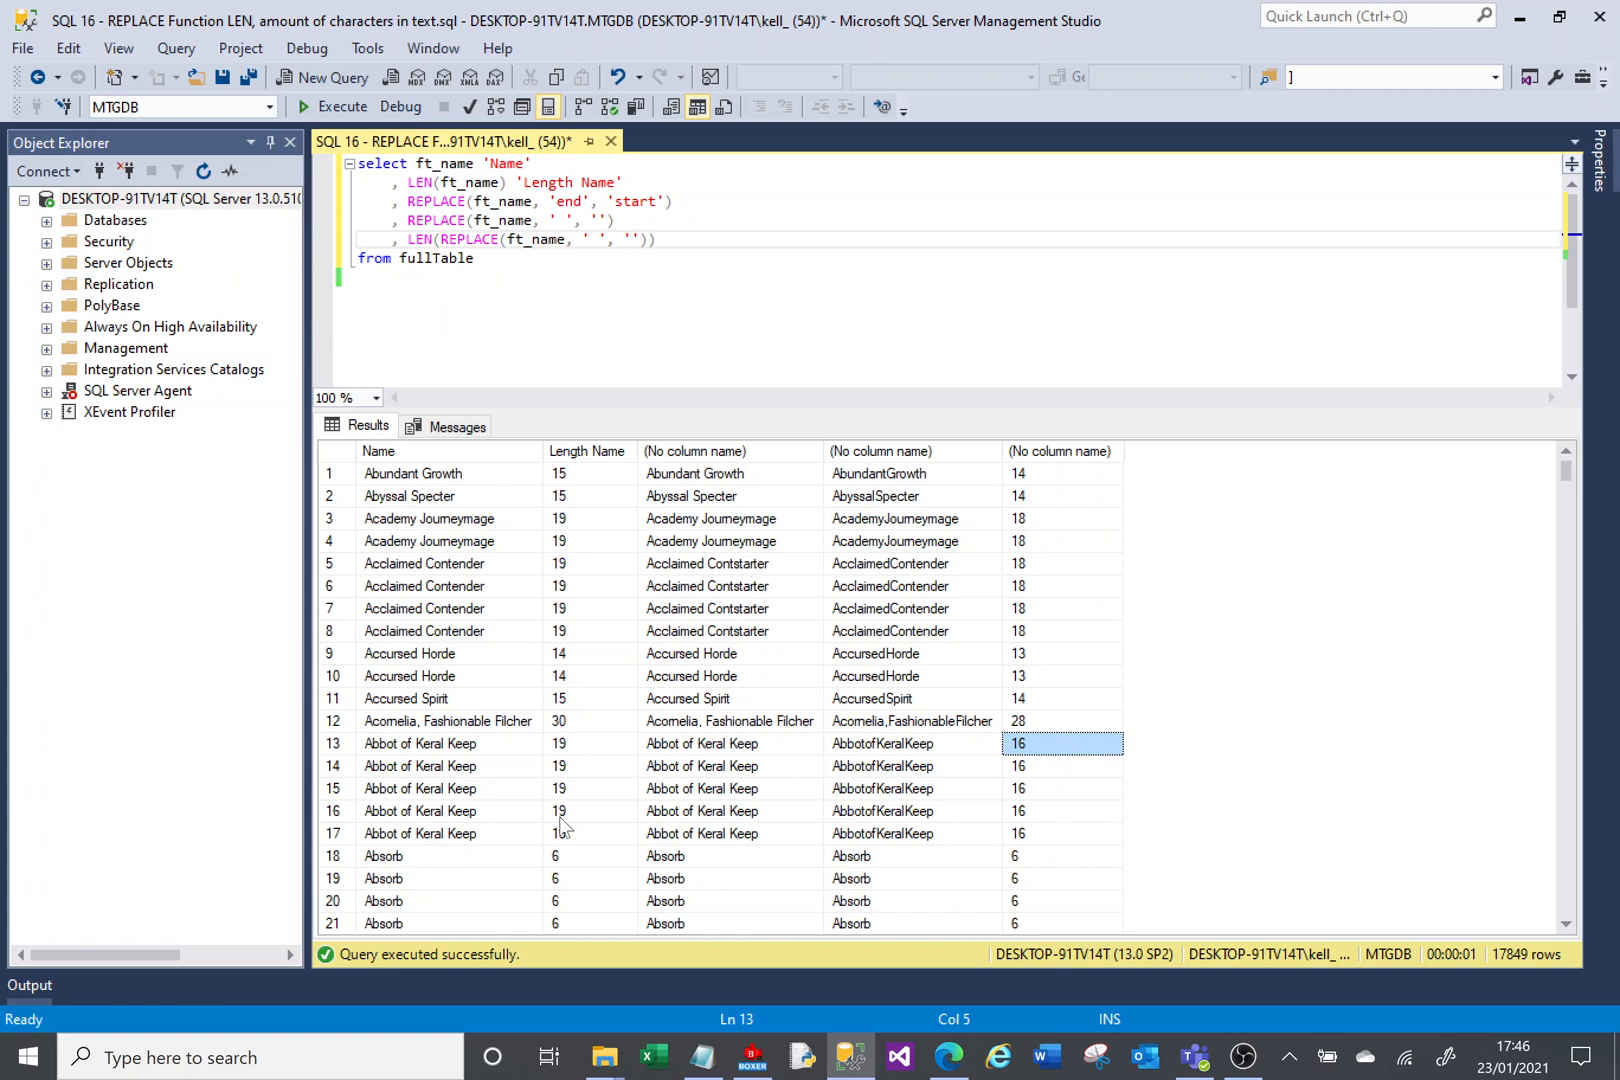
click(423, 608)
text(,)
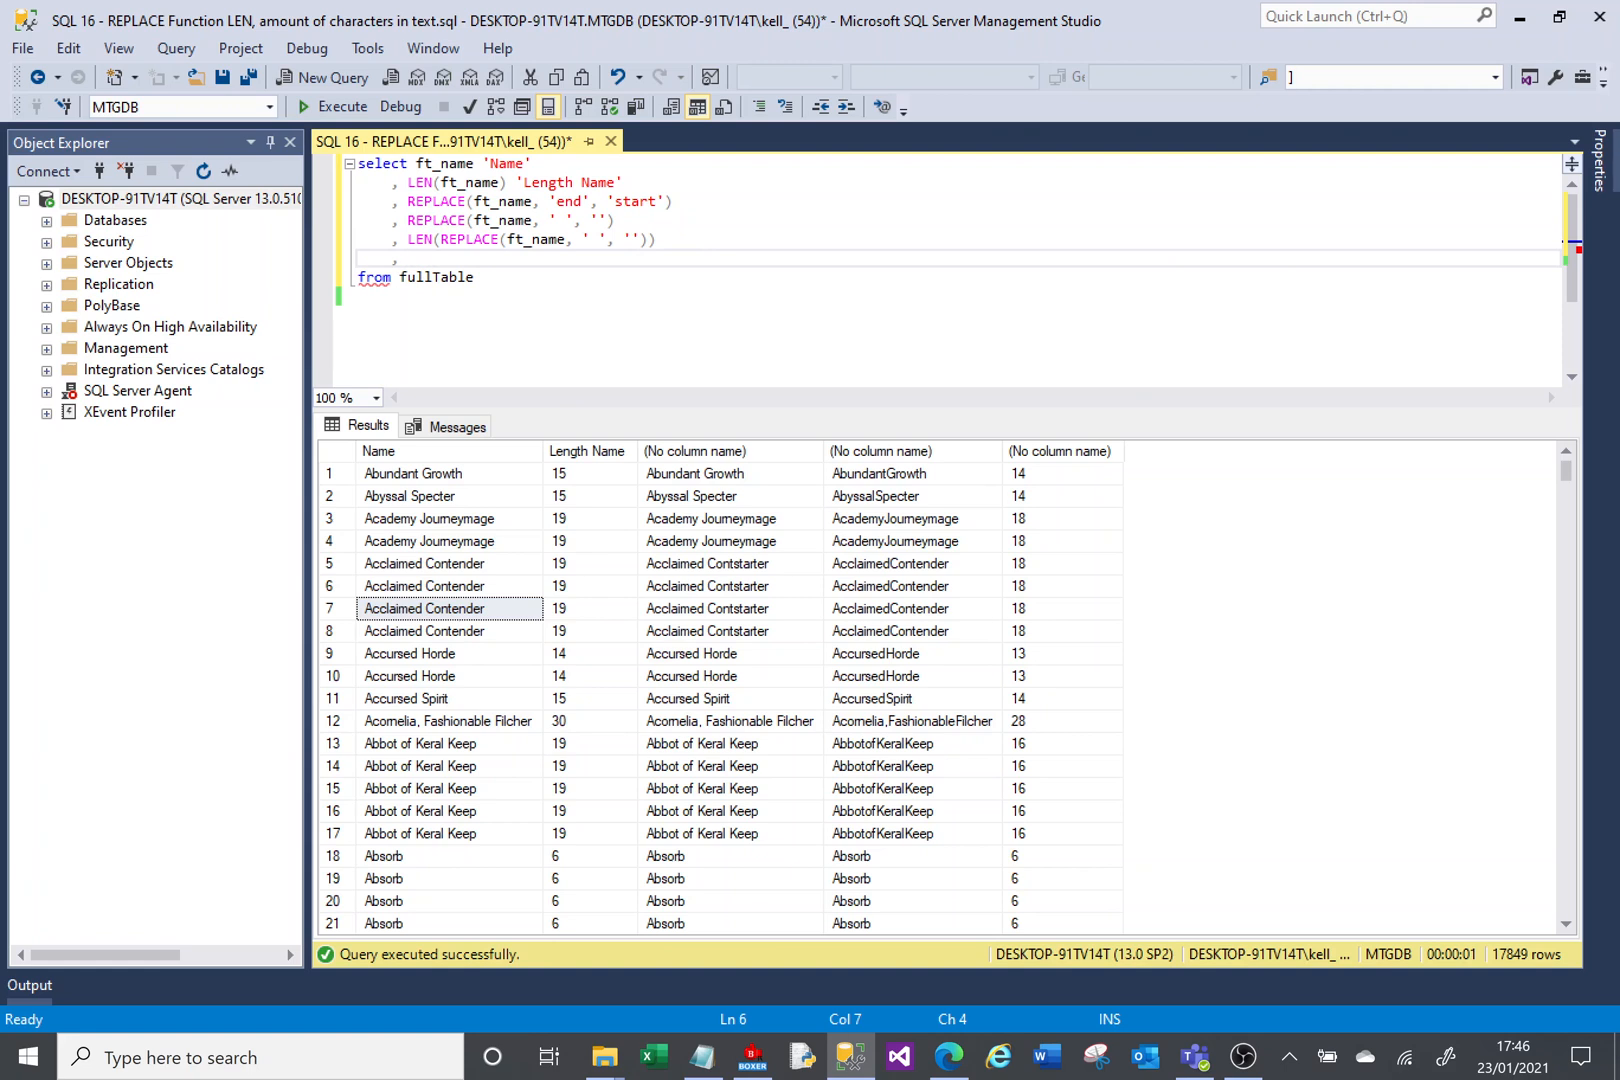
- Add LEN(ft_name) - LEN(REPLACE(ft_name, ' ', '')) aliased 'Amount of spaces' and run it
click(408, 258)
text( LEN(ft_name)
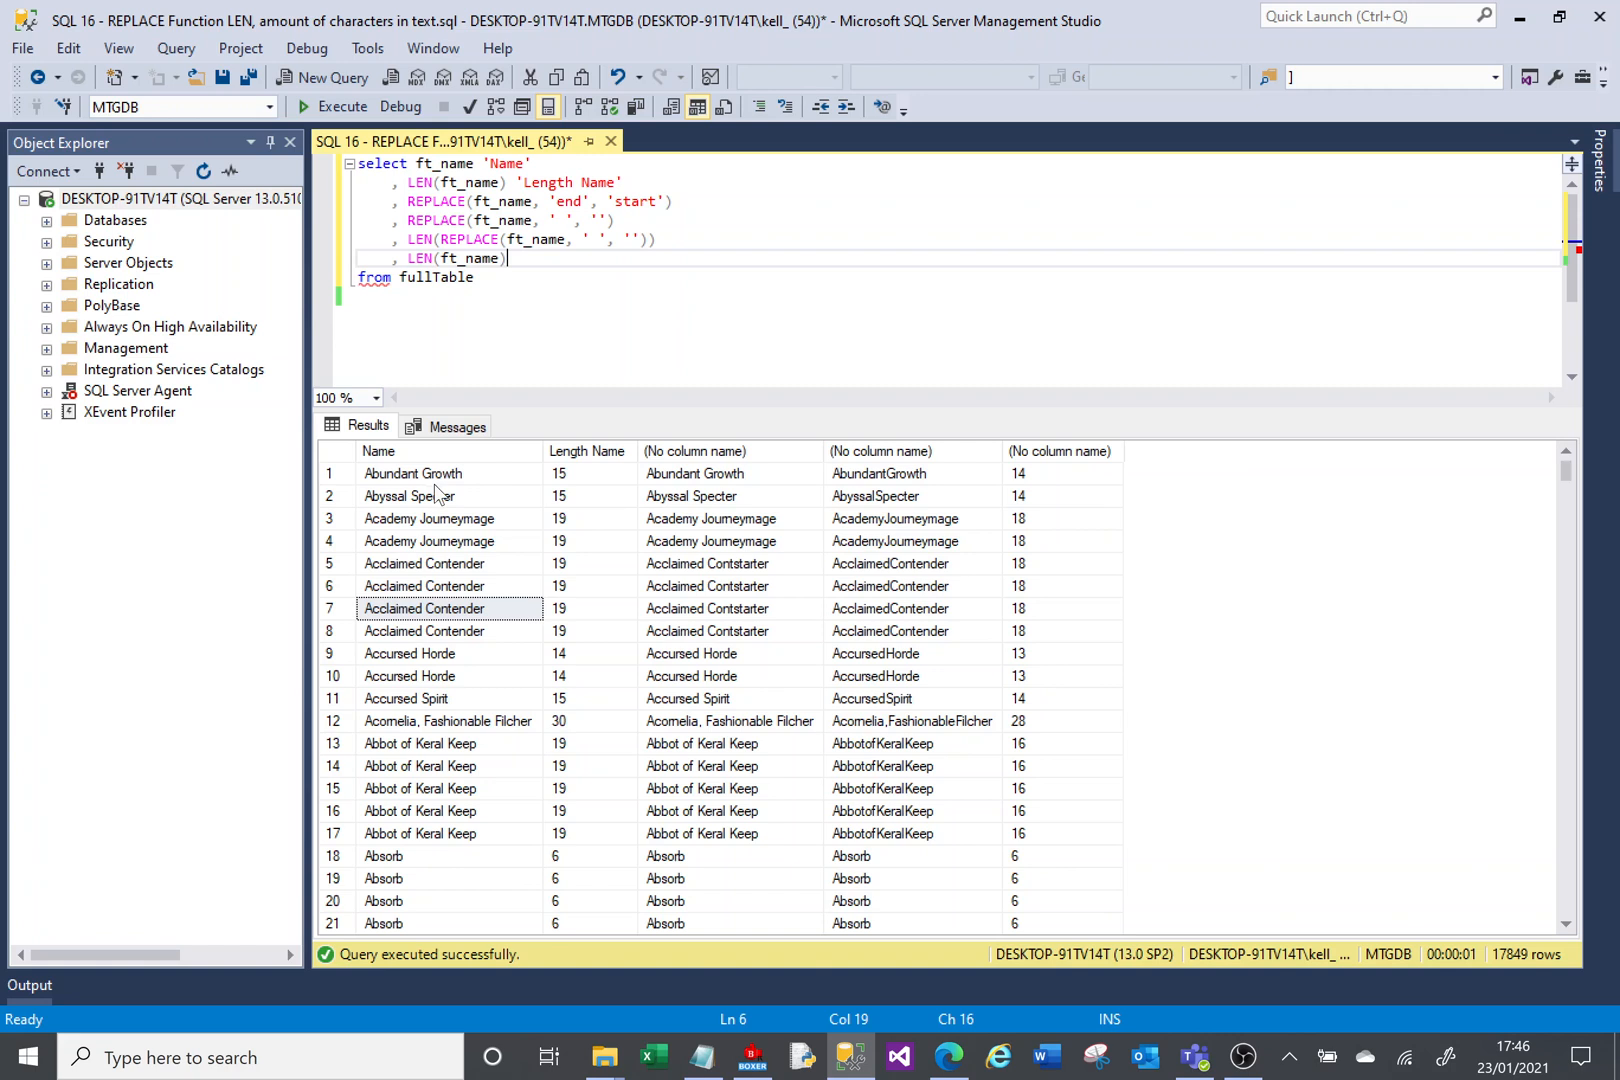
text(- LEN(REPLACE(ft_name, ' ', ')
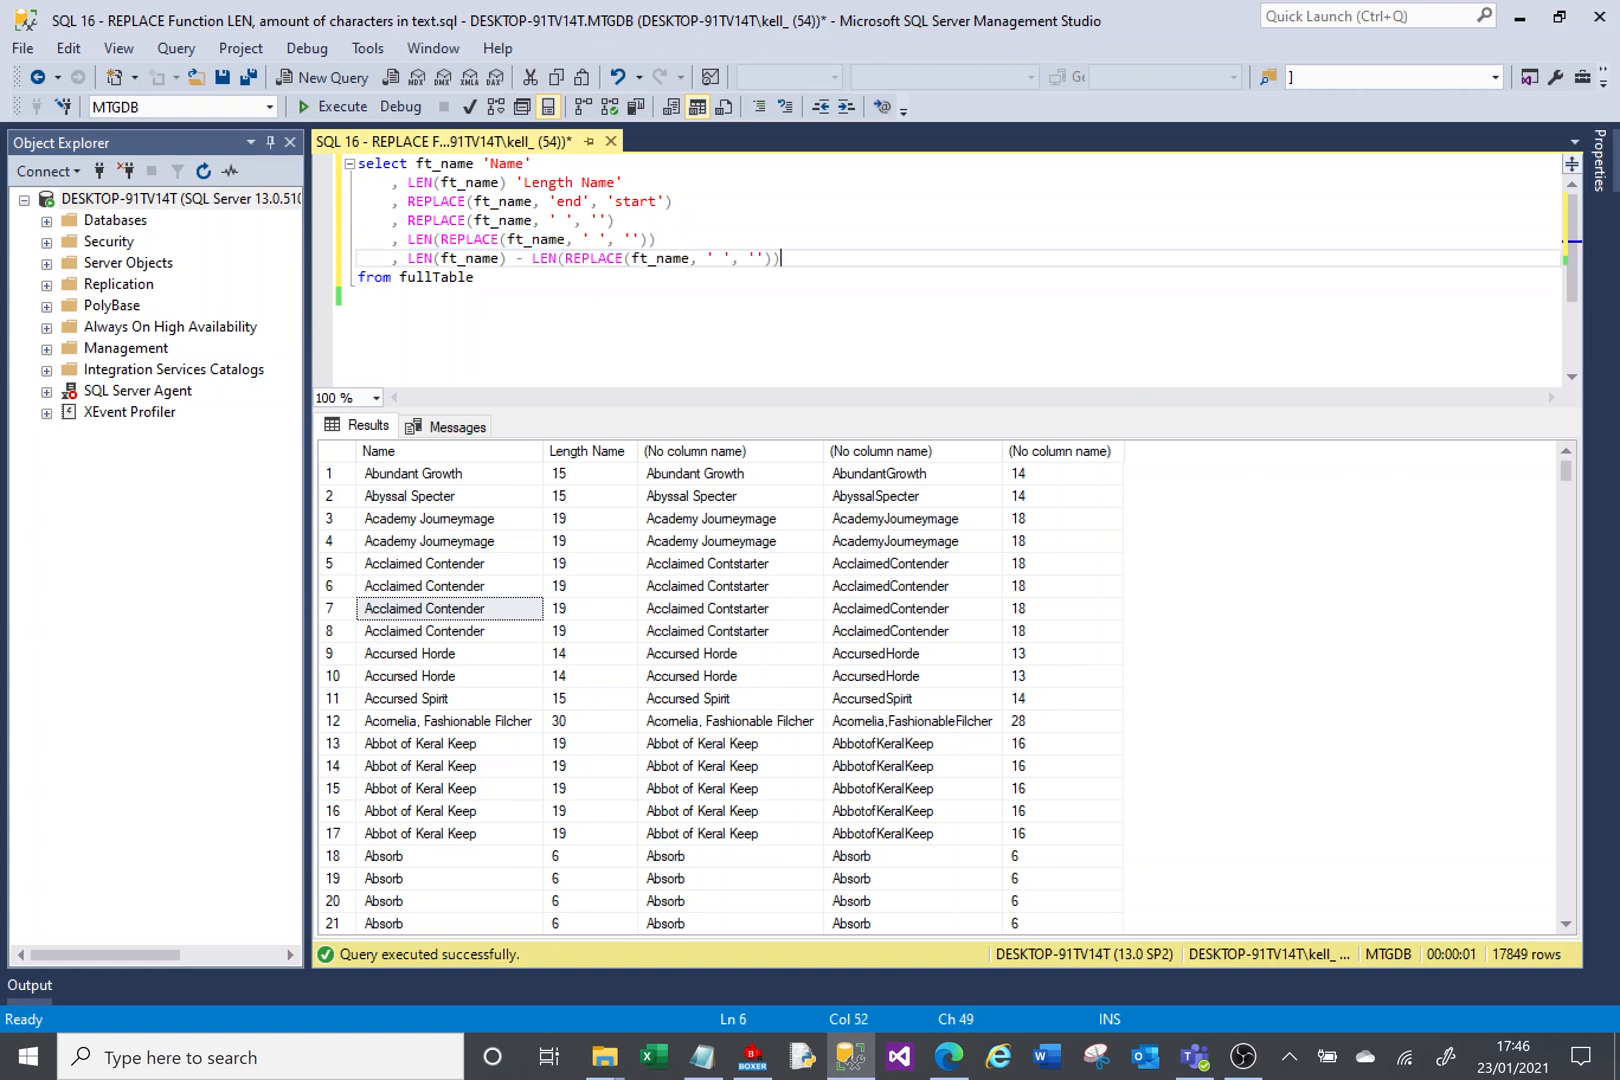
text('Amo)
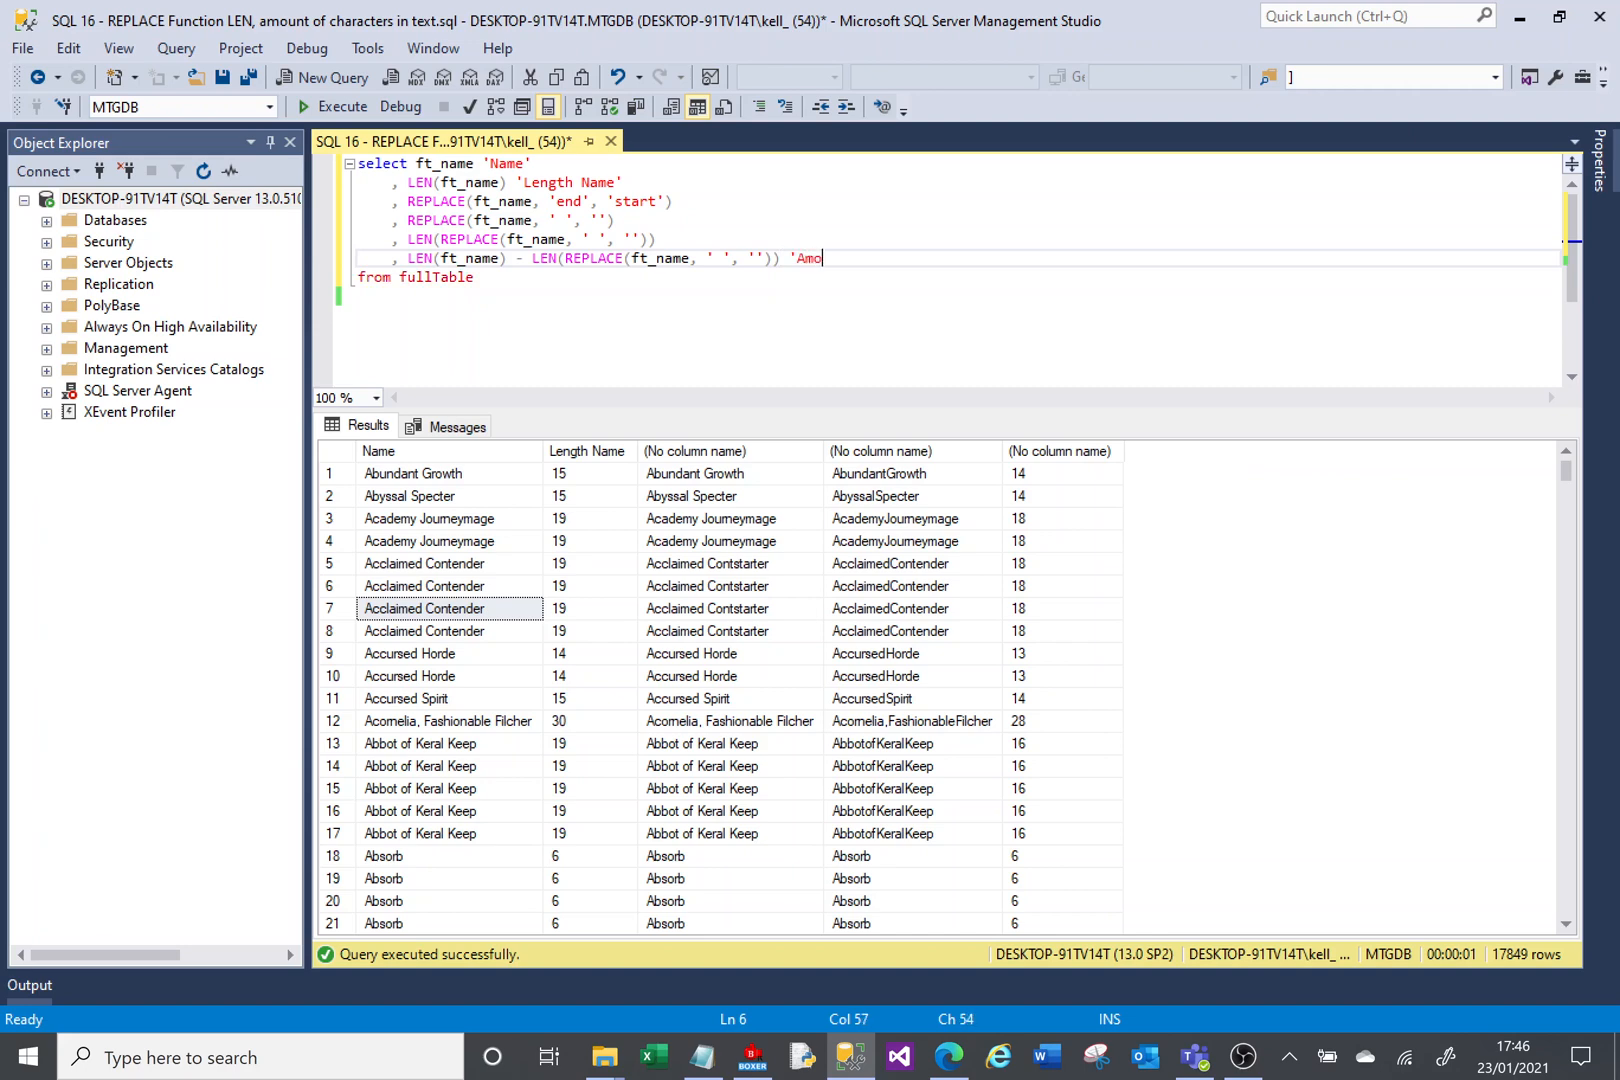
text(unt of spaces)
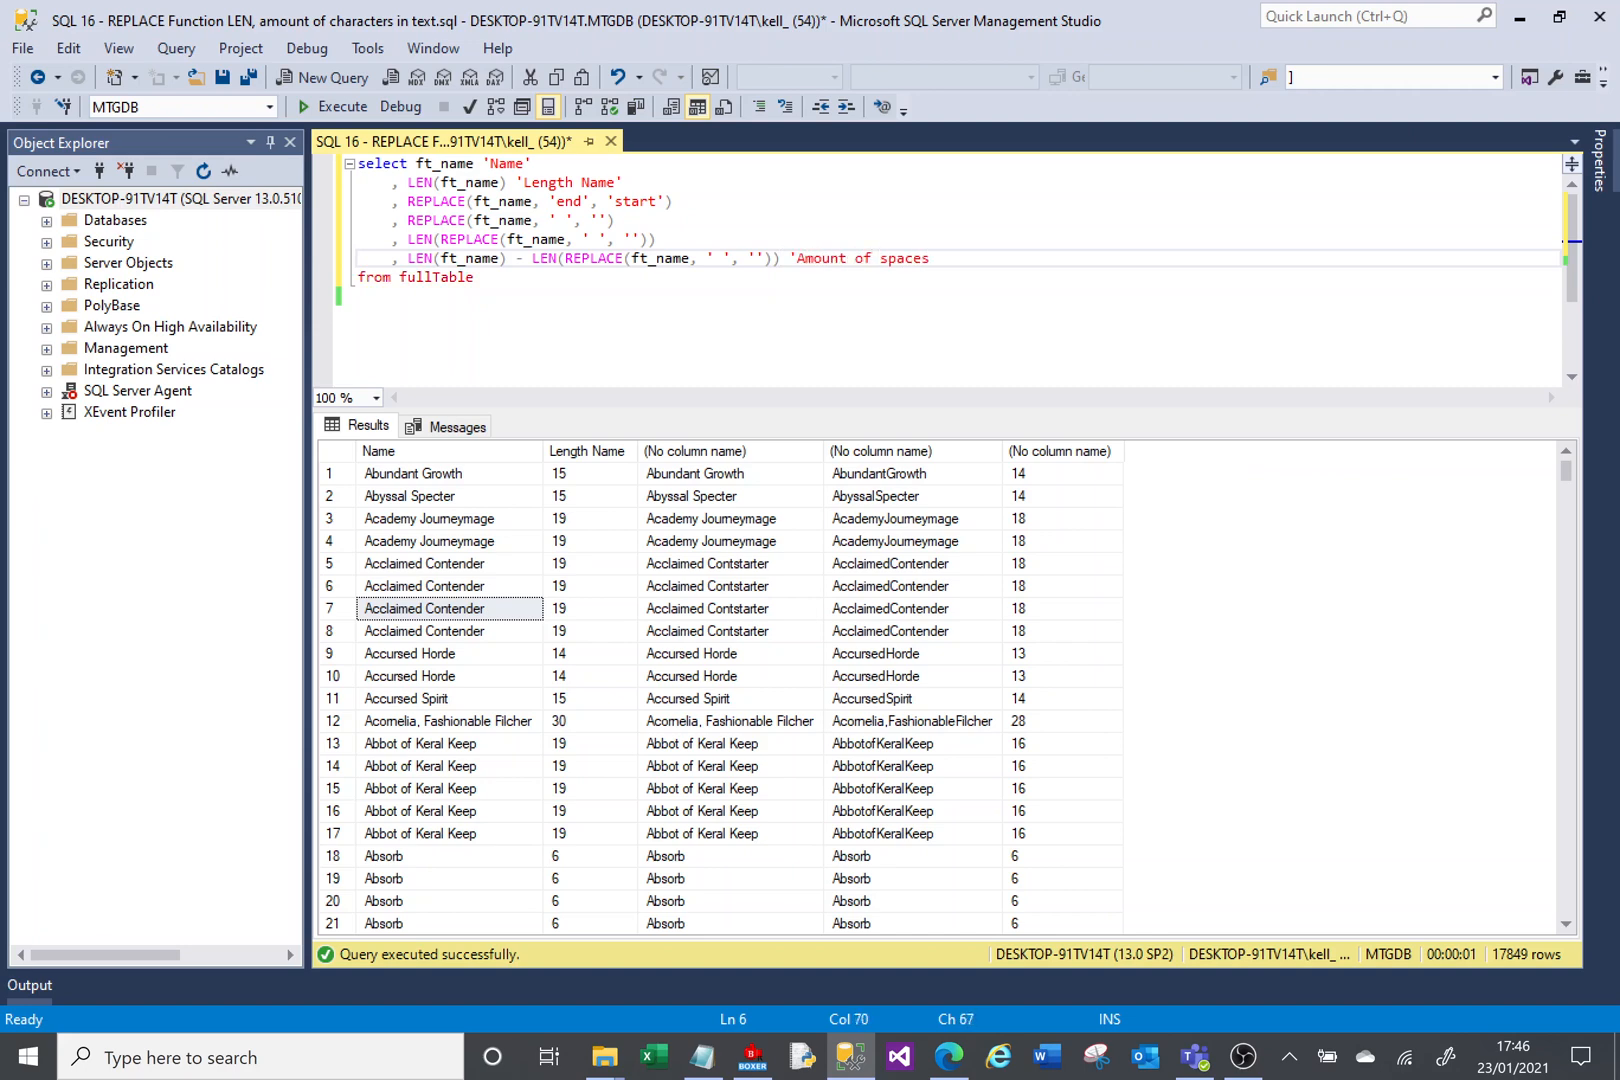
click(341, 106)
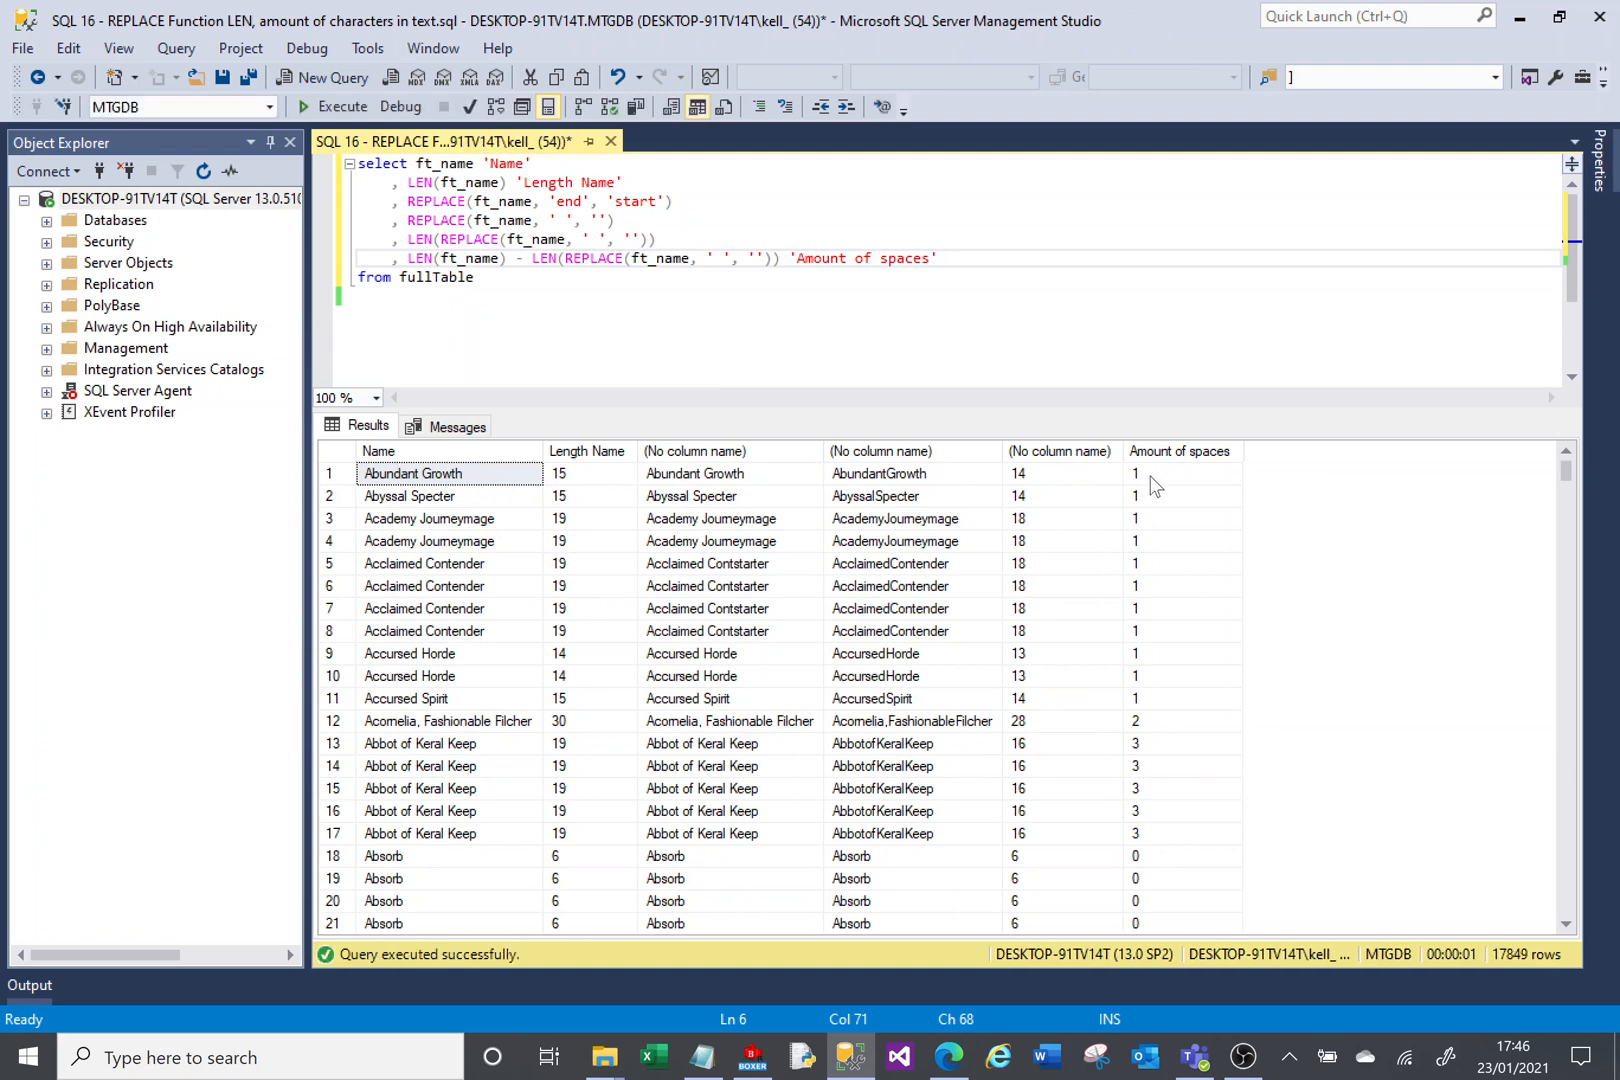
click(1183, 473)
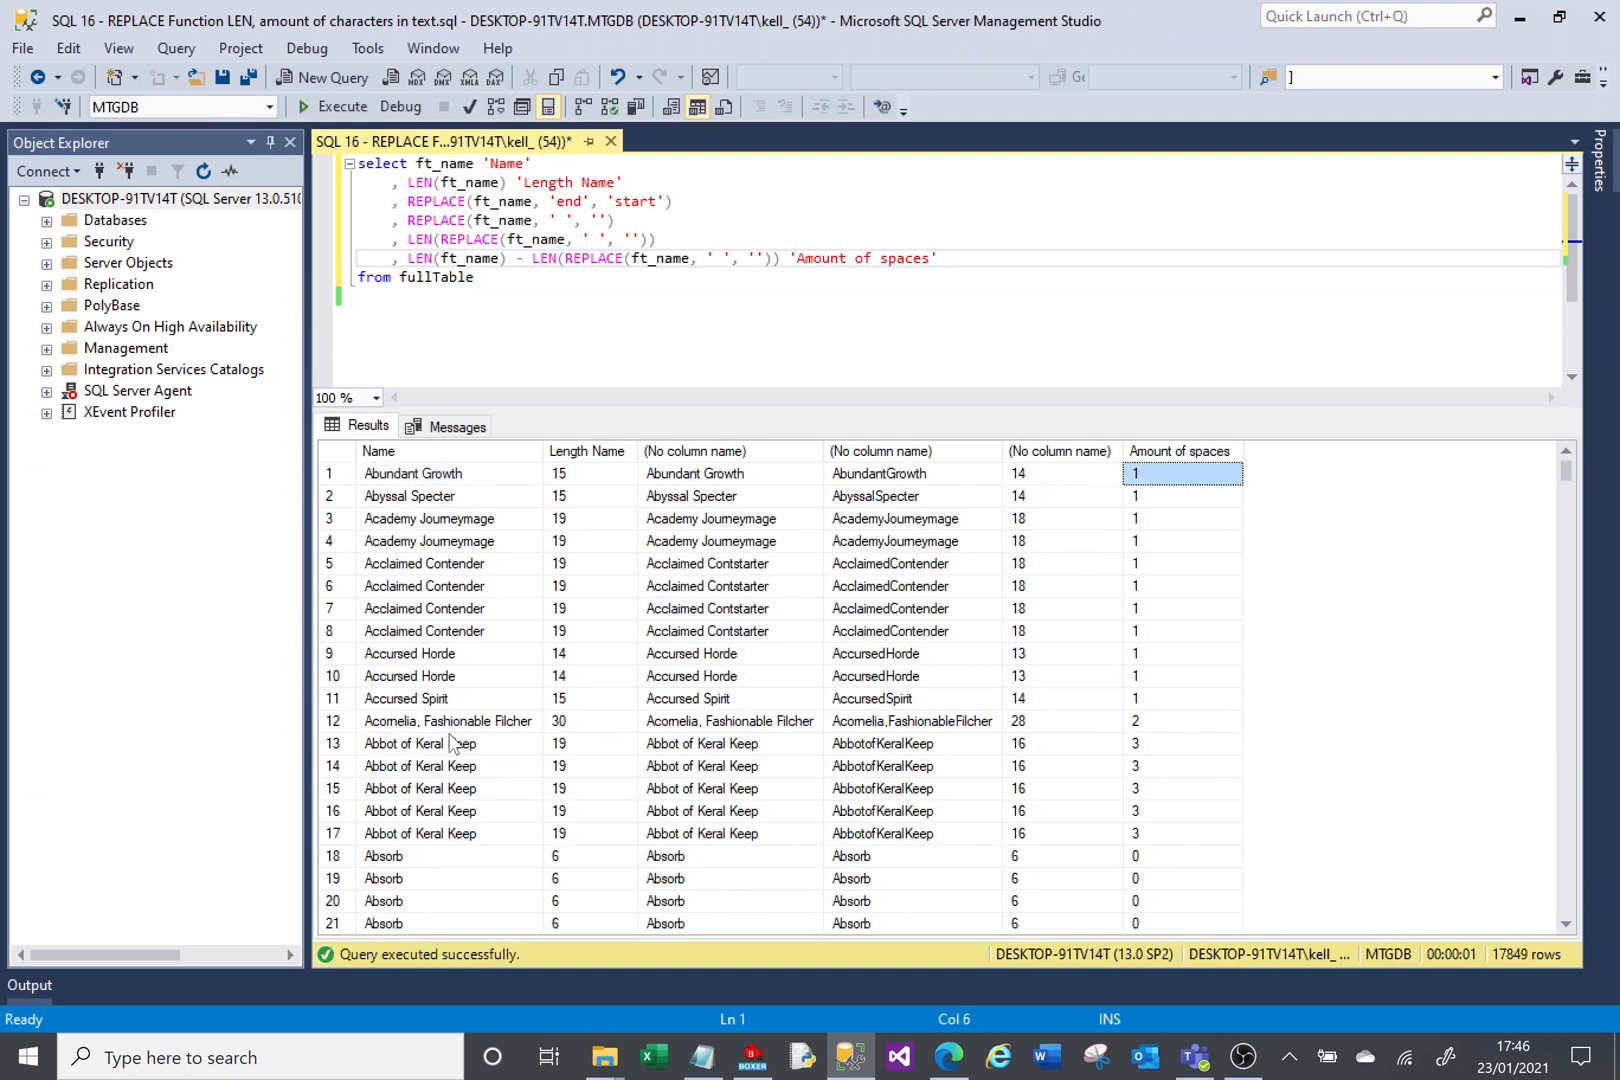
click(1182, 720)
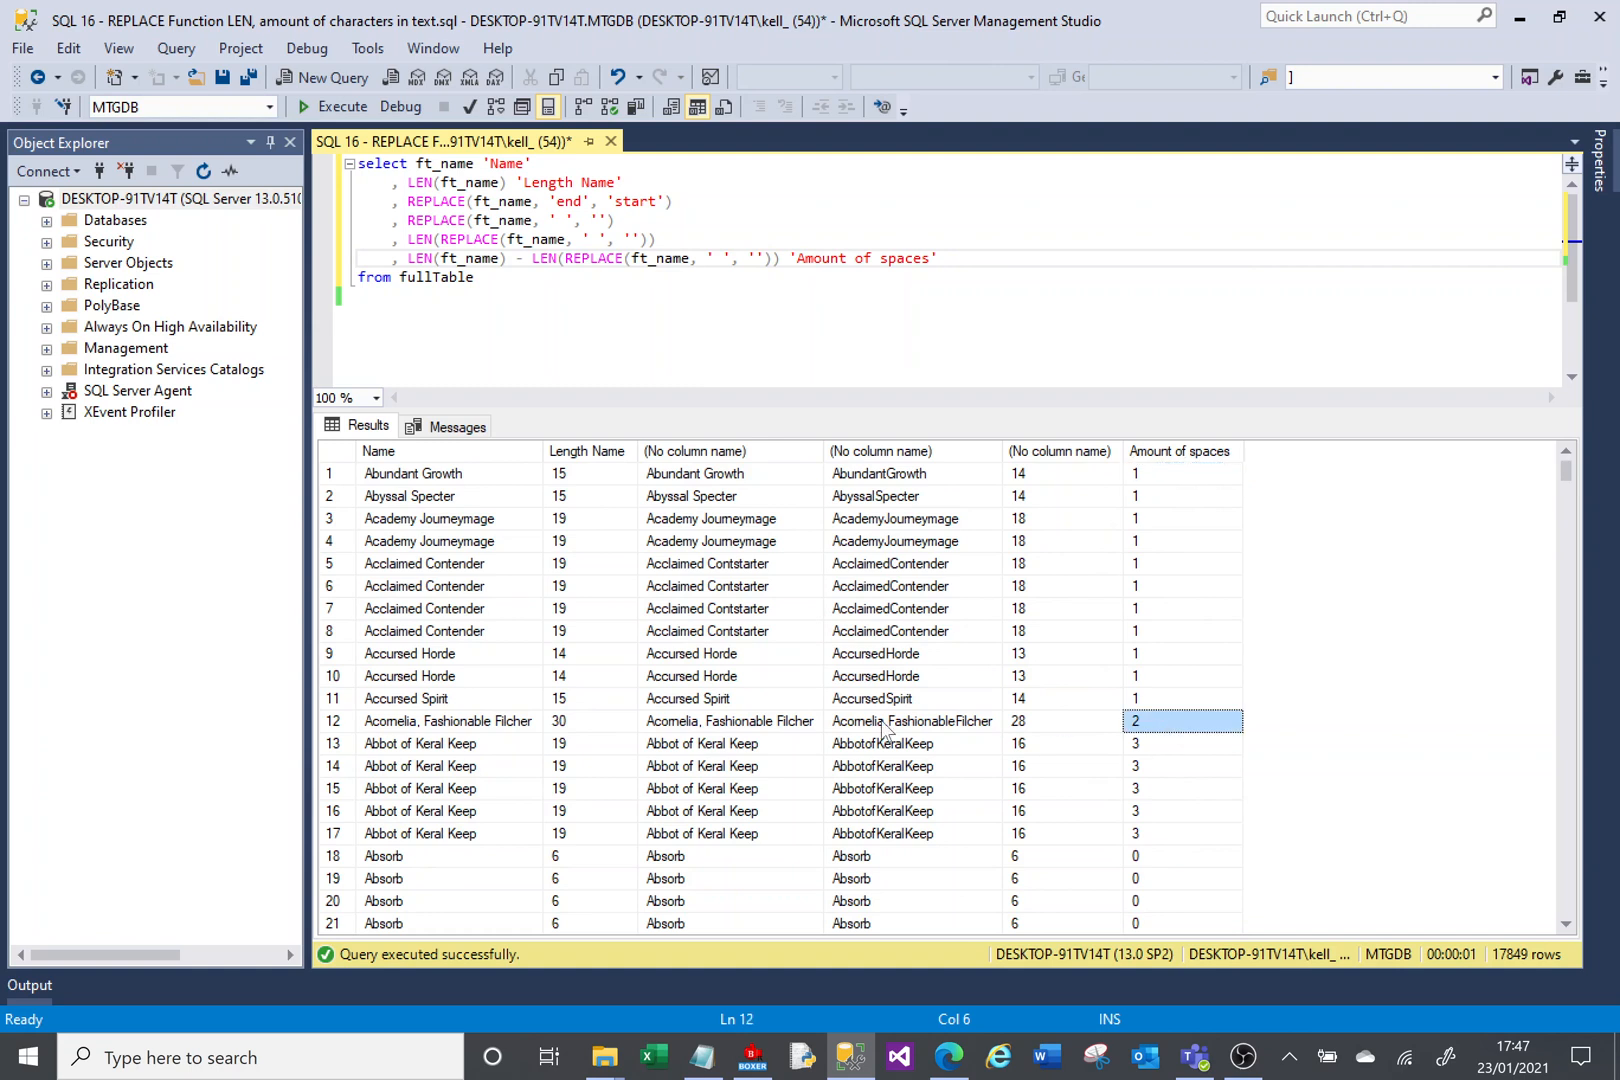
click(1183, 743)
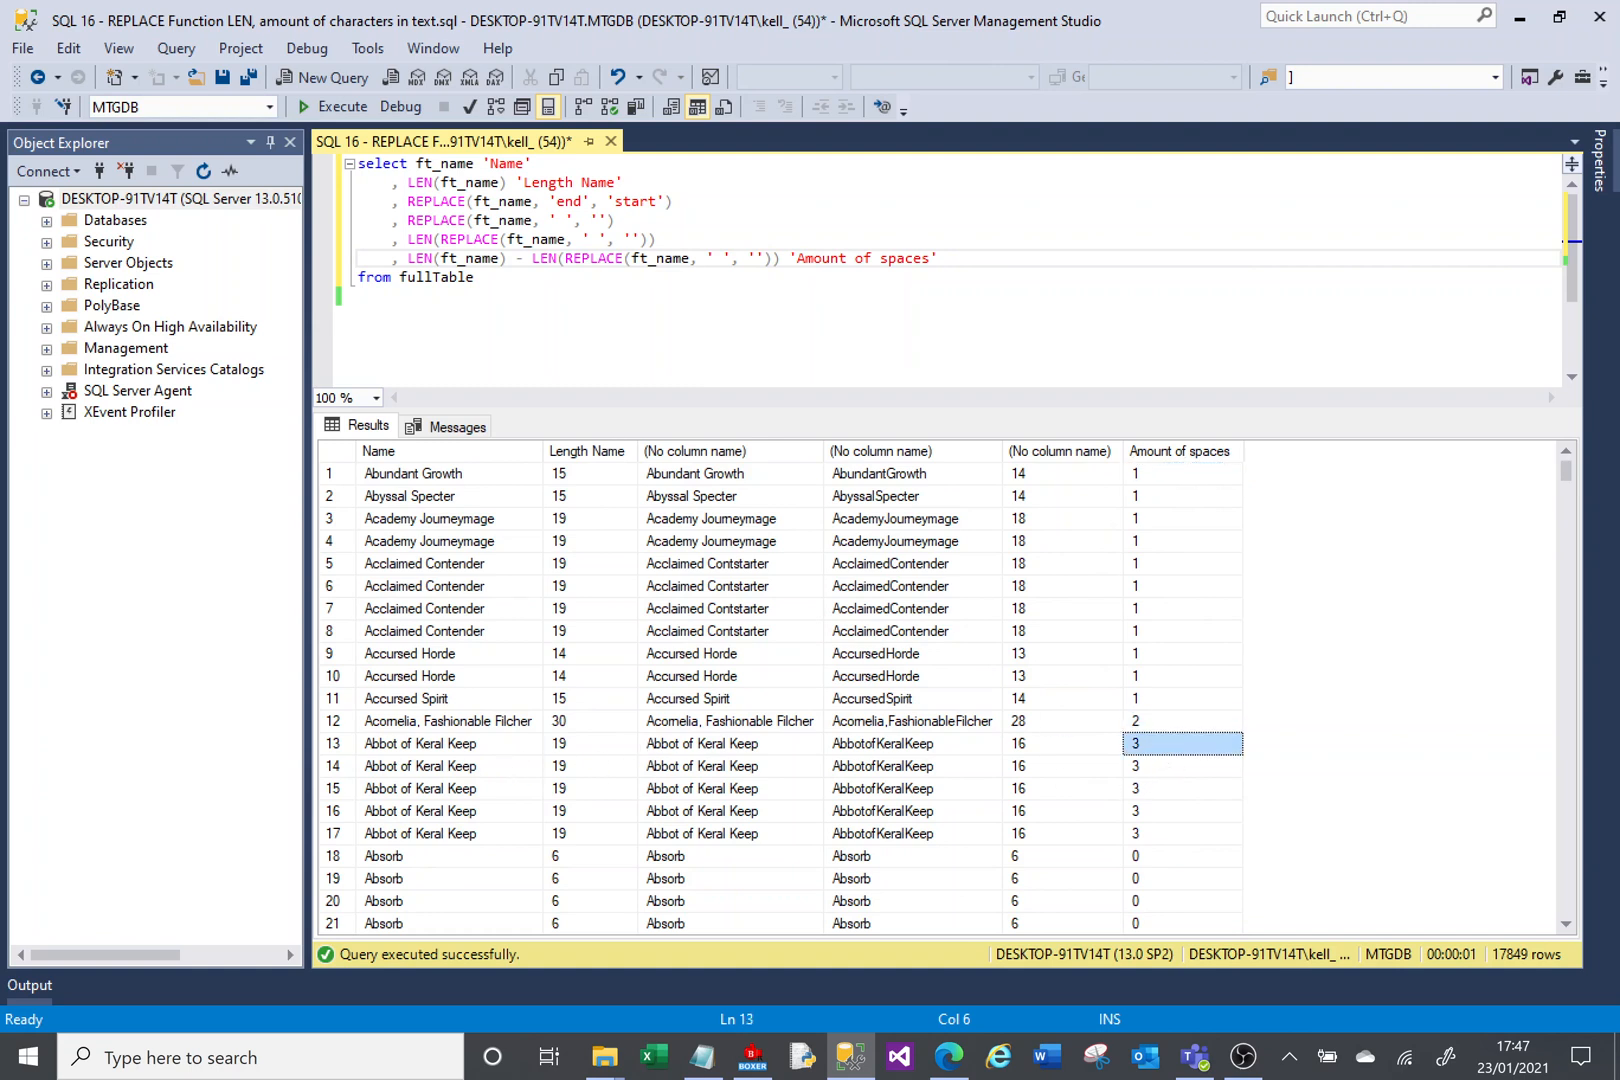
double_click(420, 258)
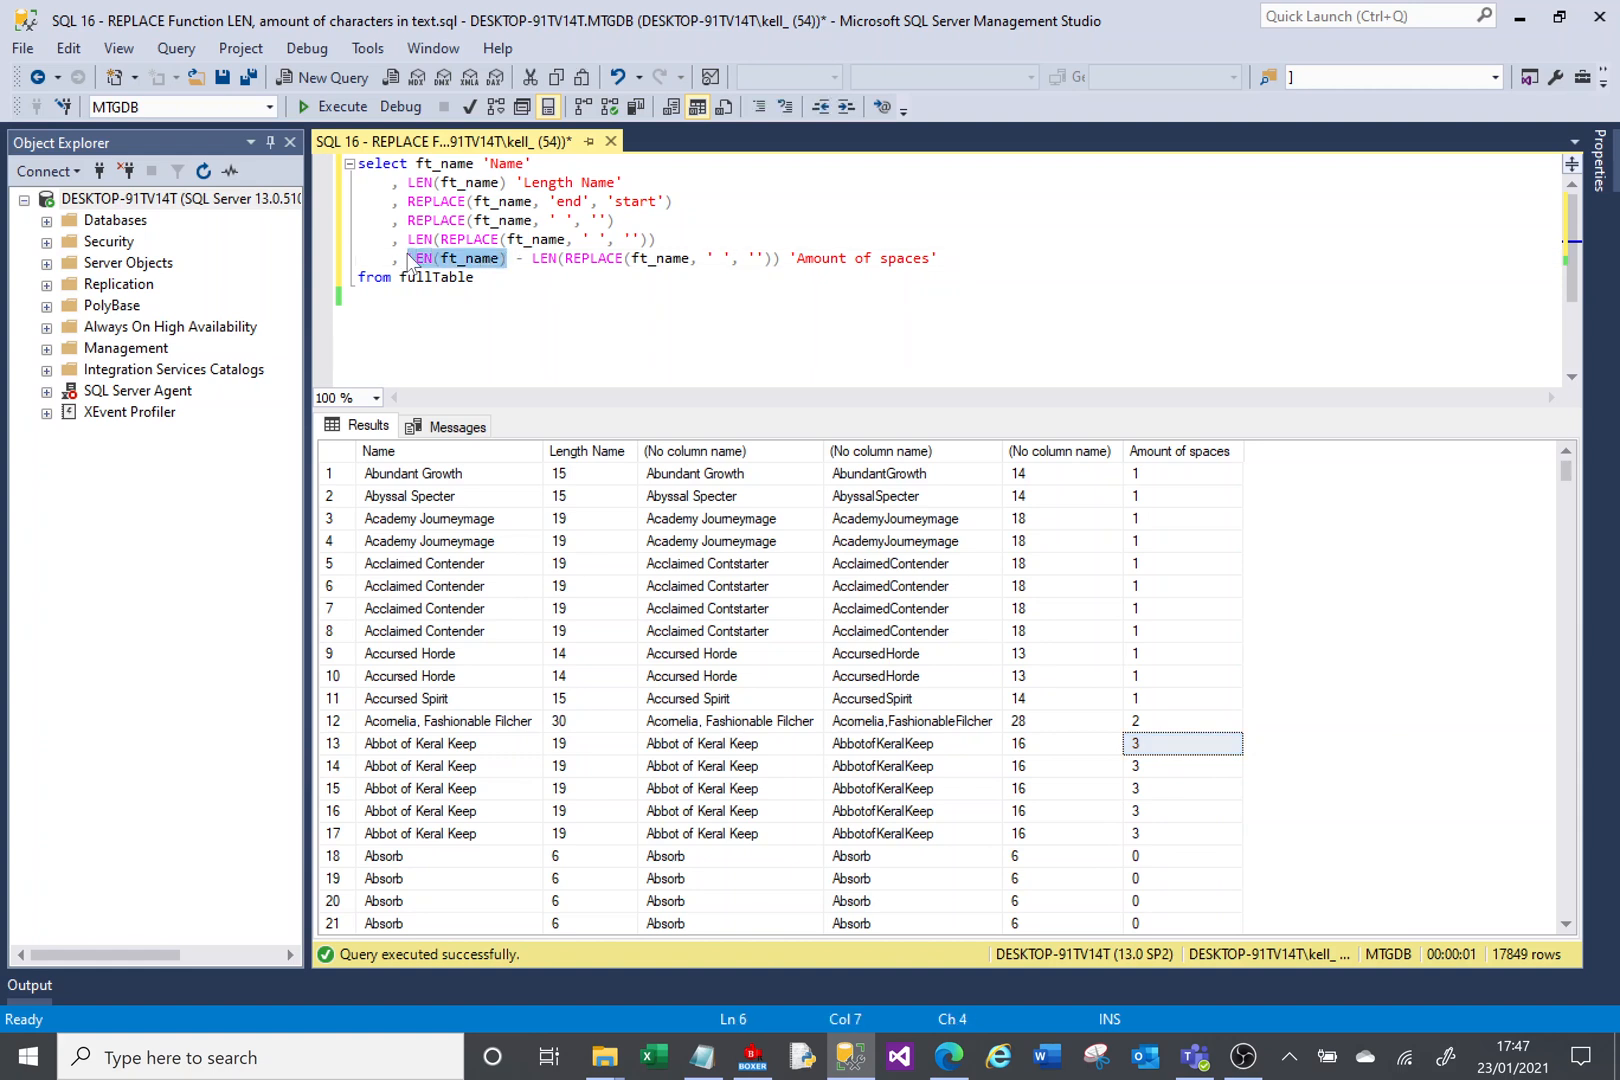
mouse_move(444, 264)
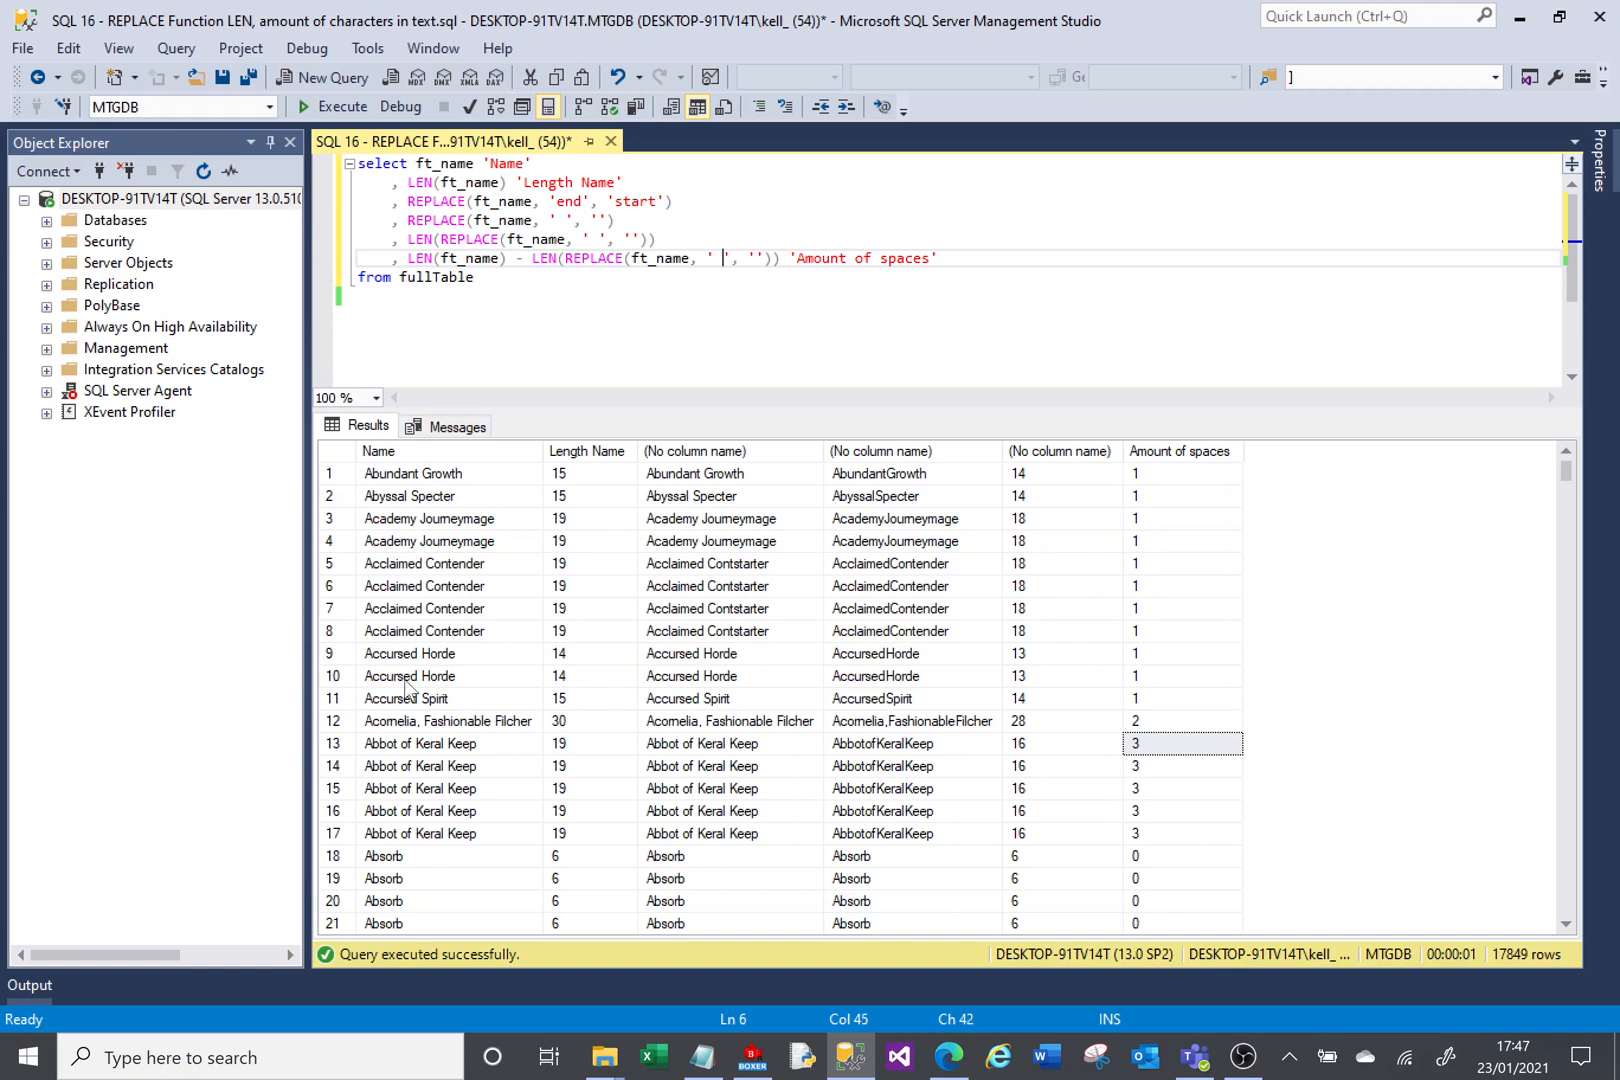
- Count the letter 't' instead of spaces, rename the alias to 'Amount of ts', and rerun
key(Backspace)
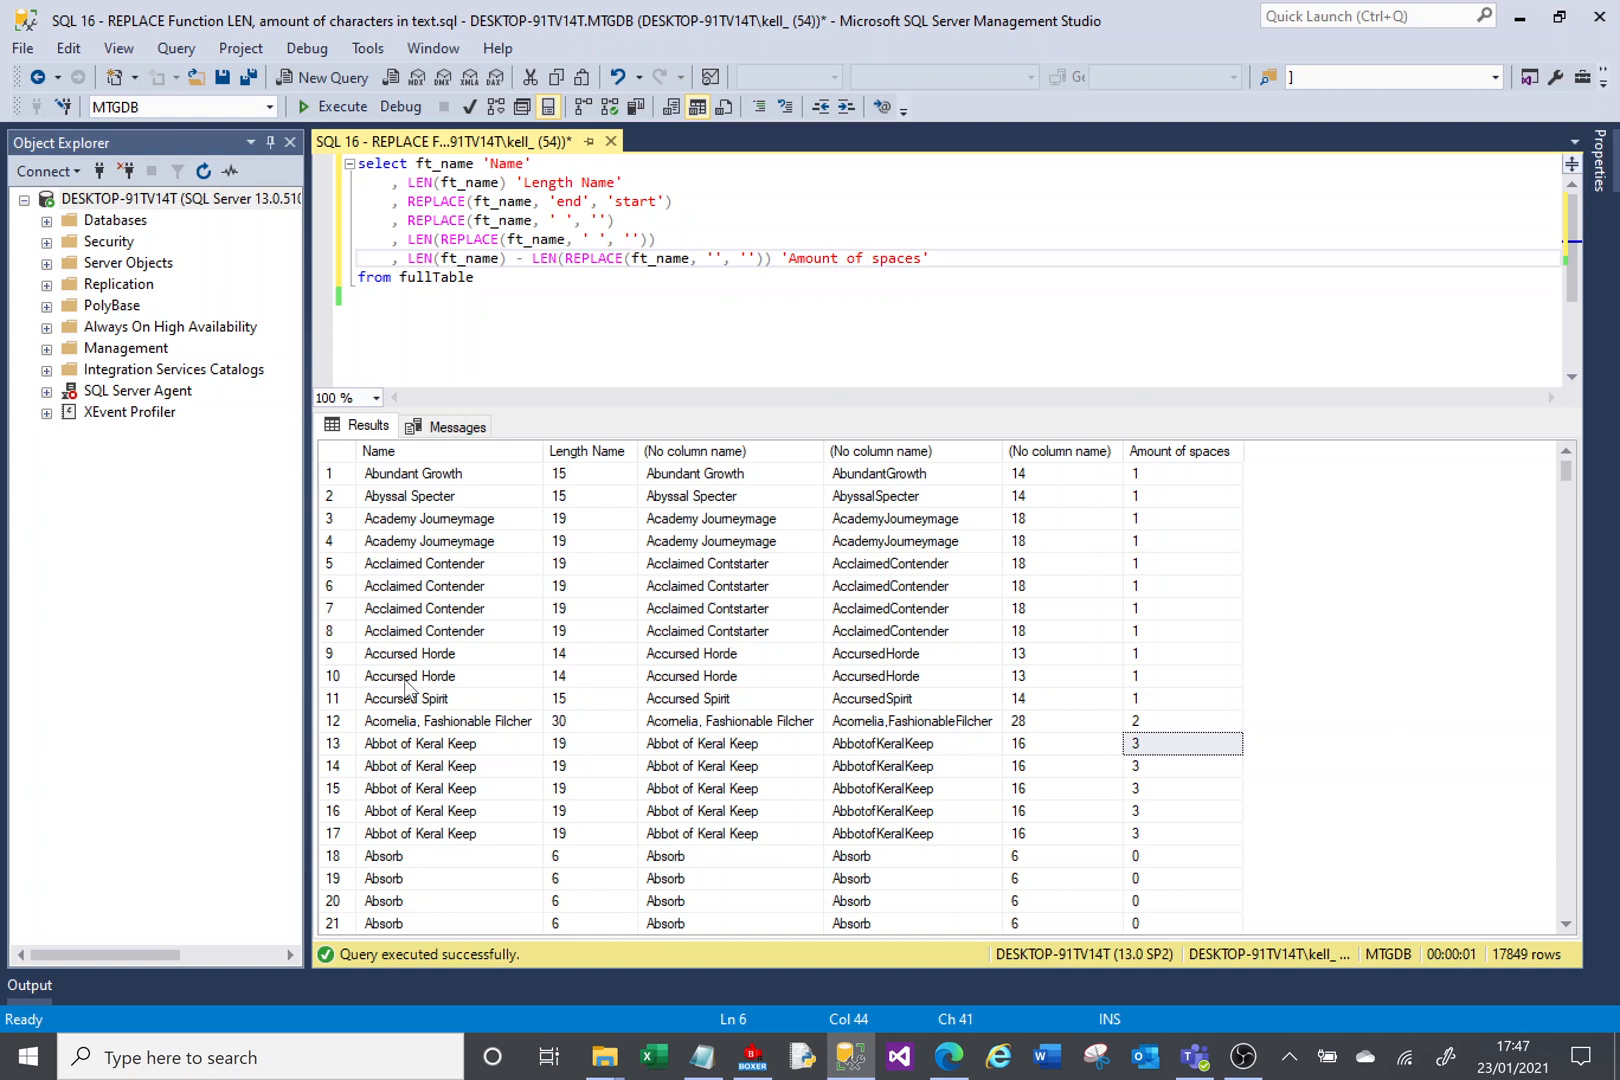
text(t)
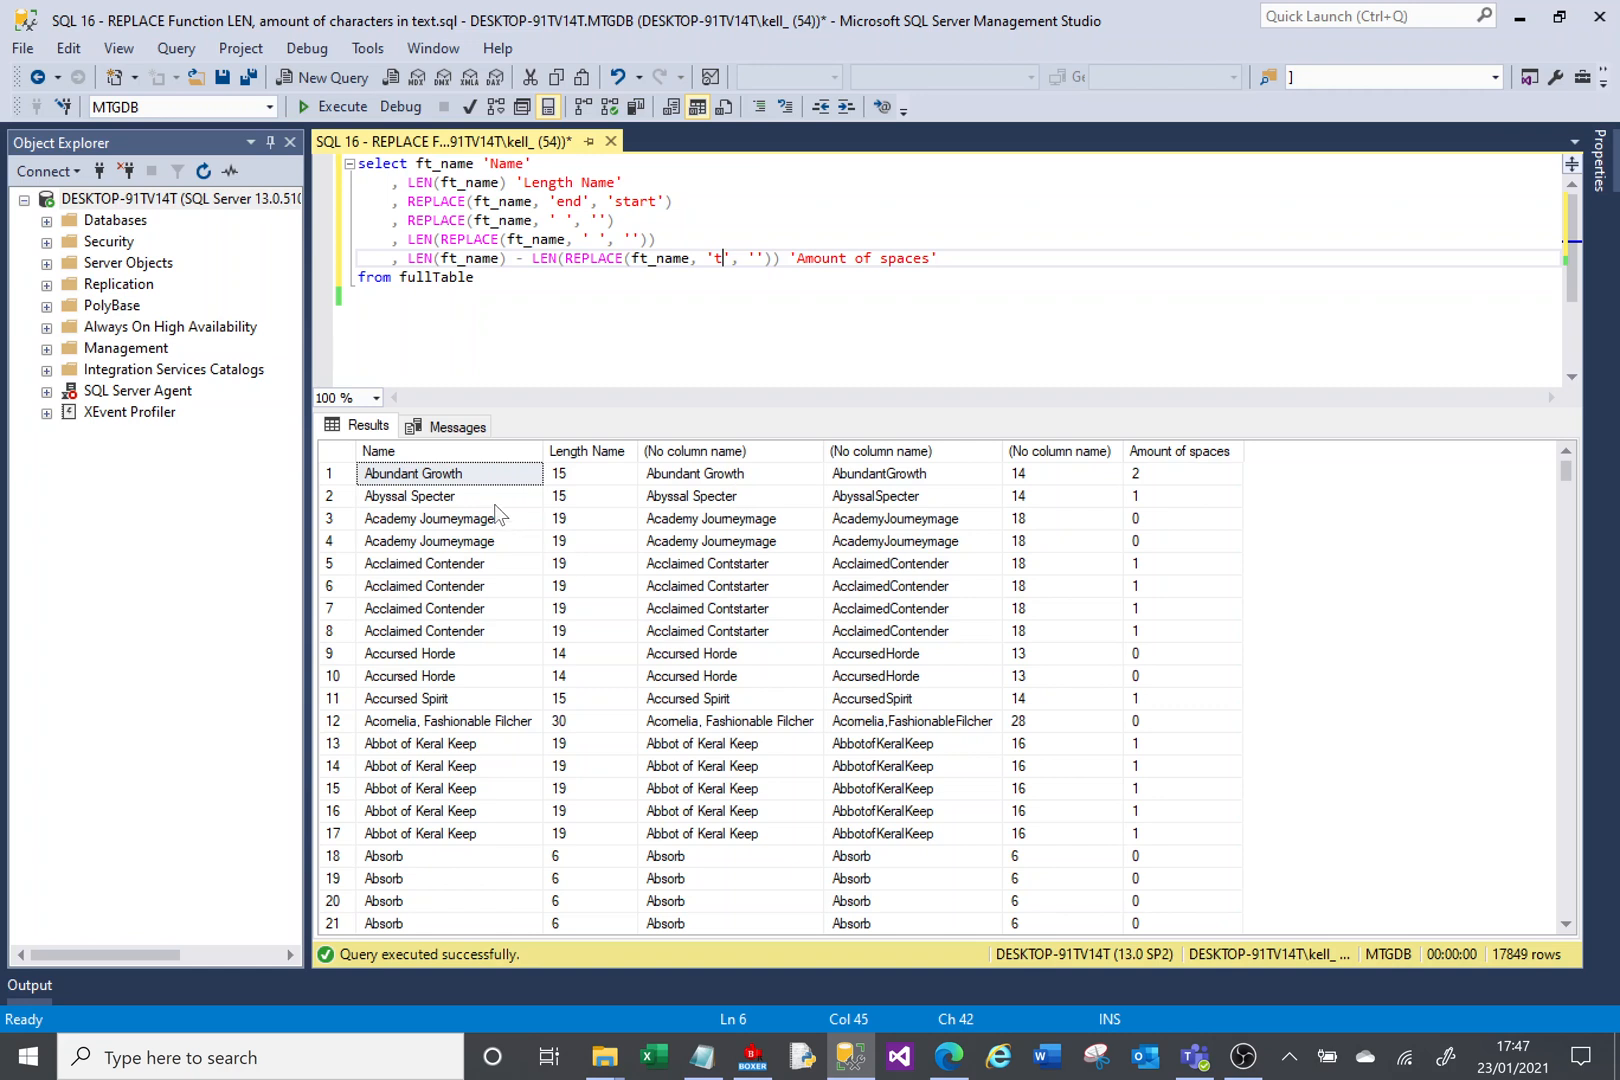
double_click(903, 258)
text(t)
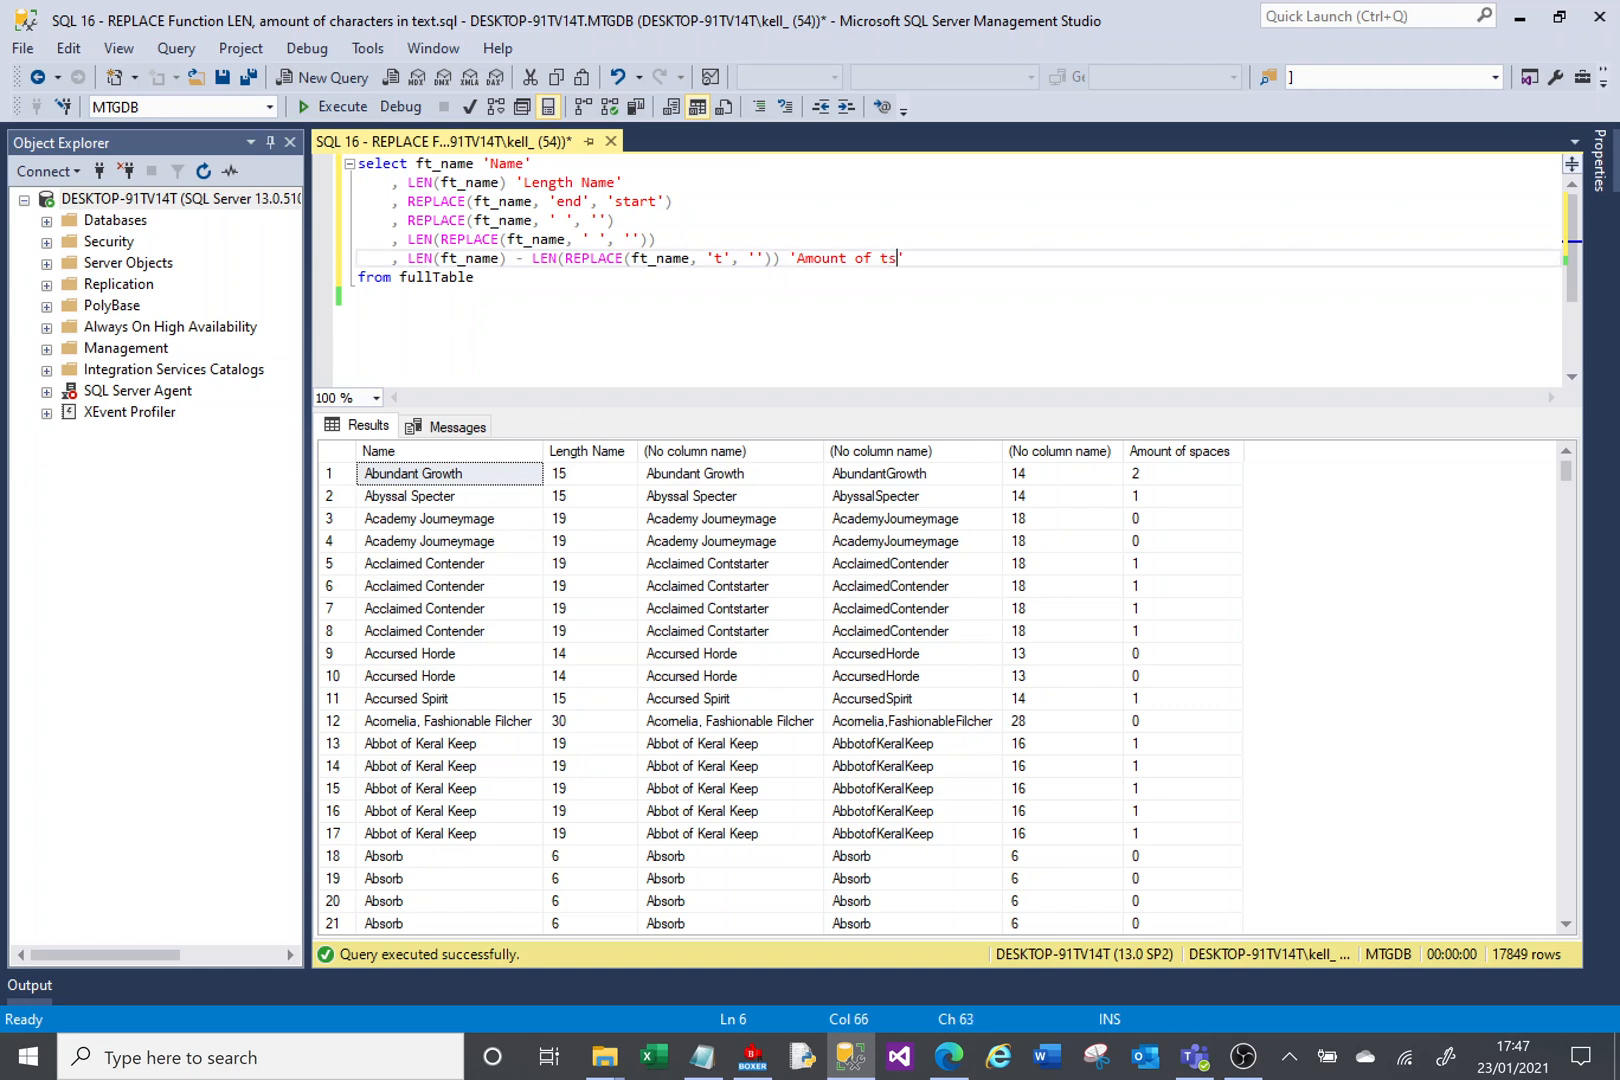
click(341, 106)
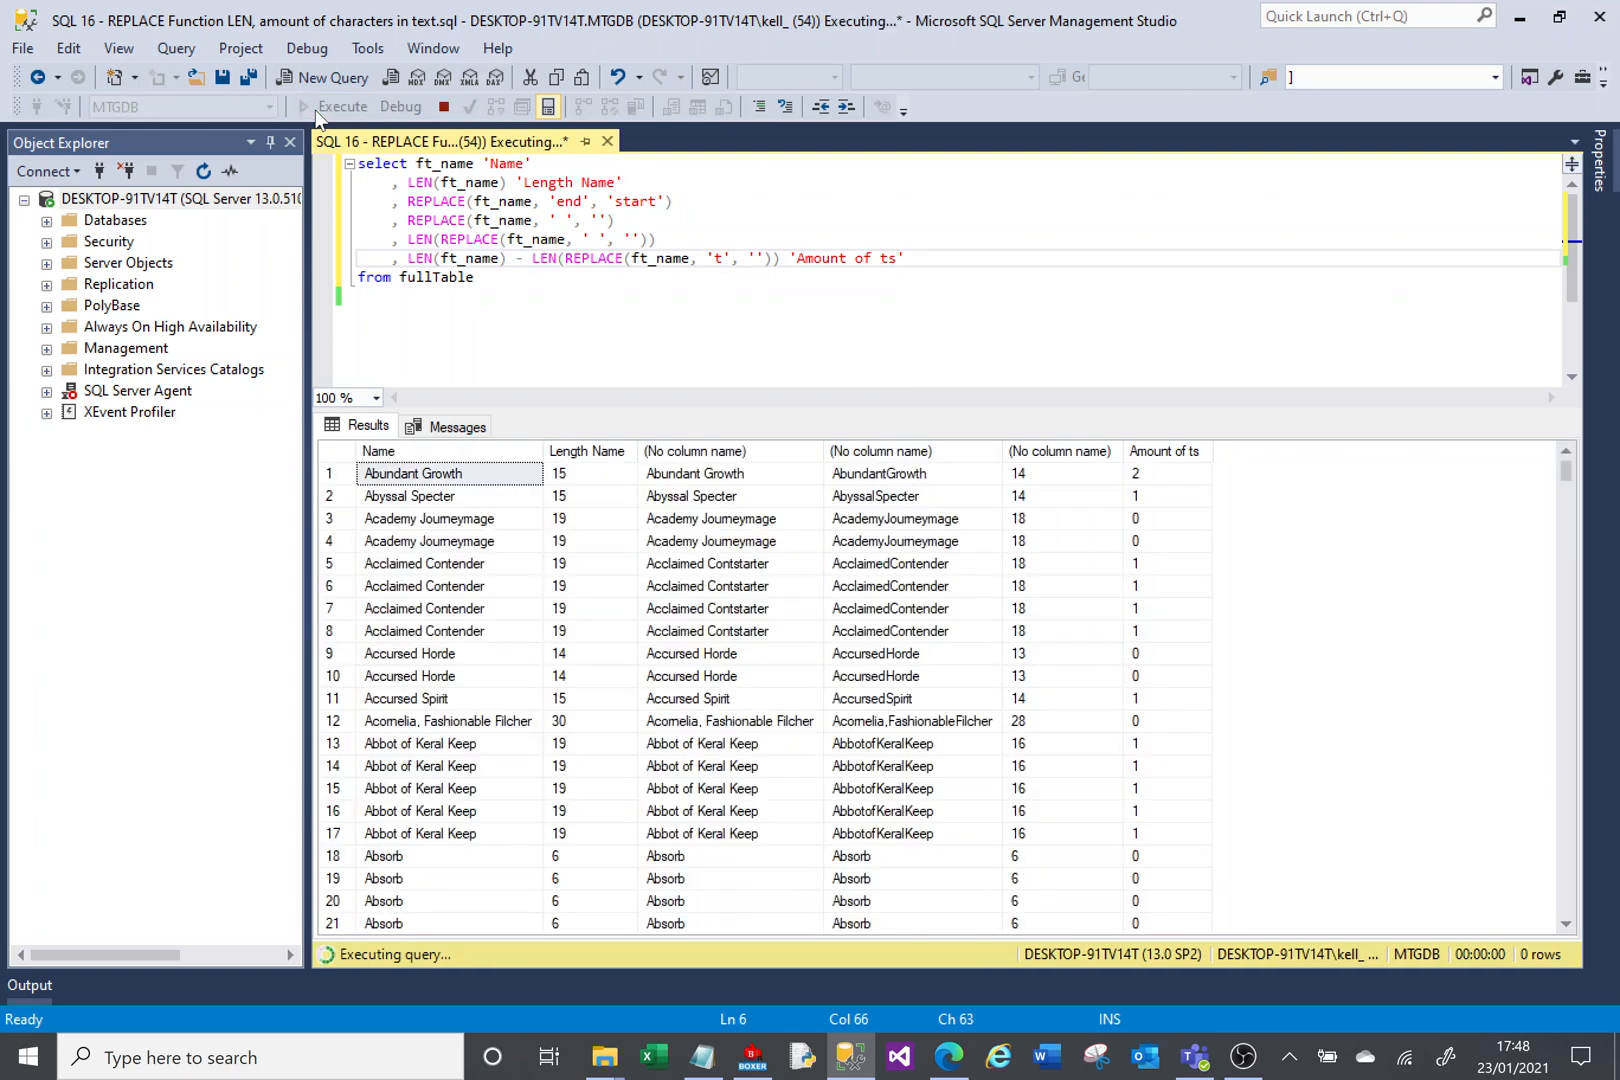
click(342, 106)
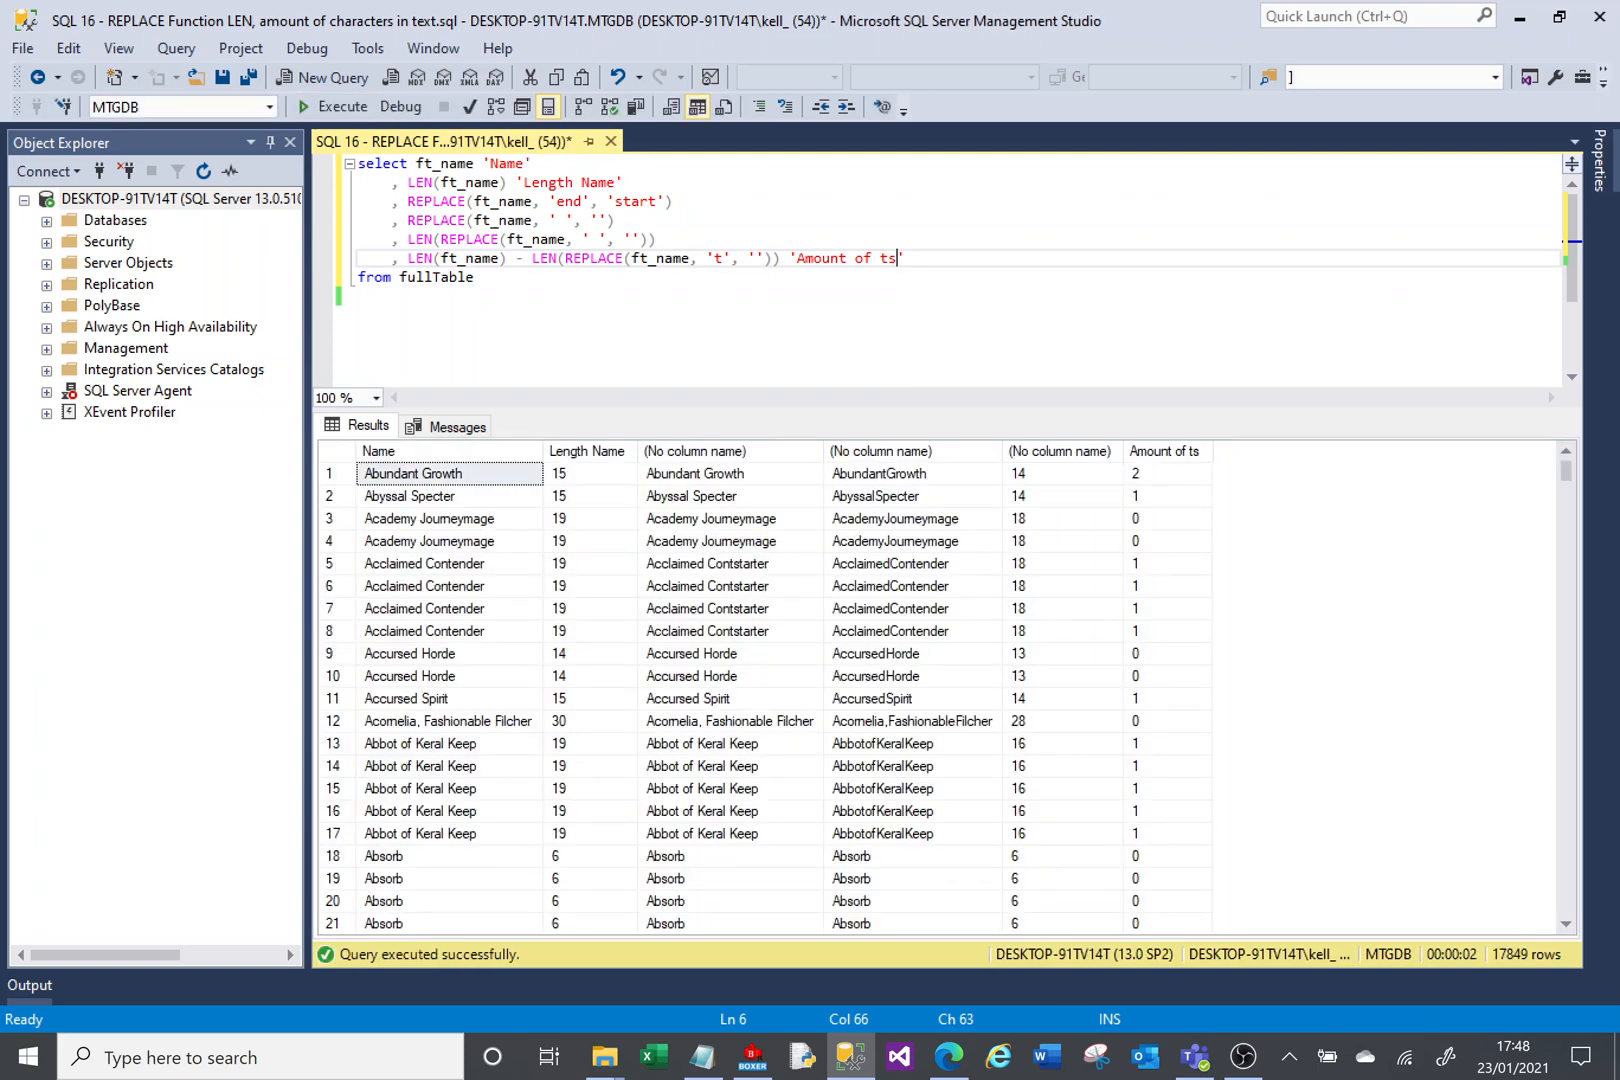